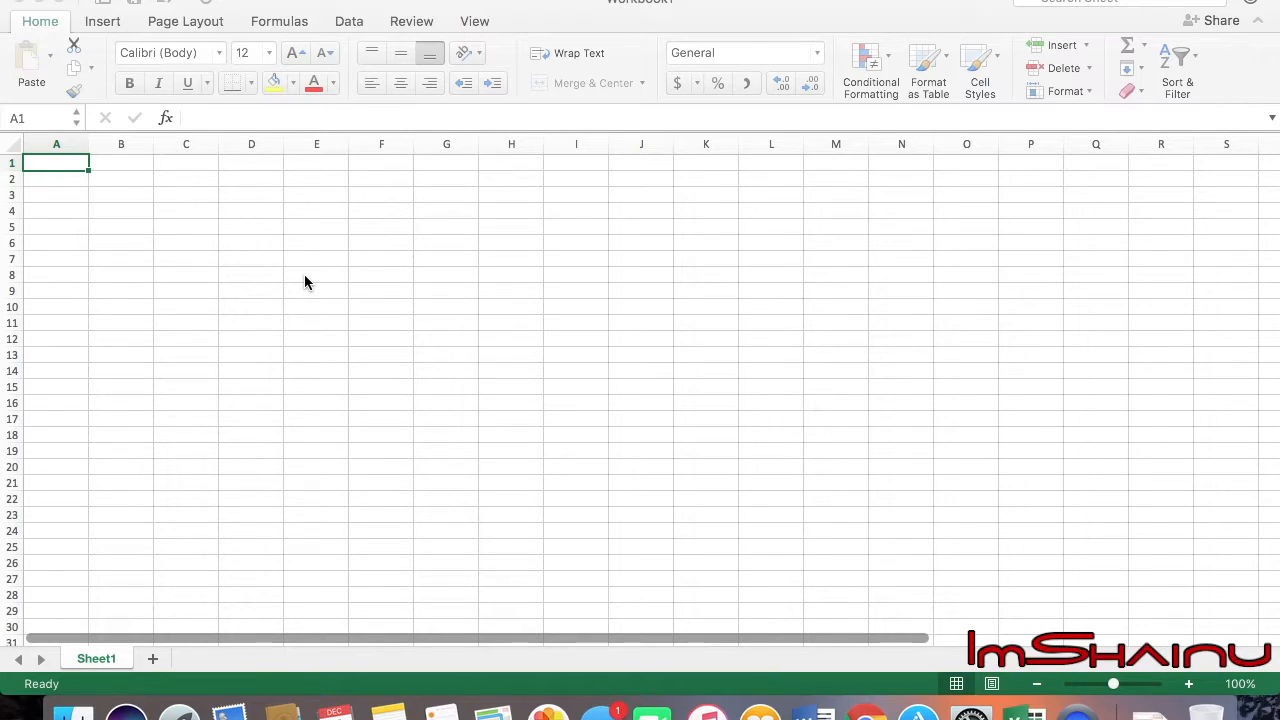
pyautogui.moveTo(864, 712)
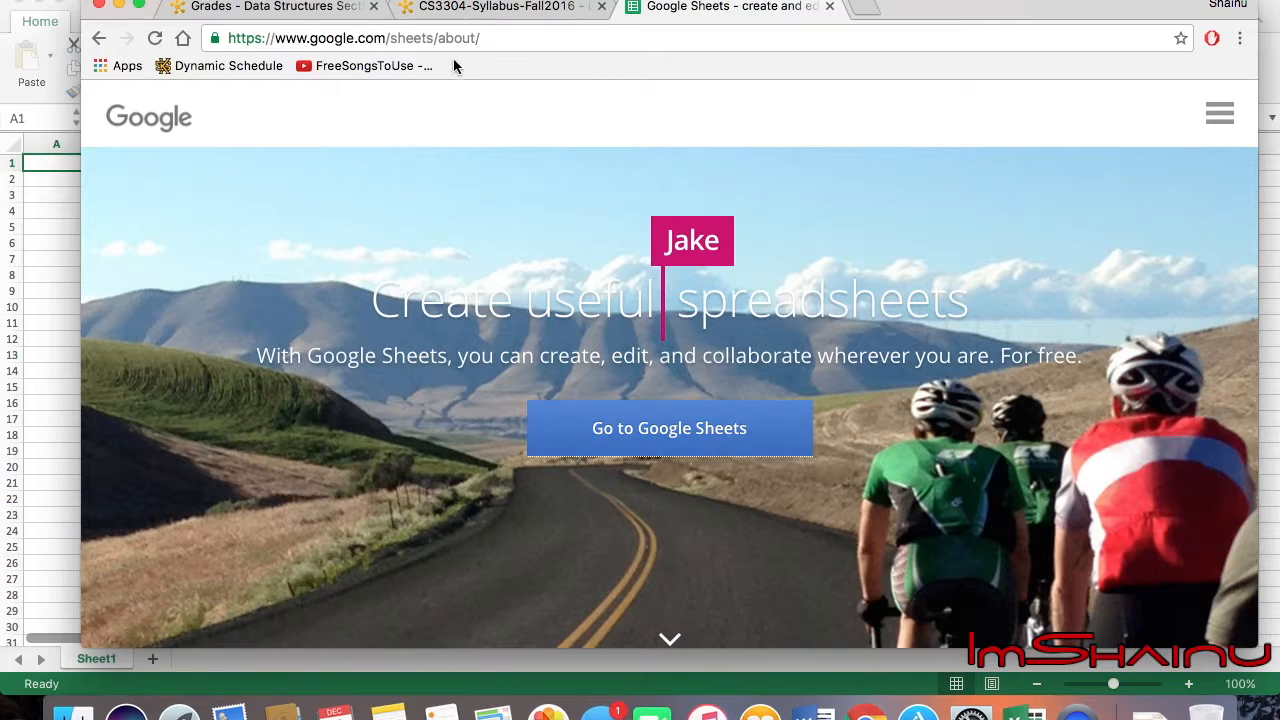
pyautogui.moveTo(630, 243)
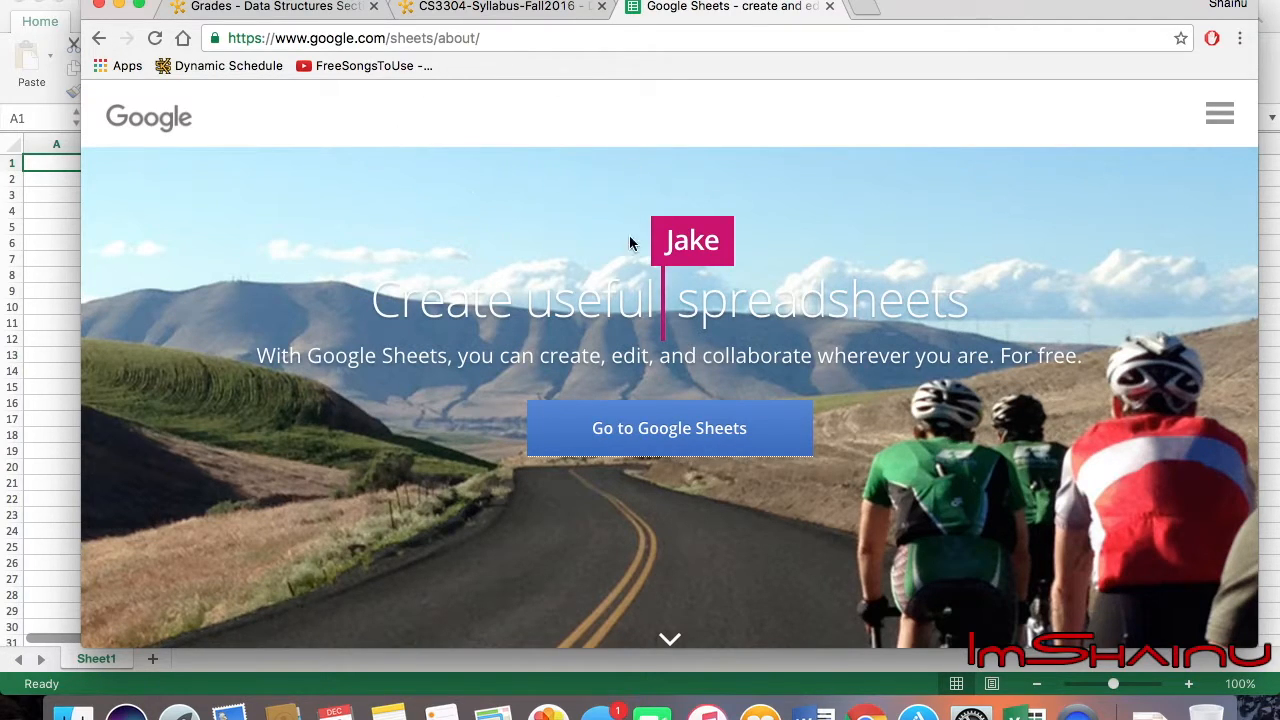
# Bring the Google Sheets about page up in Chrome over the empty Excel workbook
pyautogui.click(668, 427)
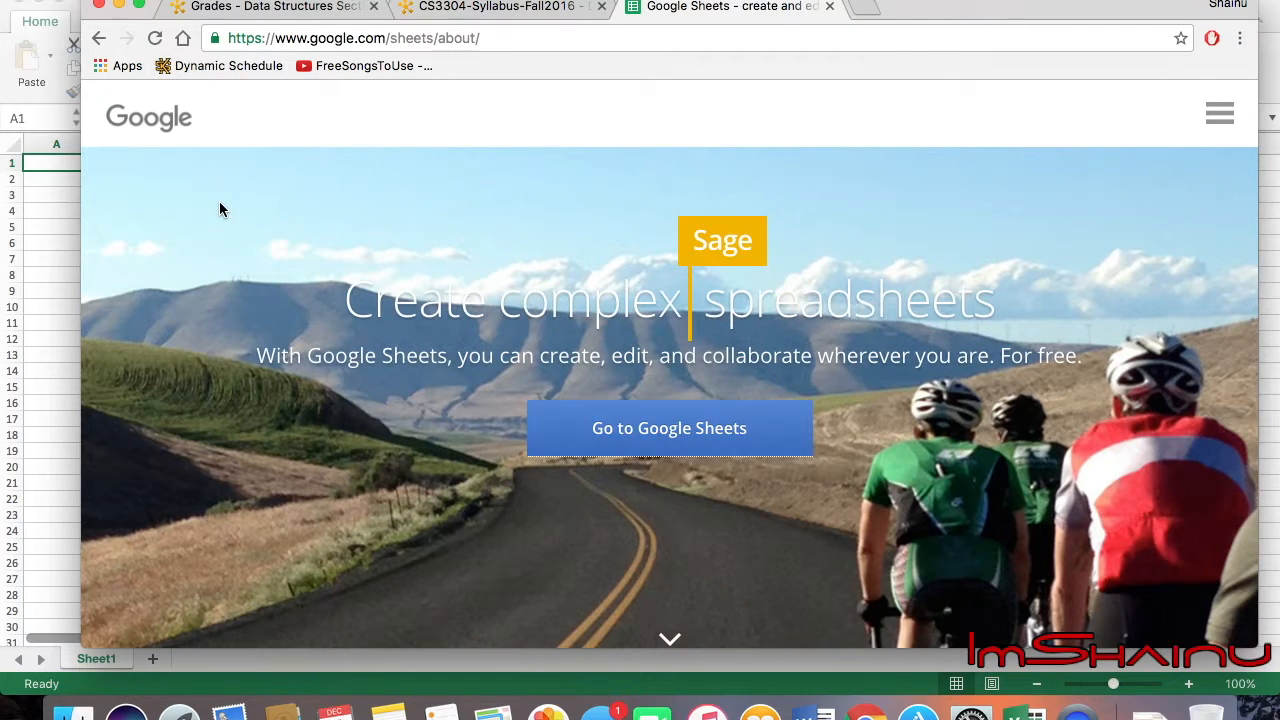
# Review the D2L course grades, then the syllabus assessment criteria weights
pyautogui.click(270, 7)
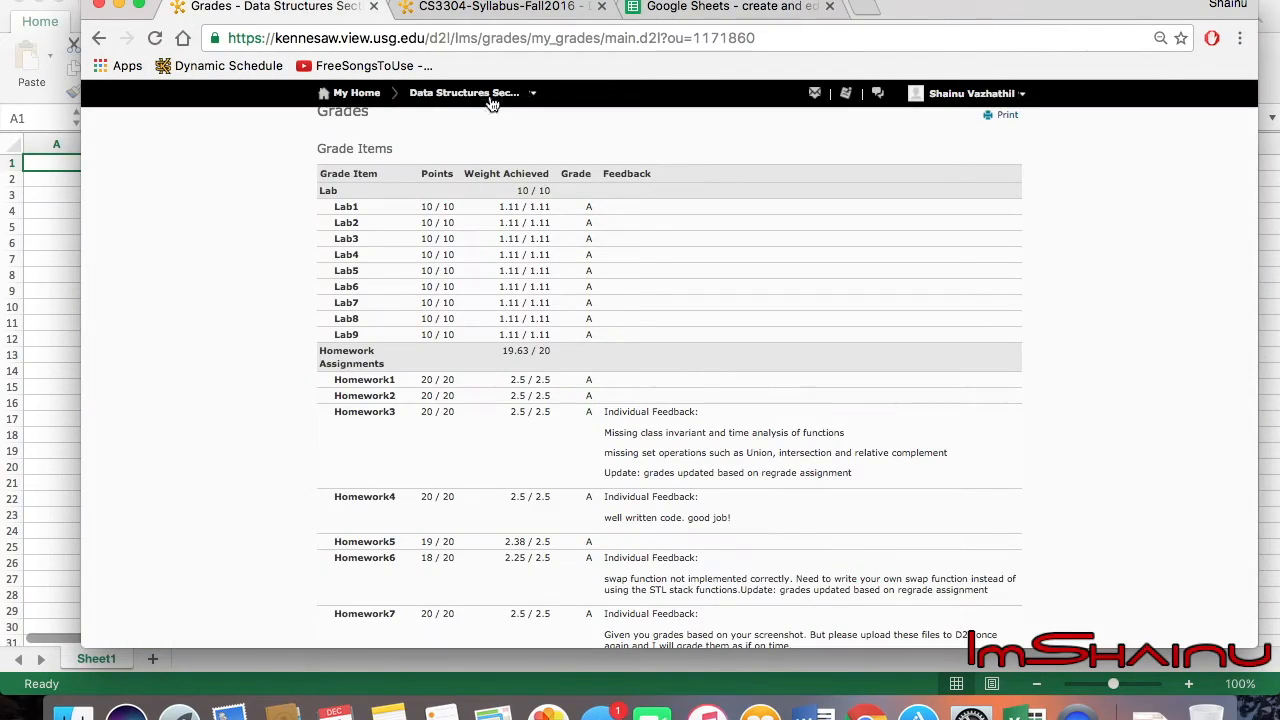
pyautogui.click(497, 7)
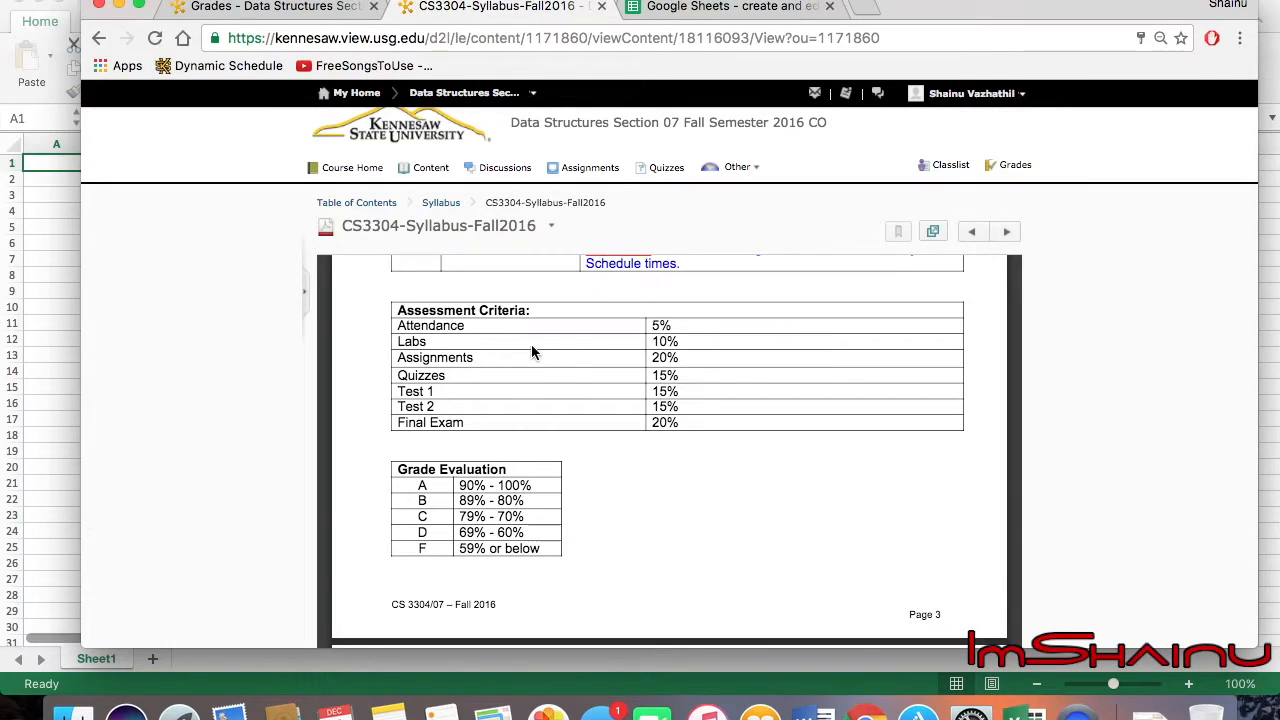
pyautogui.moveTo(530, 307)
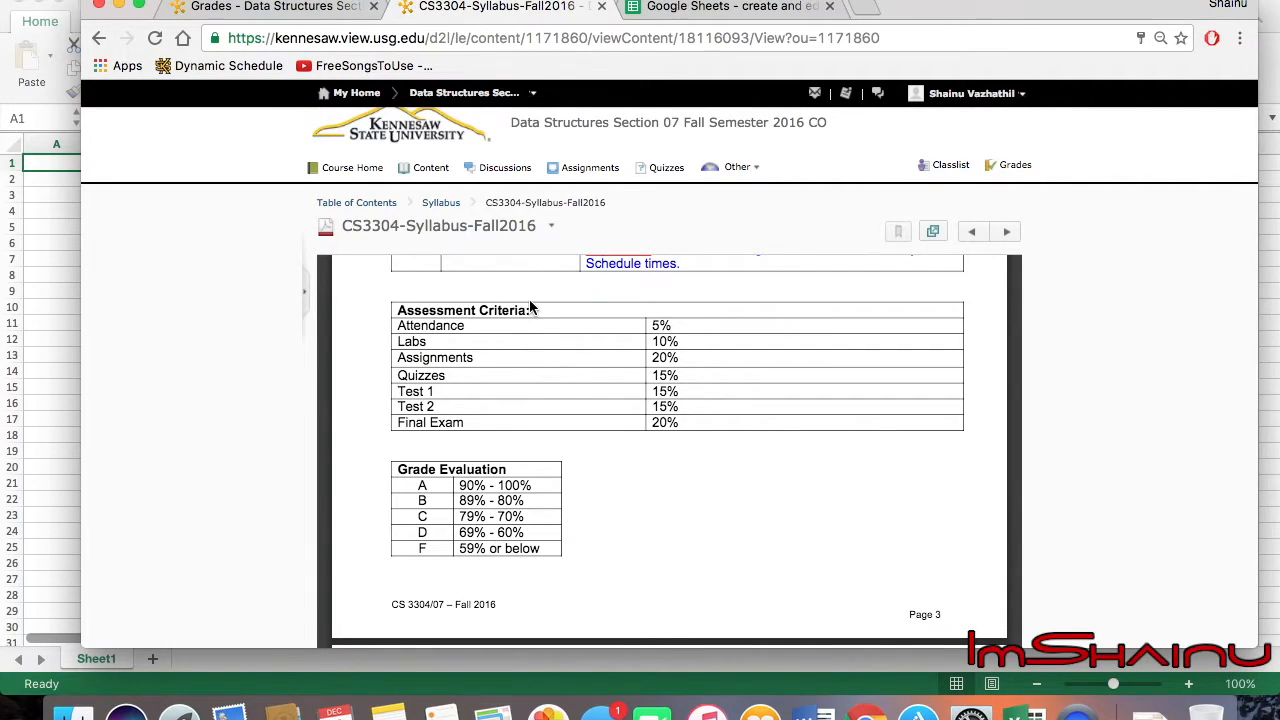
pyautogui.moveTo(645, 347)
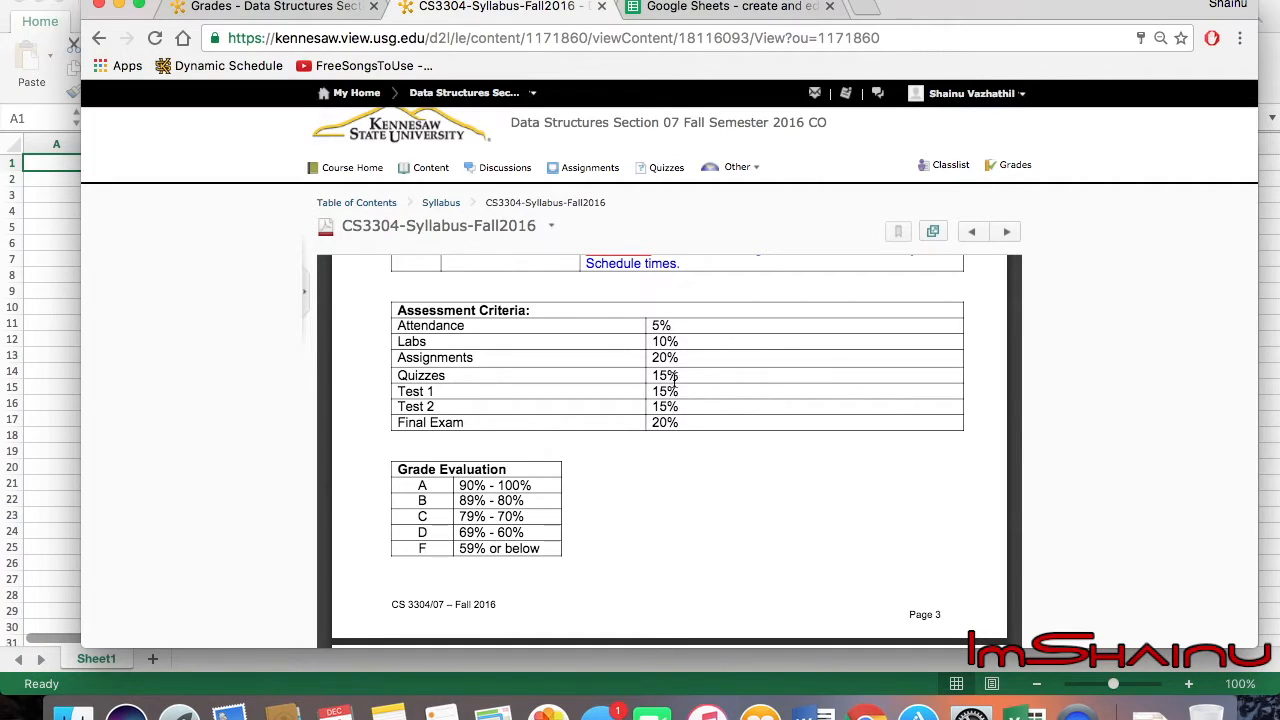
pyautogui.moveTo(668, 447)
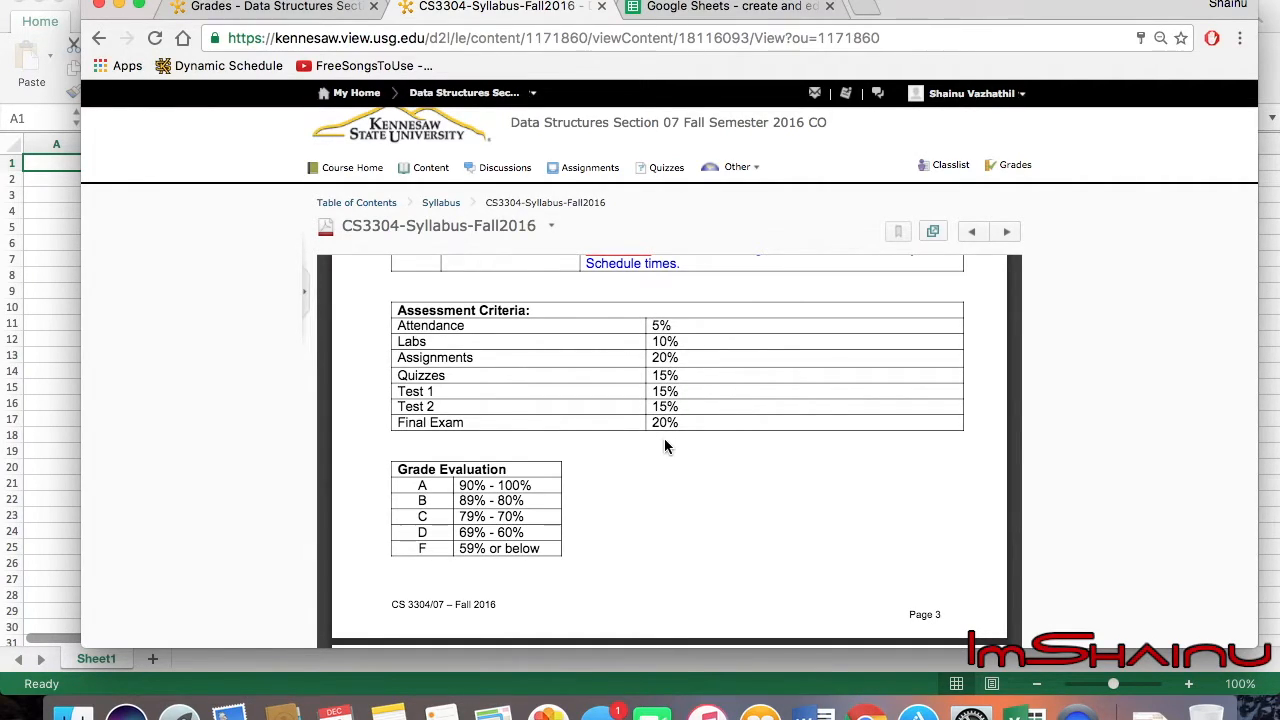
pyautogui.moveTo(575, 448)
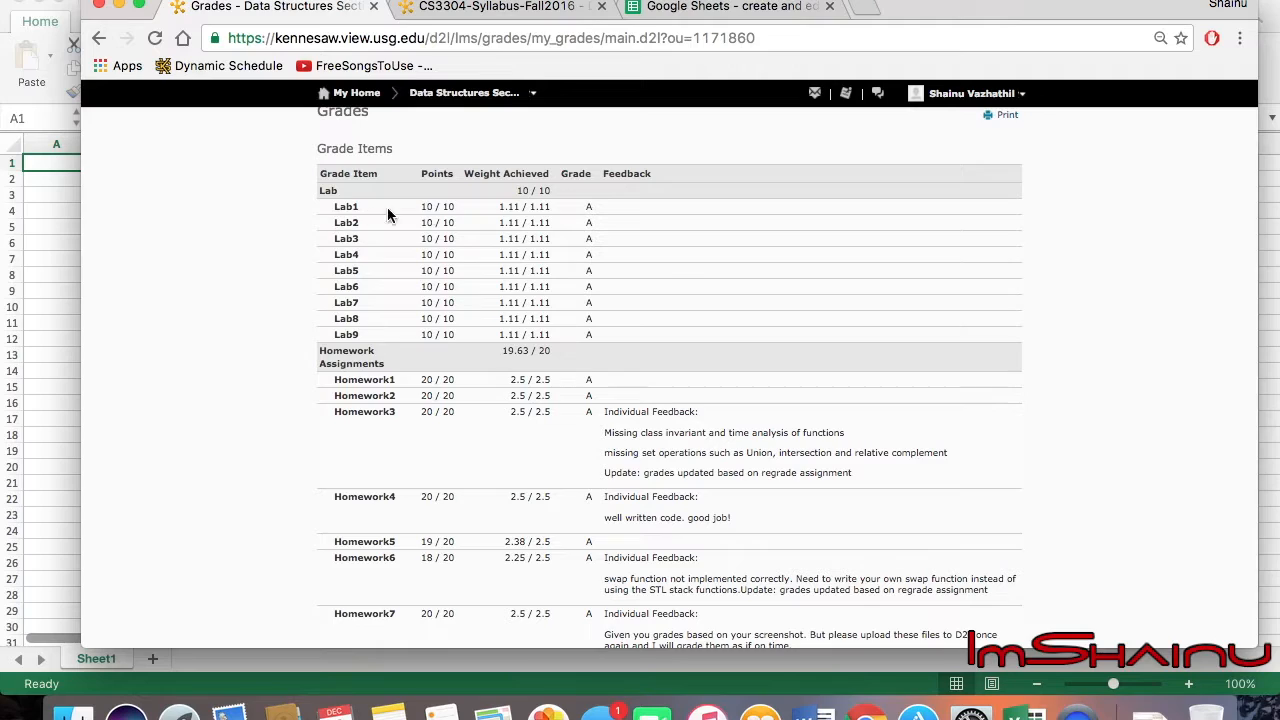
pyautogui.moveTo(395, 353)
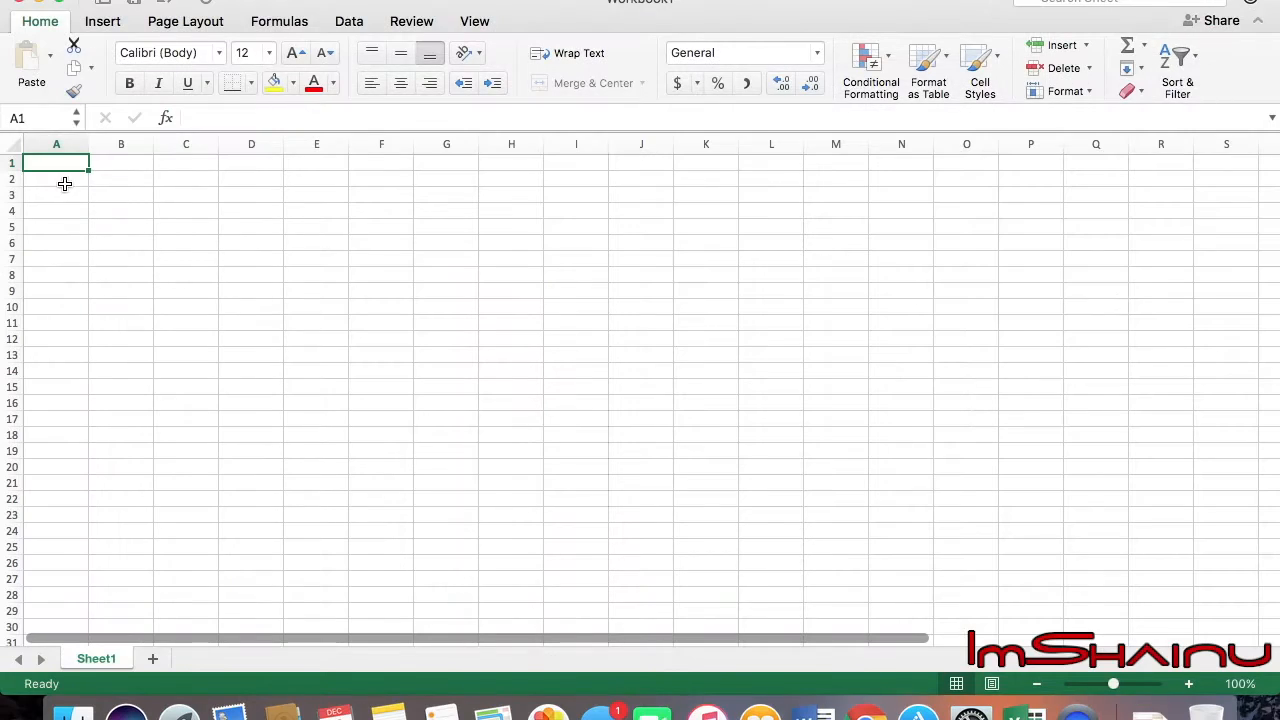
# Enter a lab score of 100 in each of cells A1 through A9
pyautogui.write('200')
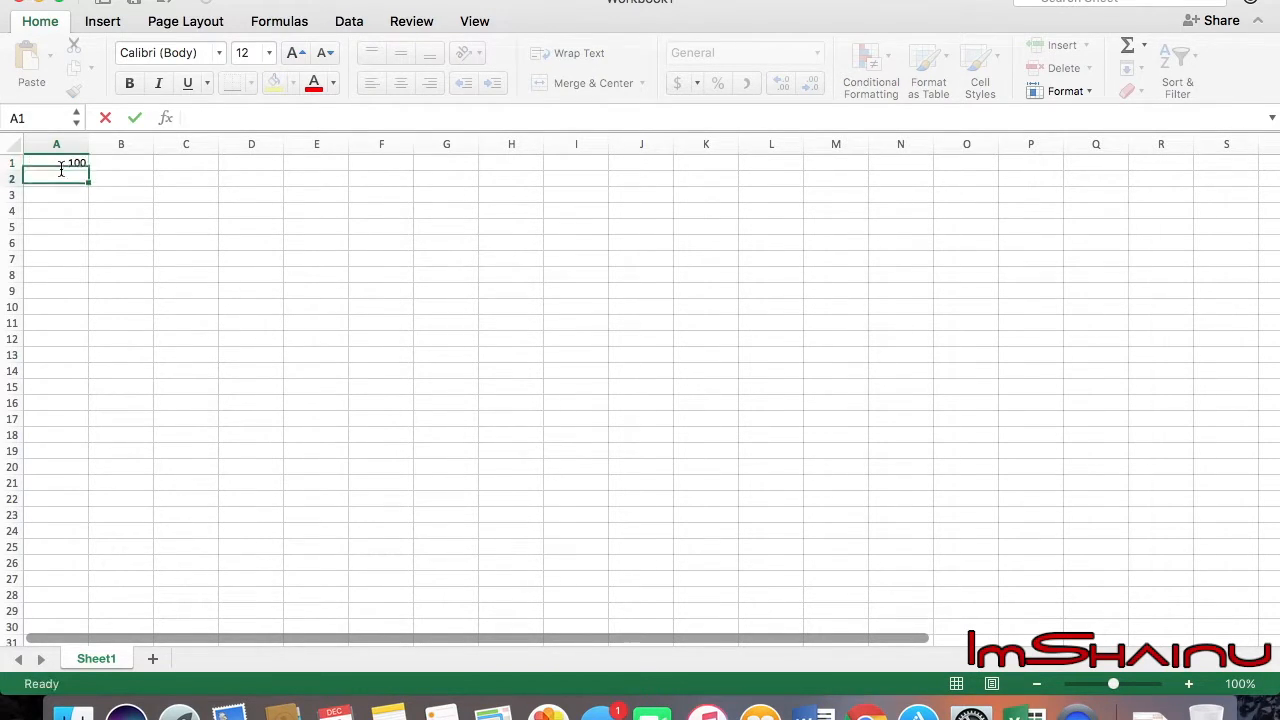
pyautogui.write('100')
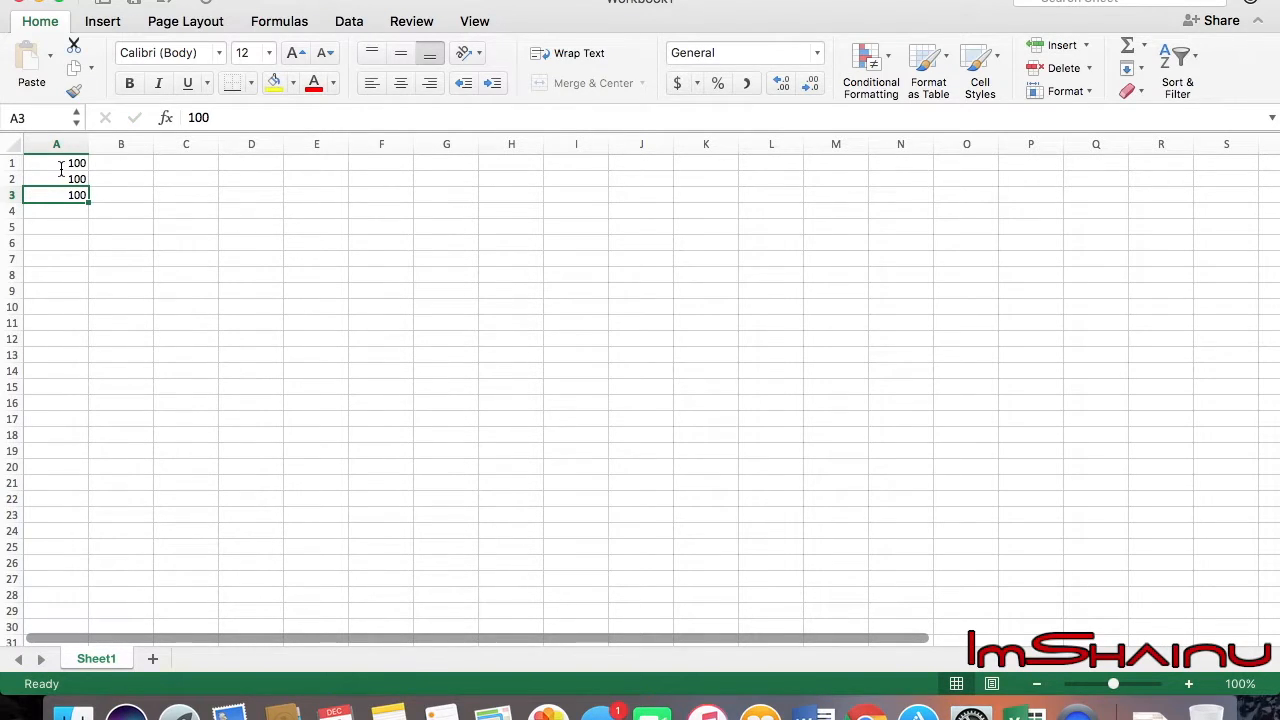
pyautogui.click(56, 210)
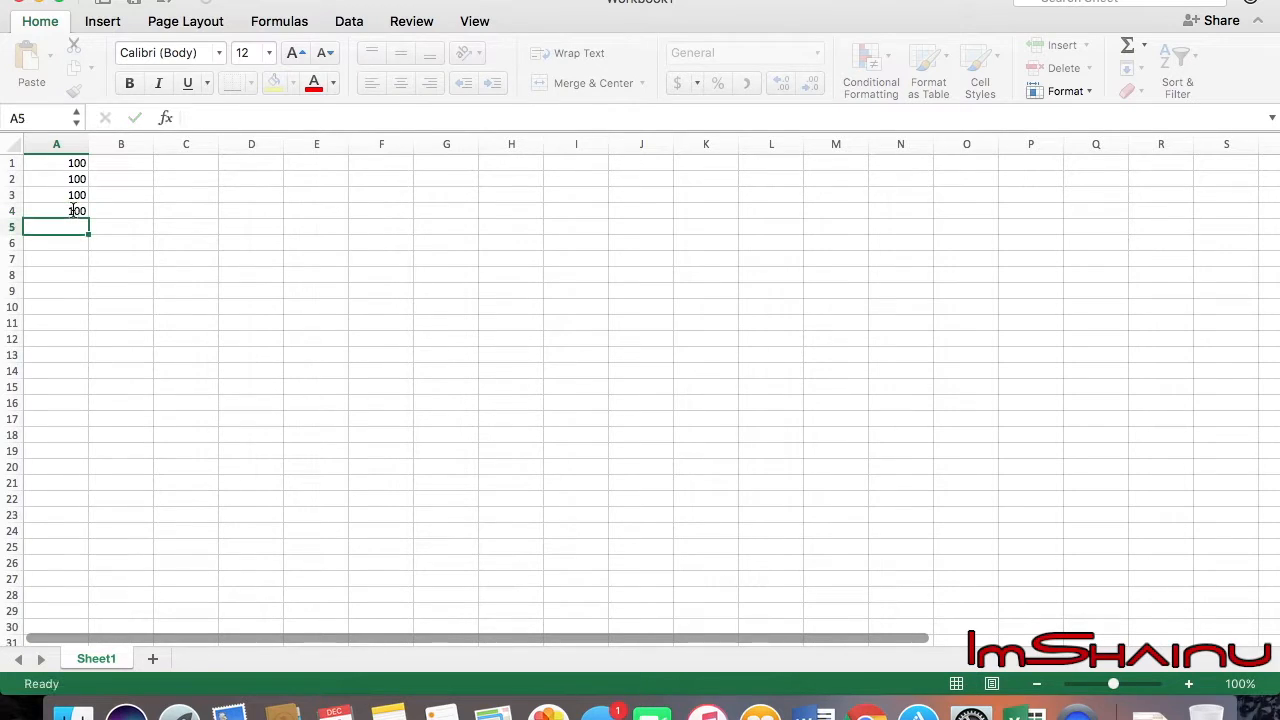
pyautogui.write('100')
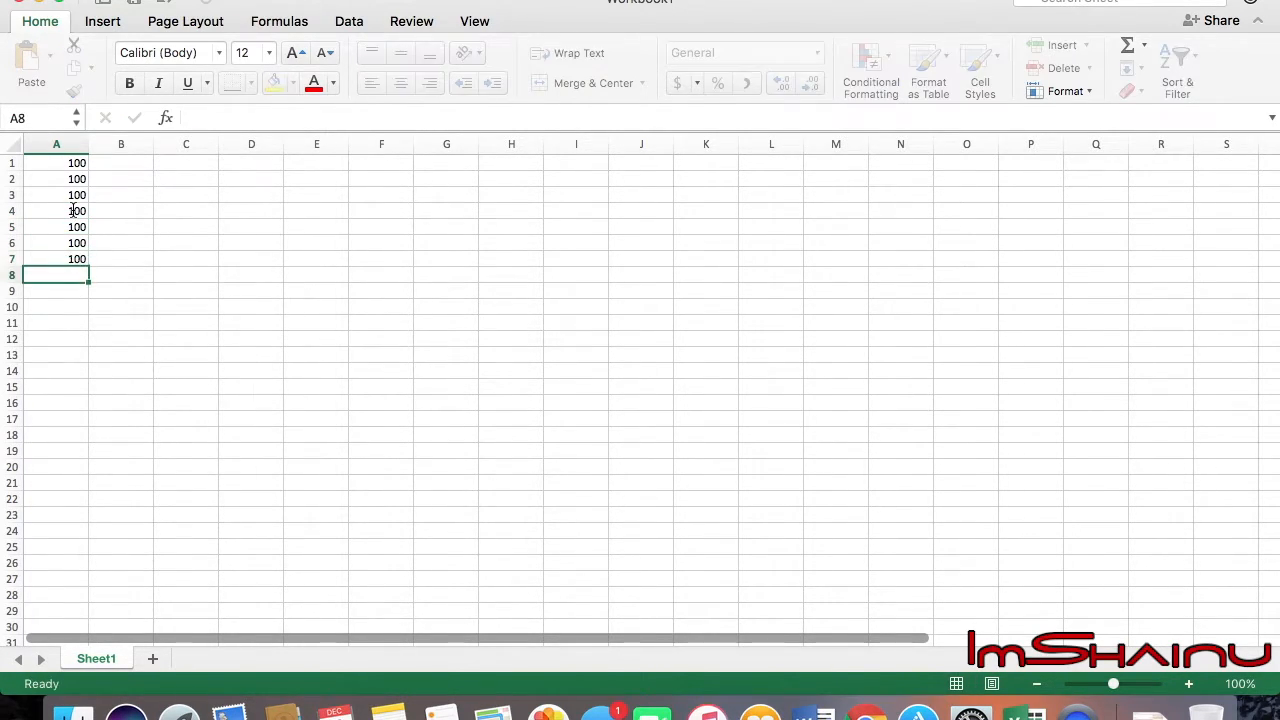
pyautogui.write('100')
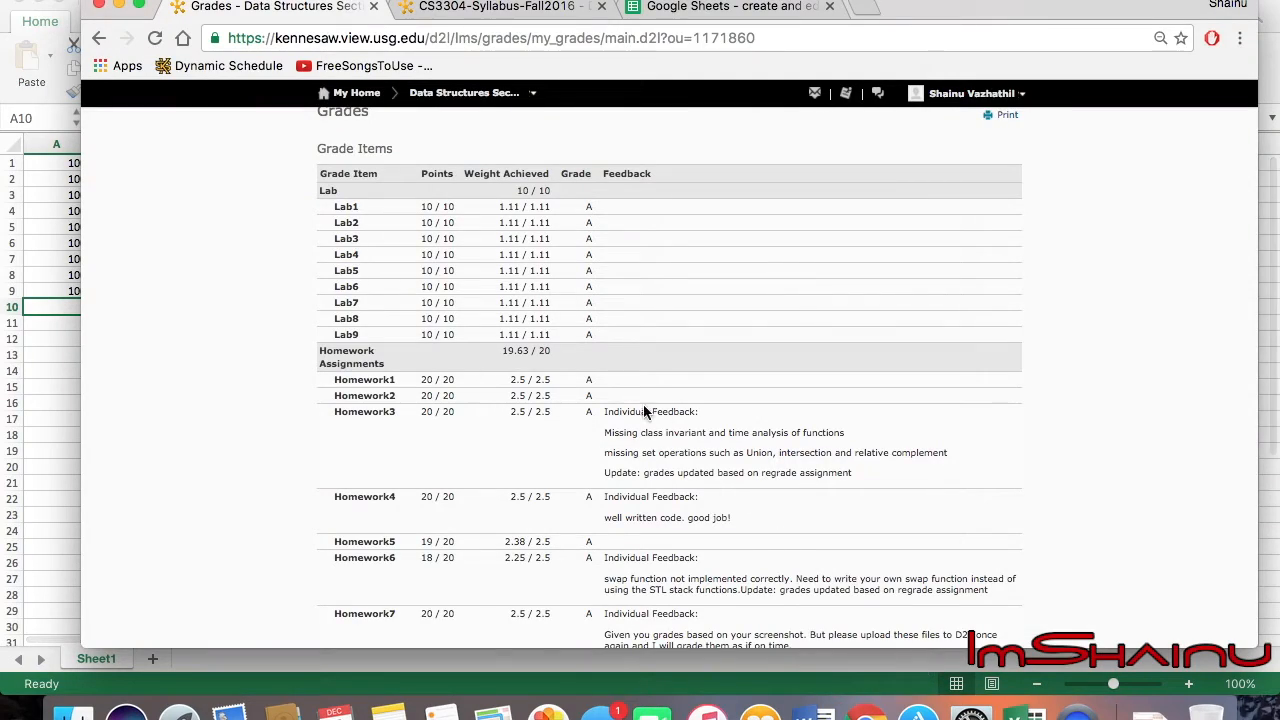
# Scroll the grades page down to the homework, quiz and exam scores
pyautogui.scroll(-3)
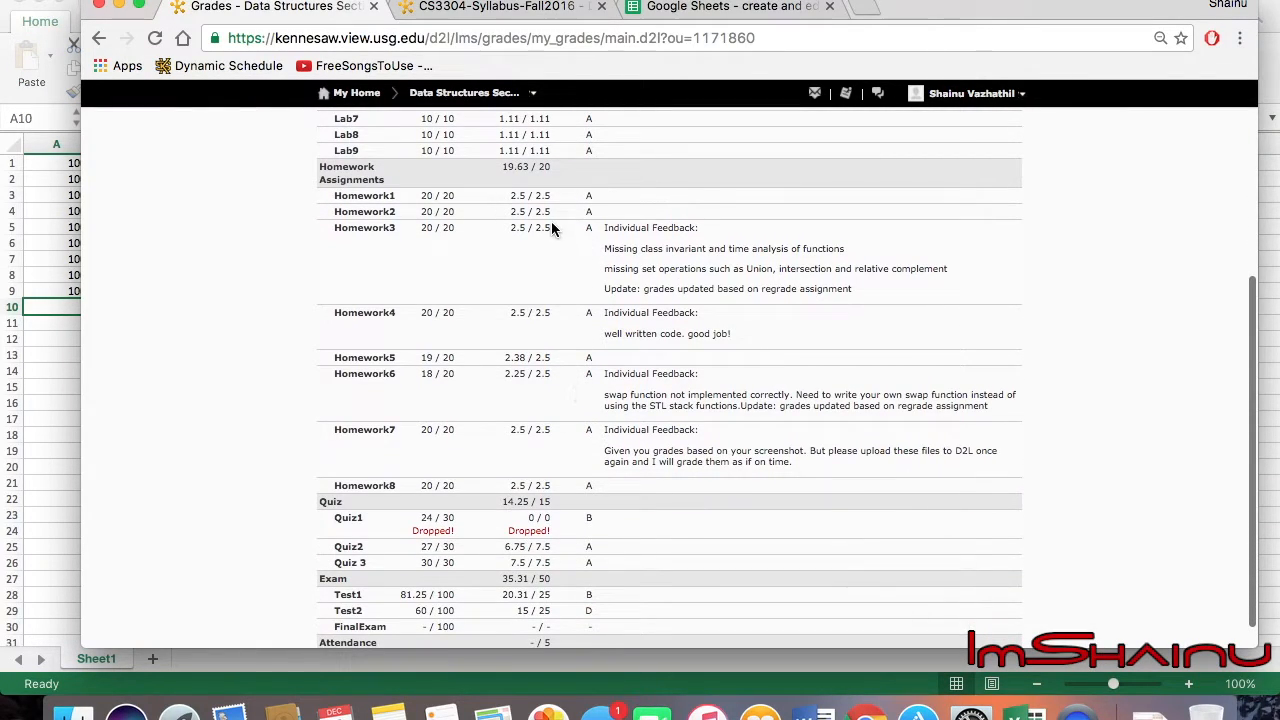
pyautogui.moveTo(532, 337)
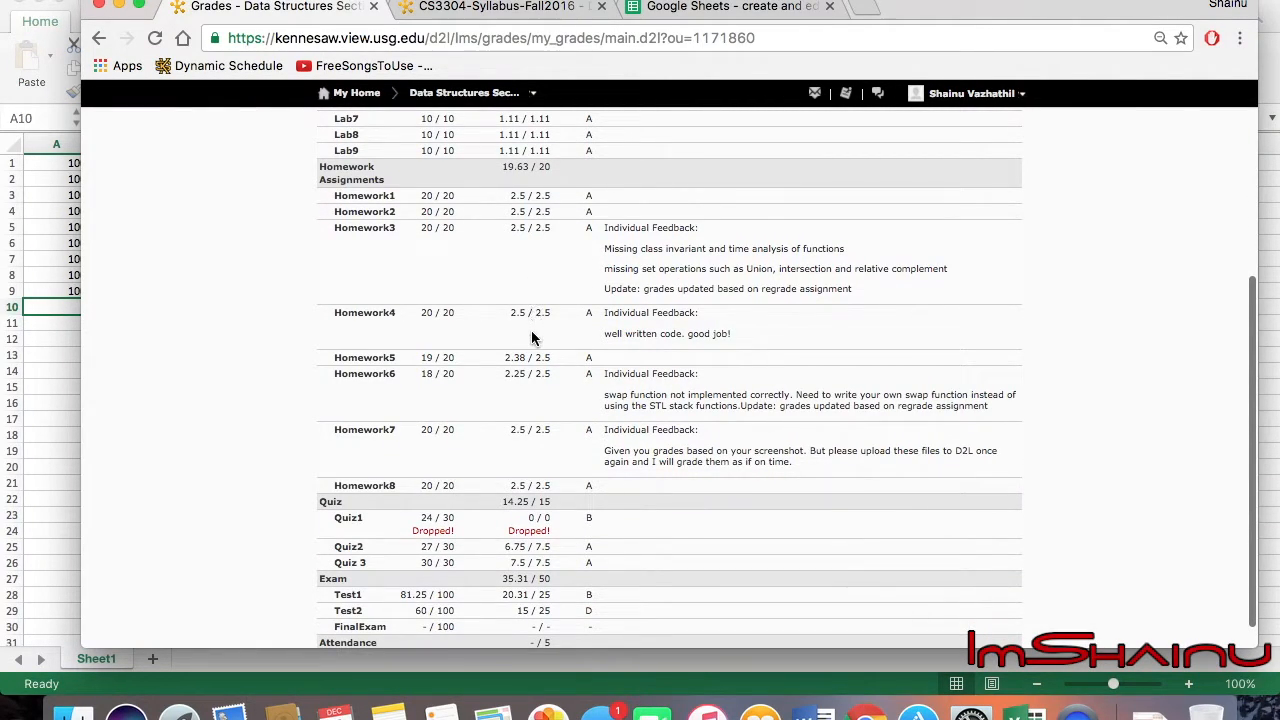
pyautogui.moveTo(529, 230)
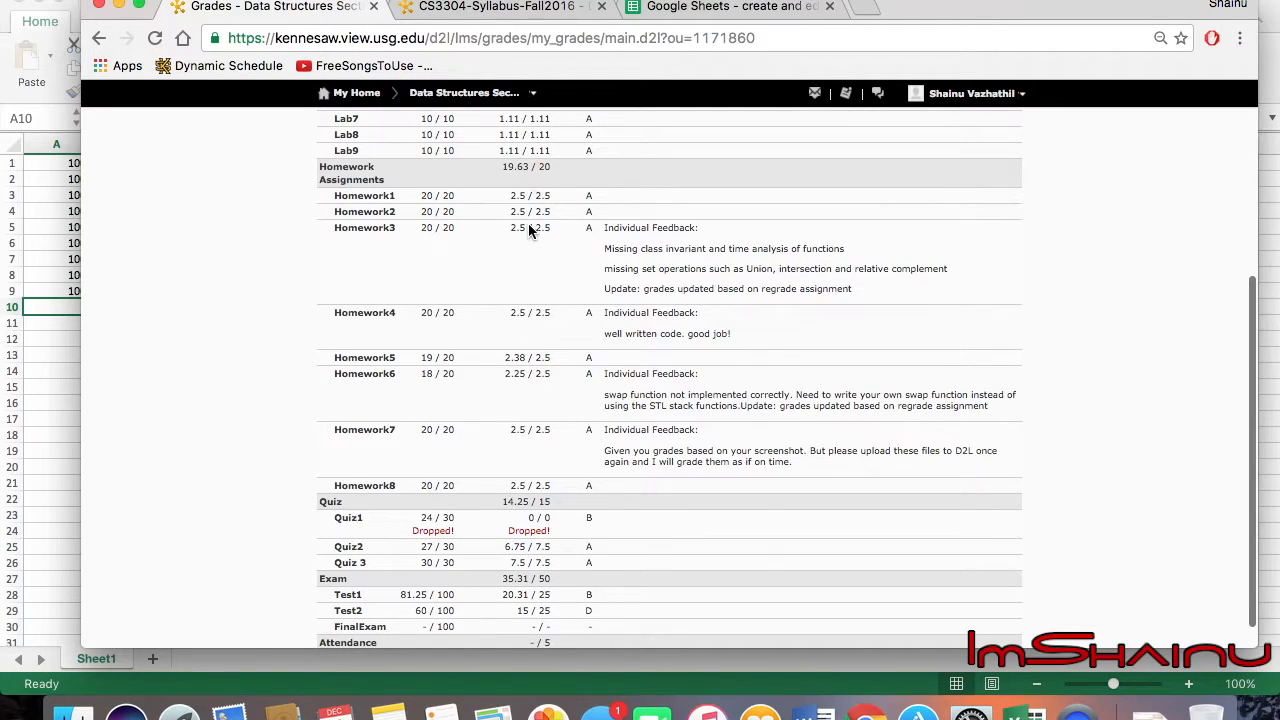
pyautogui.moveTo(528, 420)
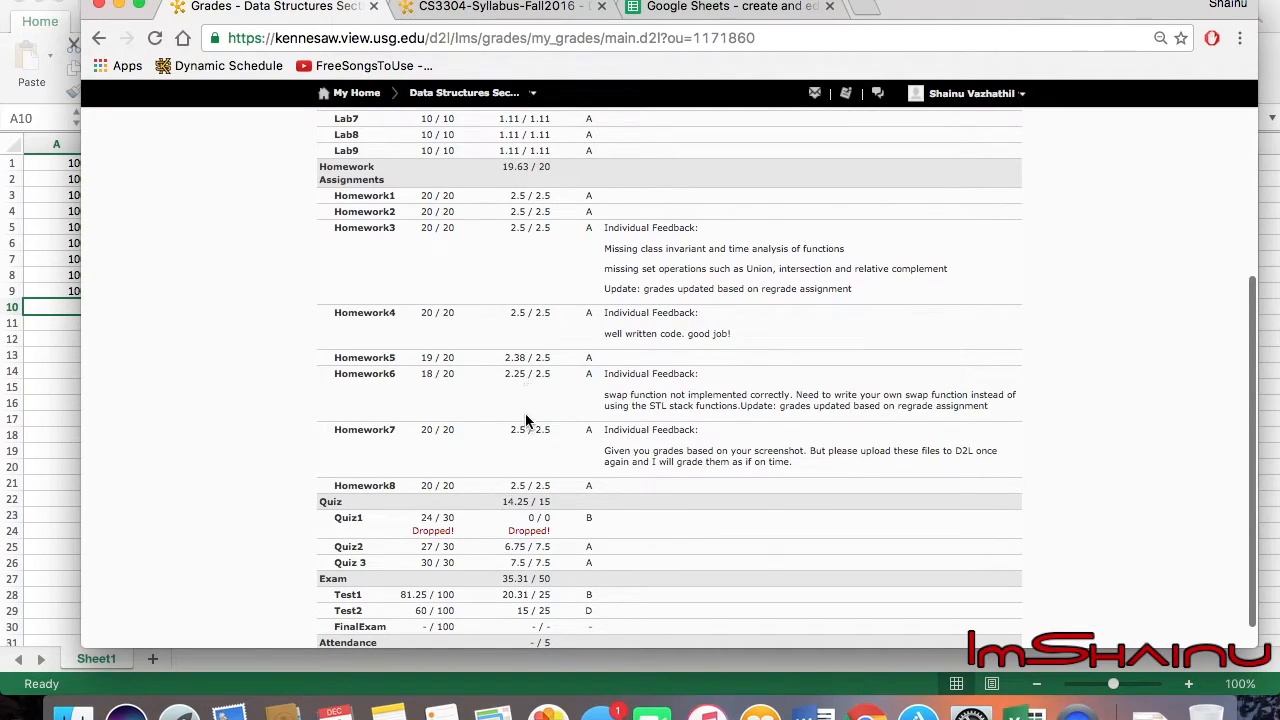
pyautogui.moveTo(360, 429)
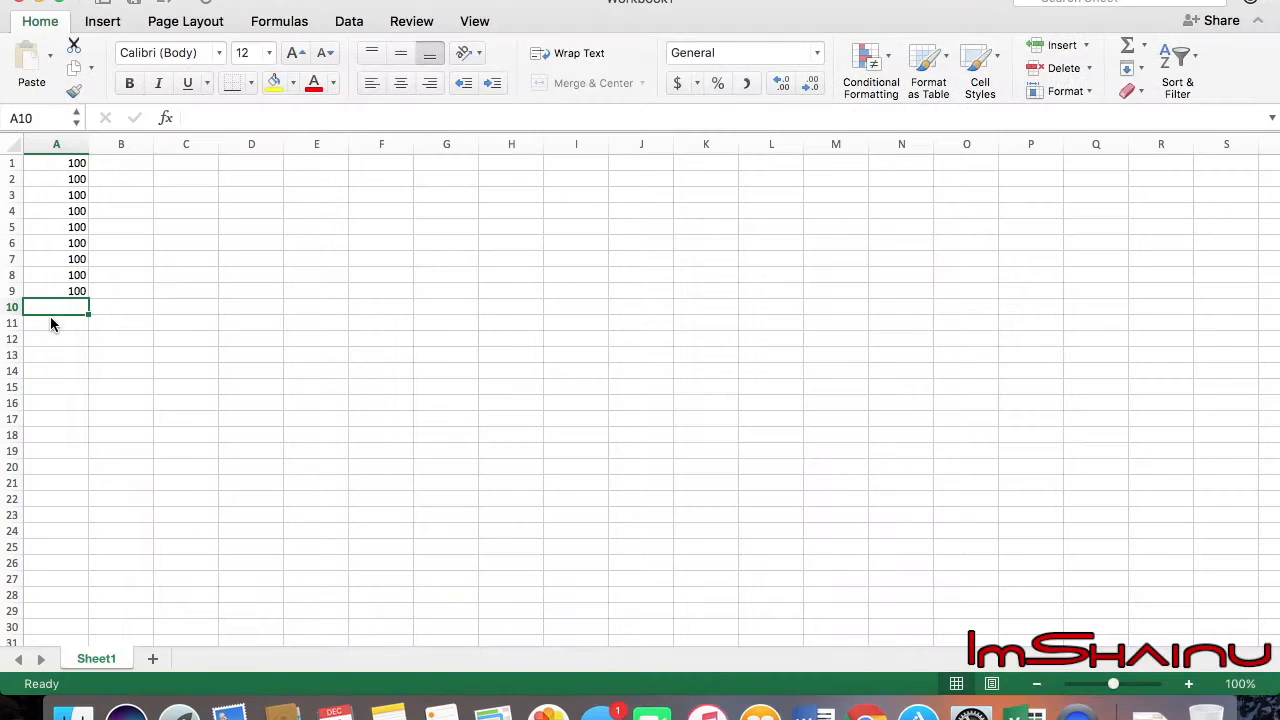
# Enter homework scores of 100 in cells B1 through B7
pyautogui.click(121, 162)
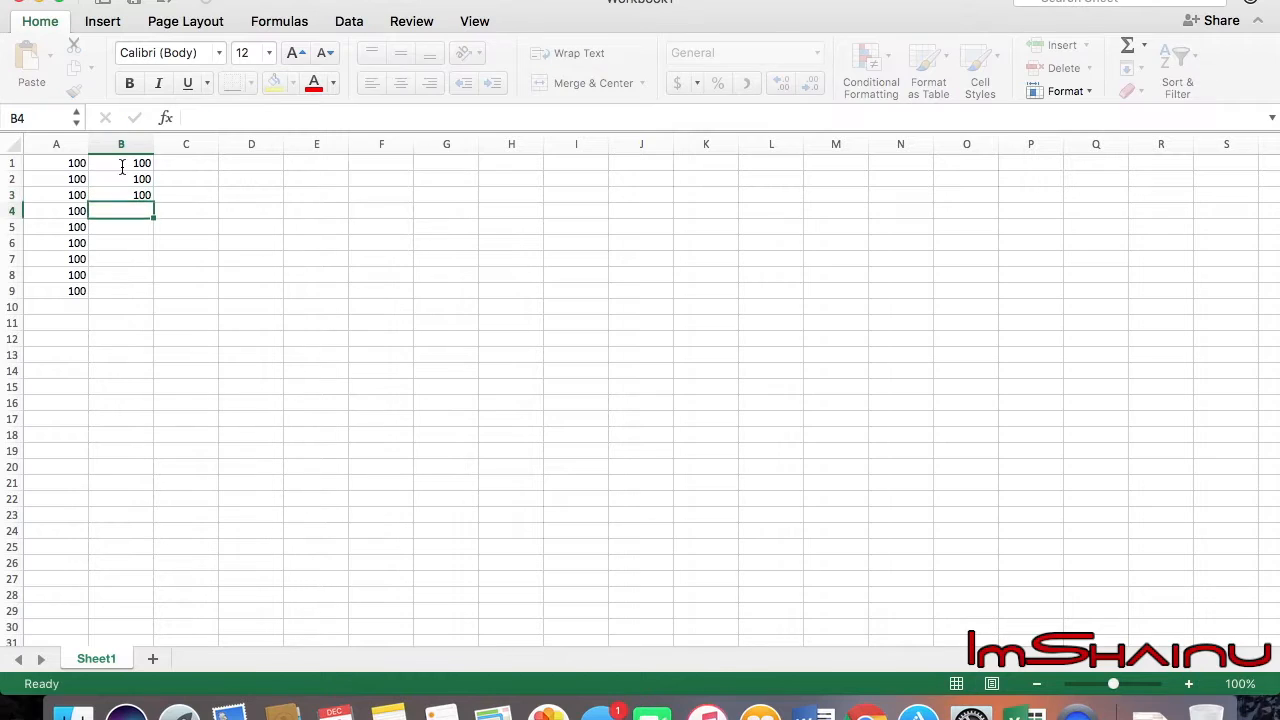
pyautogui.write('100')
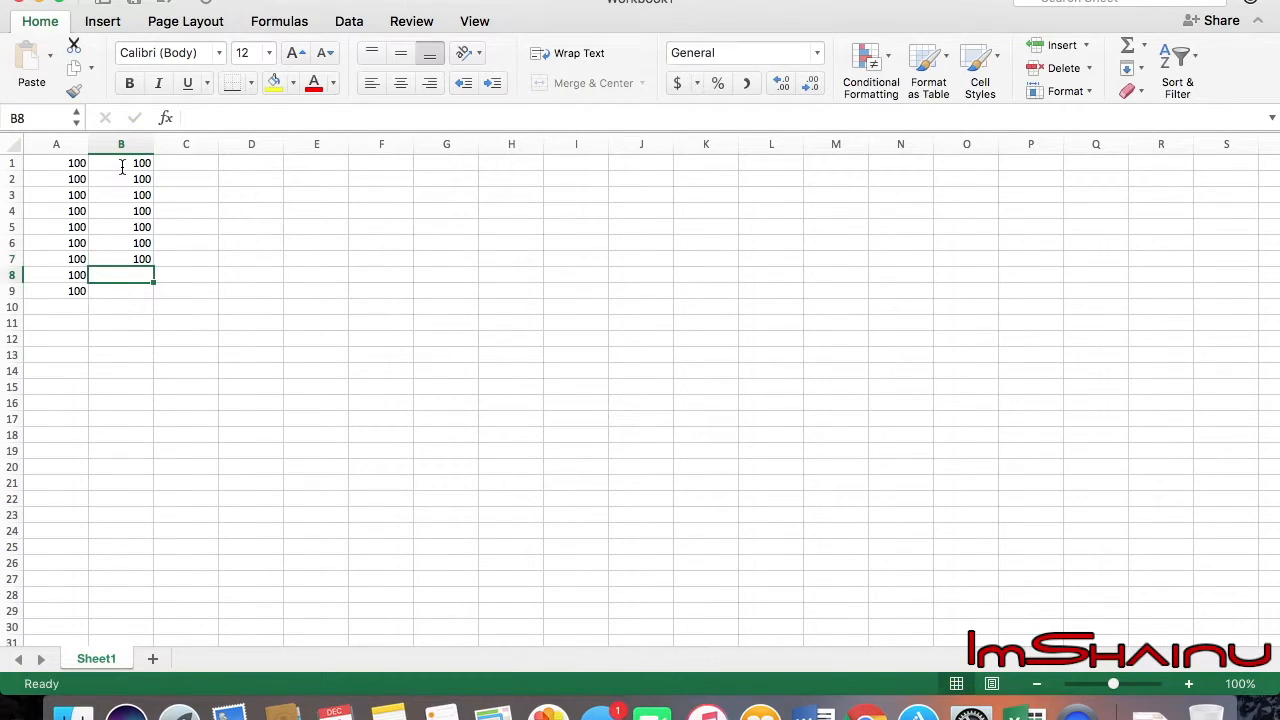
pyautogui.moveTo(917, 712)
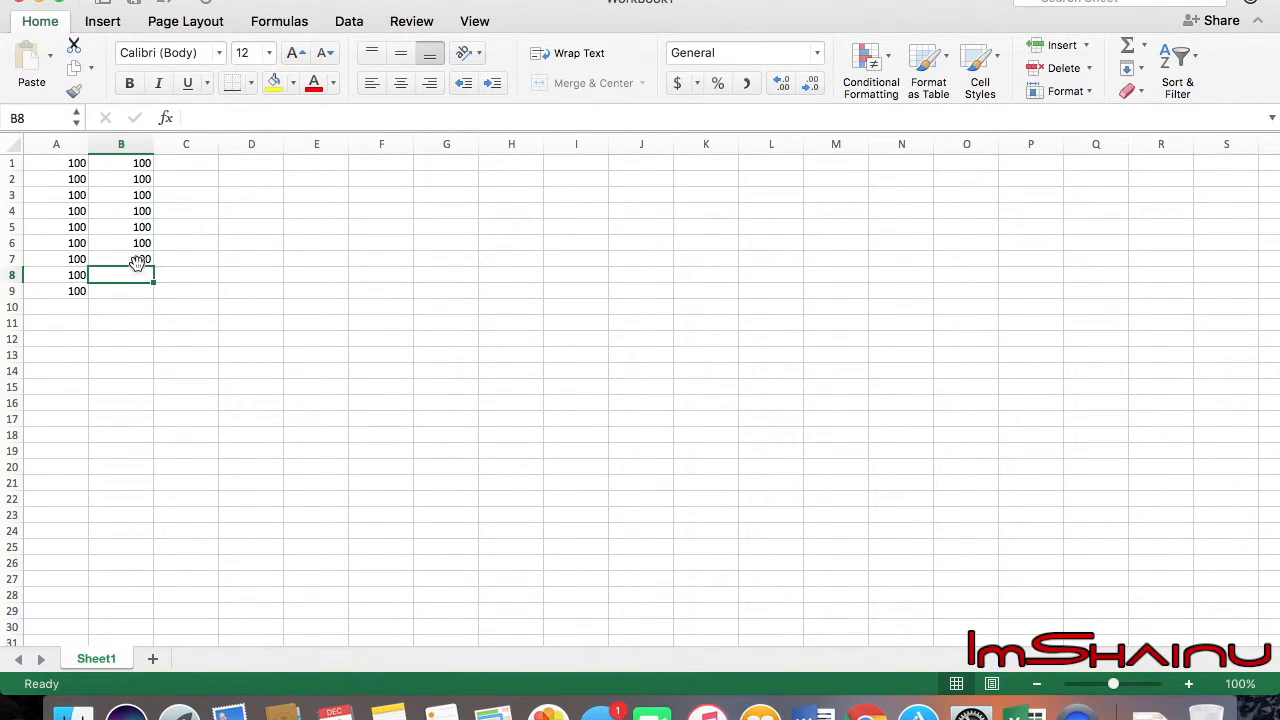
pyautogui.click(121, 259)
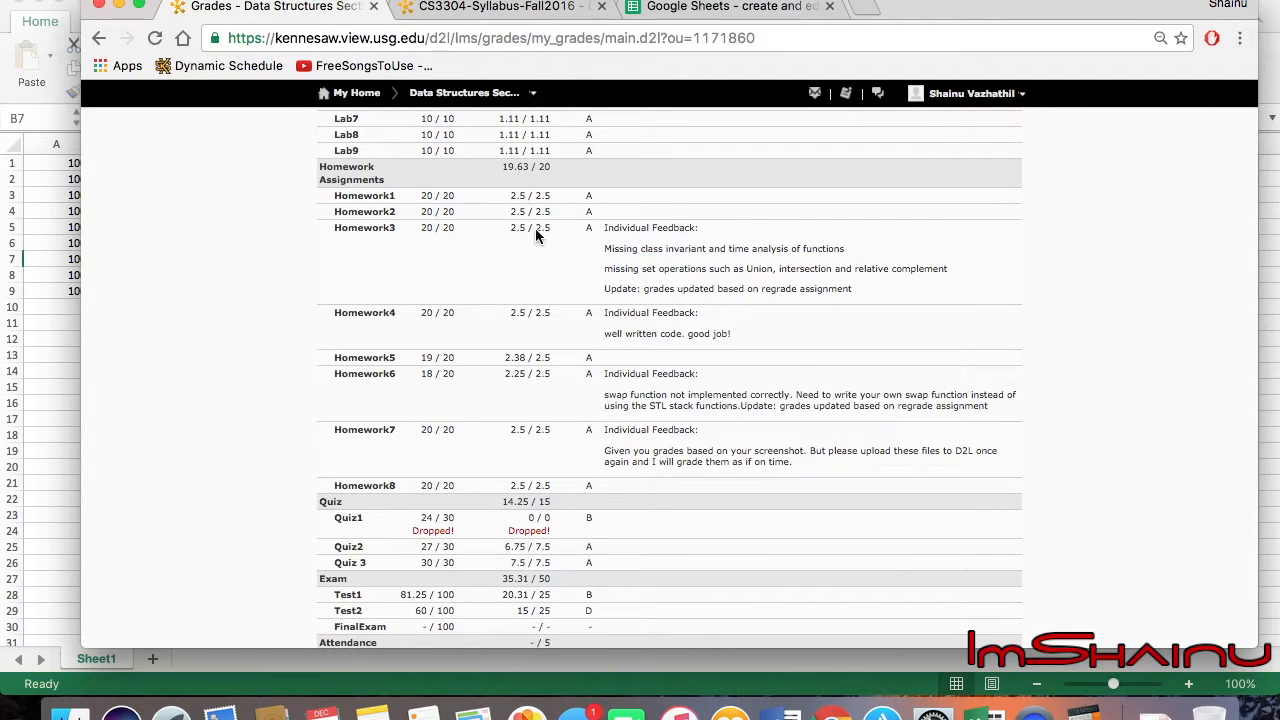
pyautogui.moveTo(508, 374)
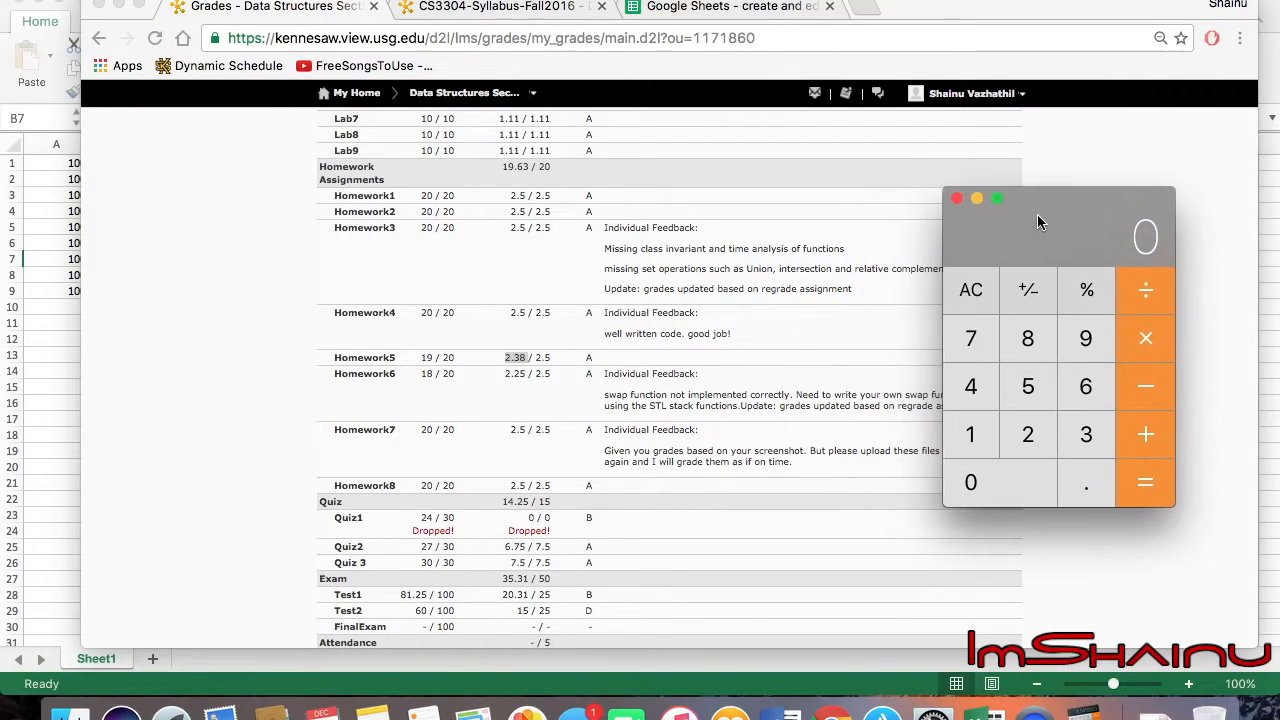
# Compute Homework5 as 2.38 ÷ 2.5 in Calculator; enter 95.2 in B7 and 90 in B8
pyautogui.click(1085, 482)
pyautogui.write('2.38')
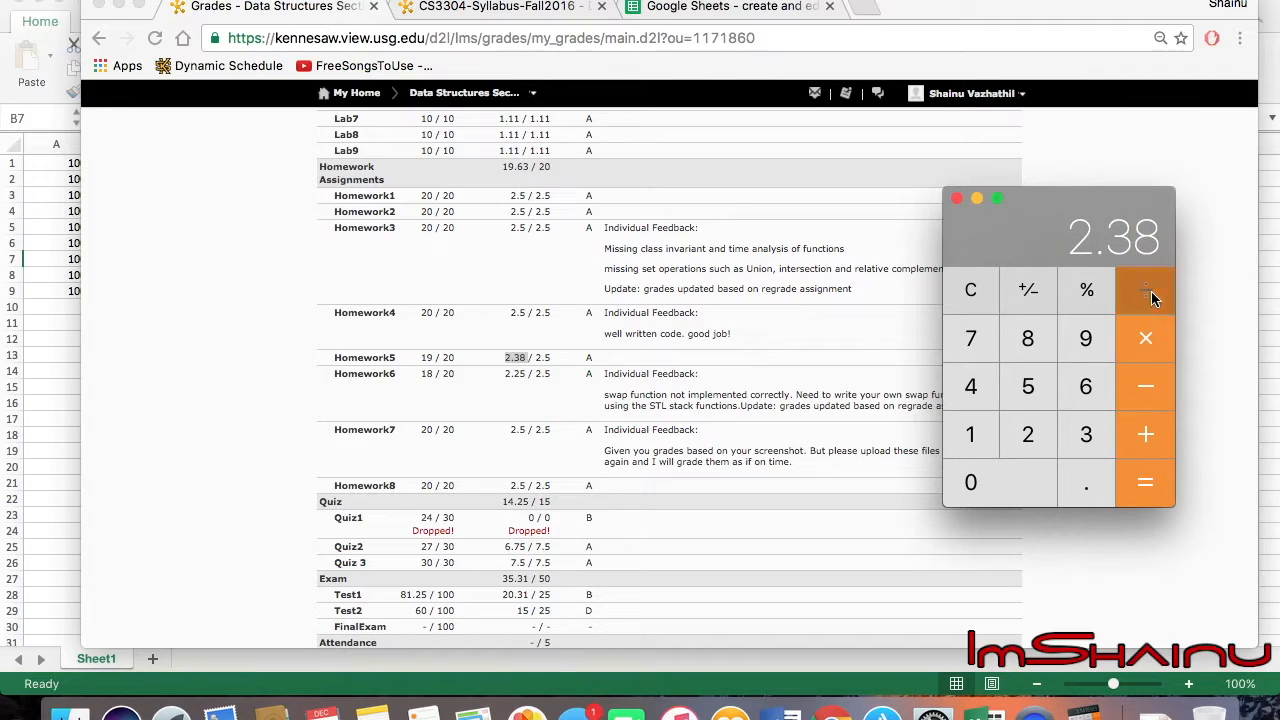
pyautogui.click(1145, 290)
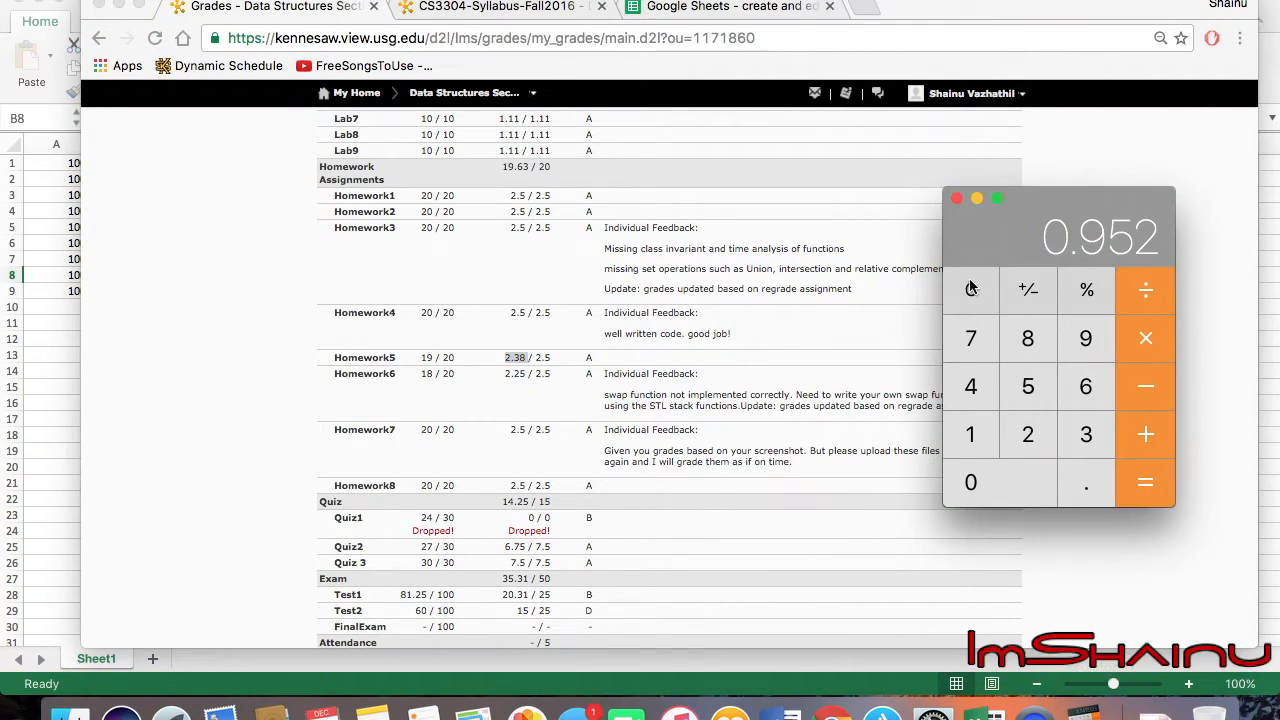
pyautogui.click(1027, 434)
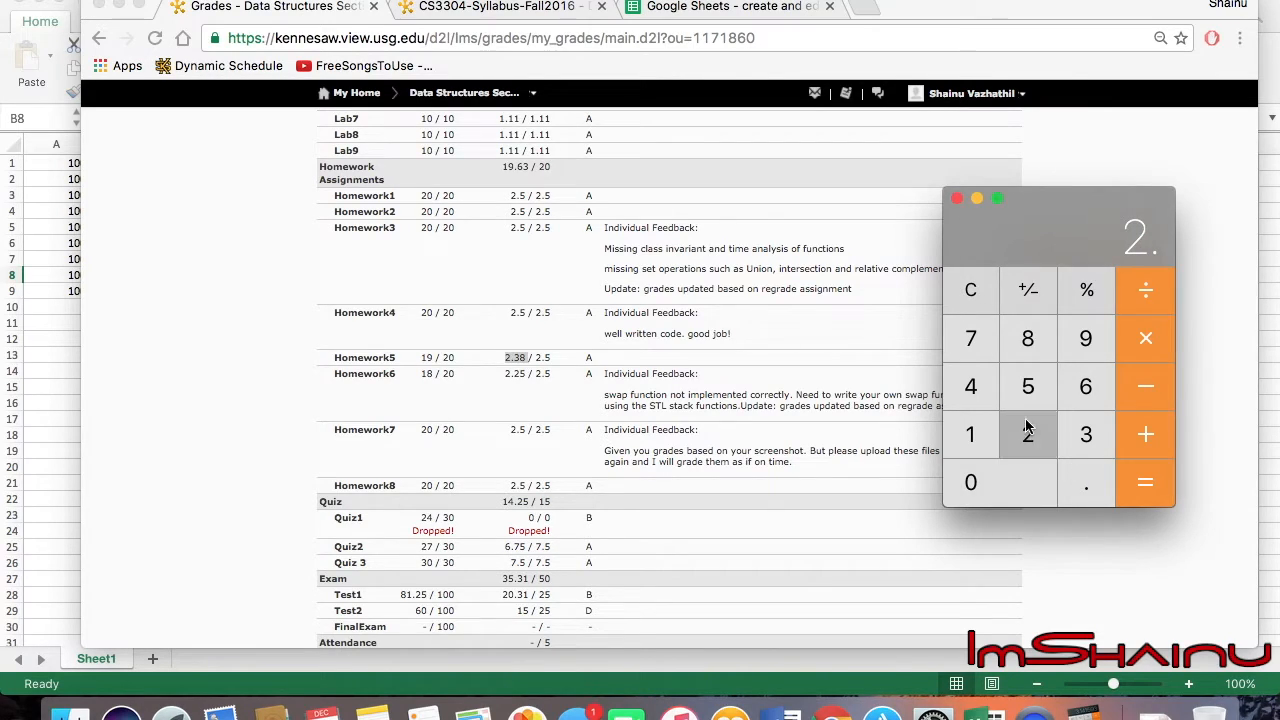
pyautogui.click(1027, 433)
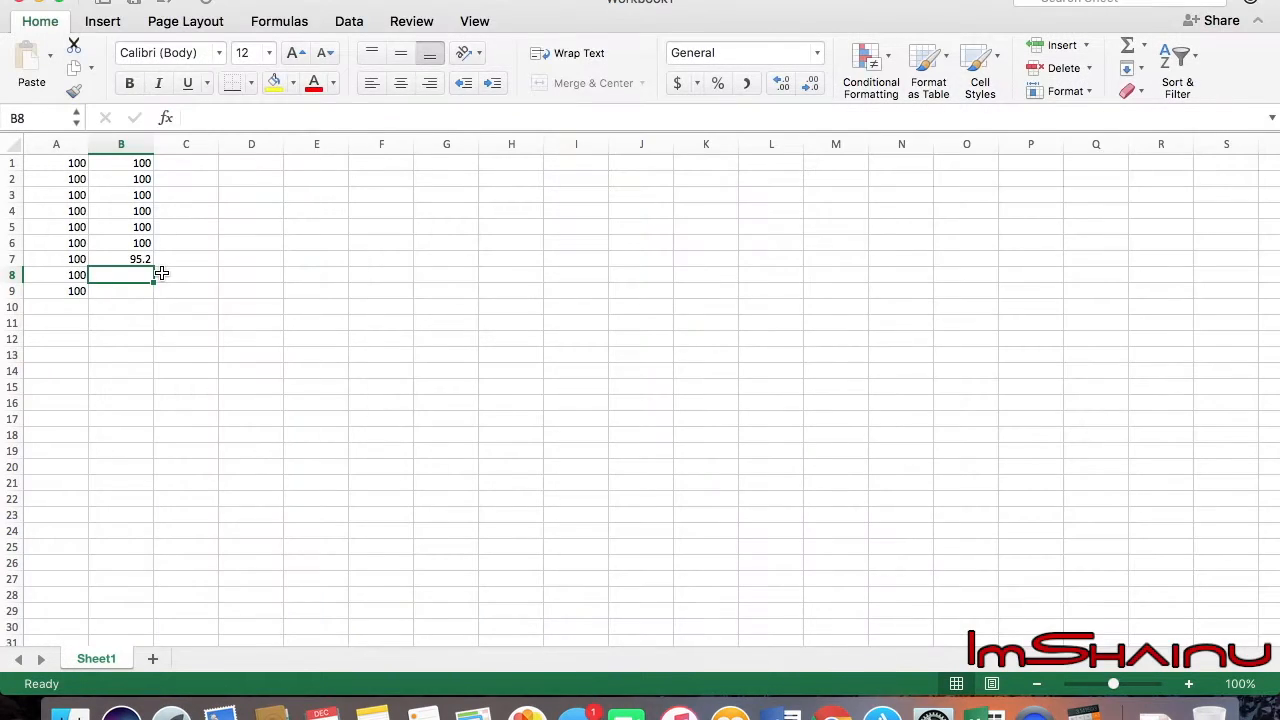
pyautogui.write('90')
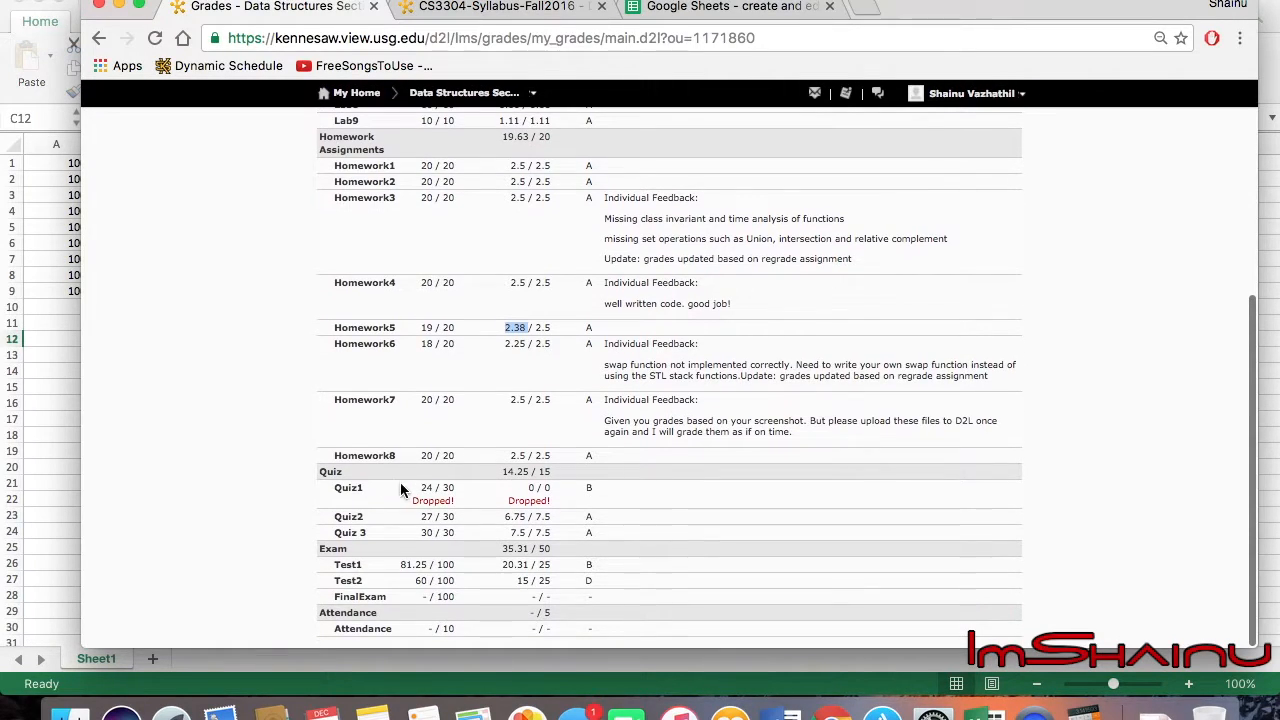
pyautogui.moveTo(509, 504)
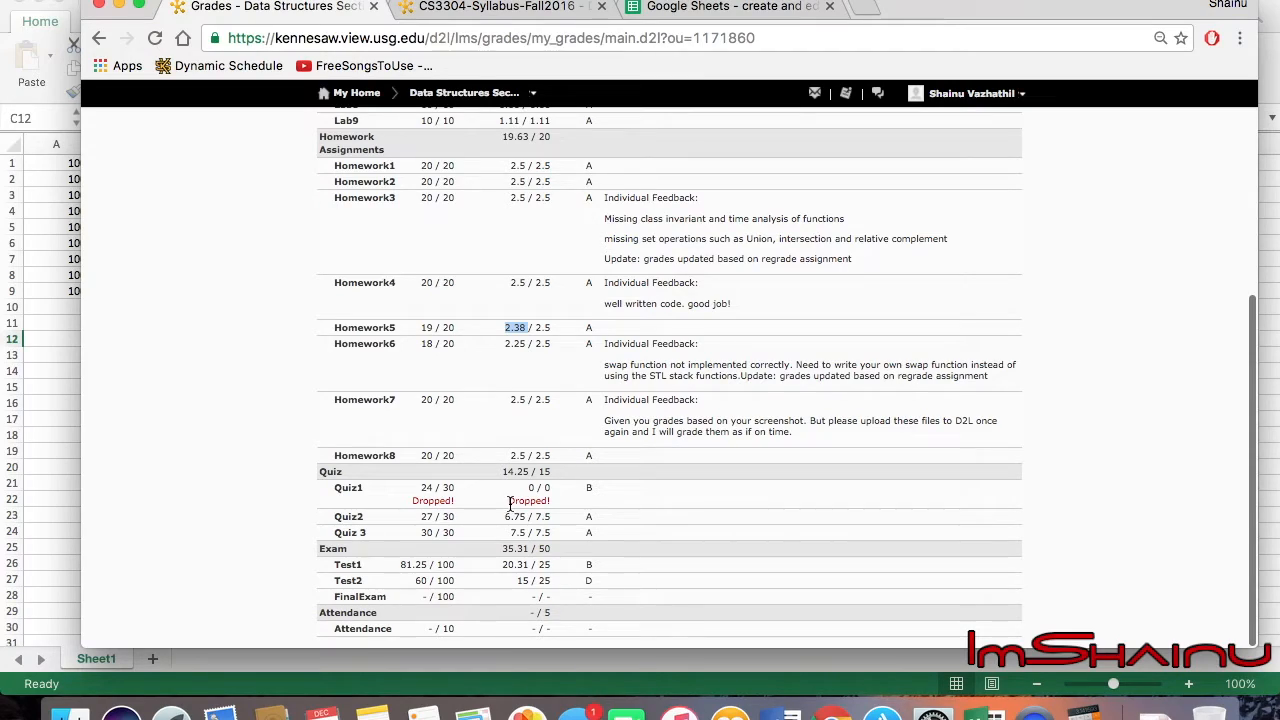
pyautogui.moveTo(502, 512)
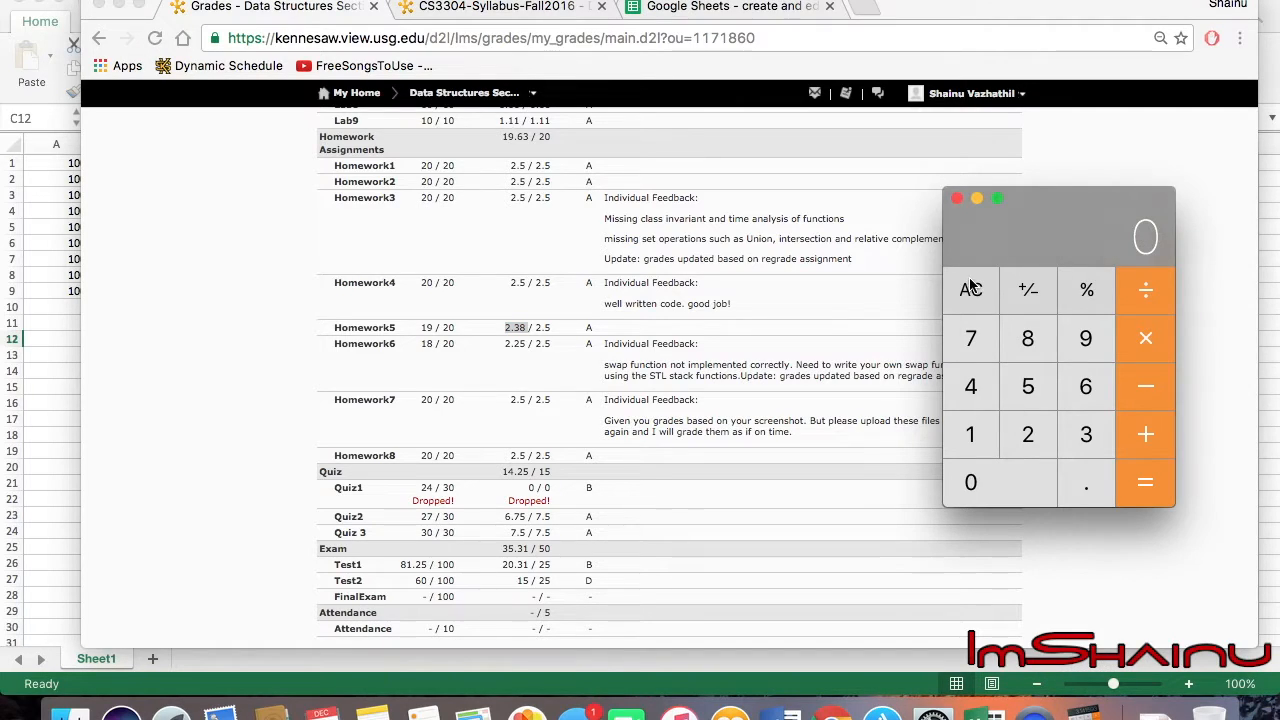
# Compute Quiz2 as 6.75 ÷ 7.5 in Calculator and enter 90 in cell C1
pyautogui.click(970, 338)
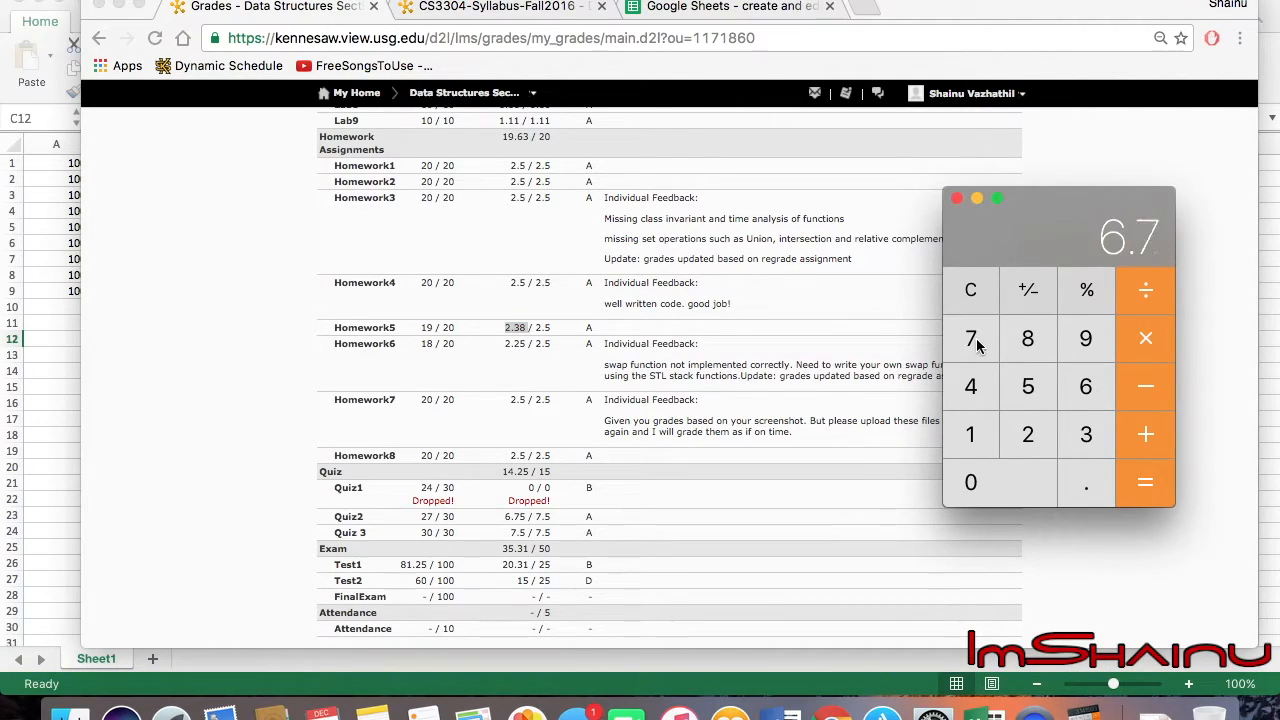
pyautogui.click(1027, 386)
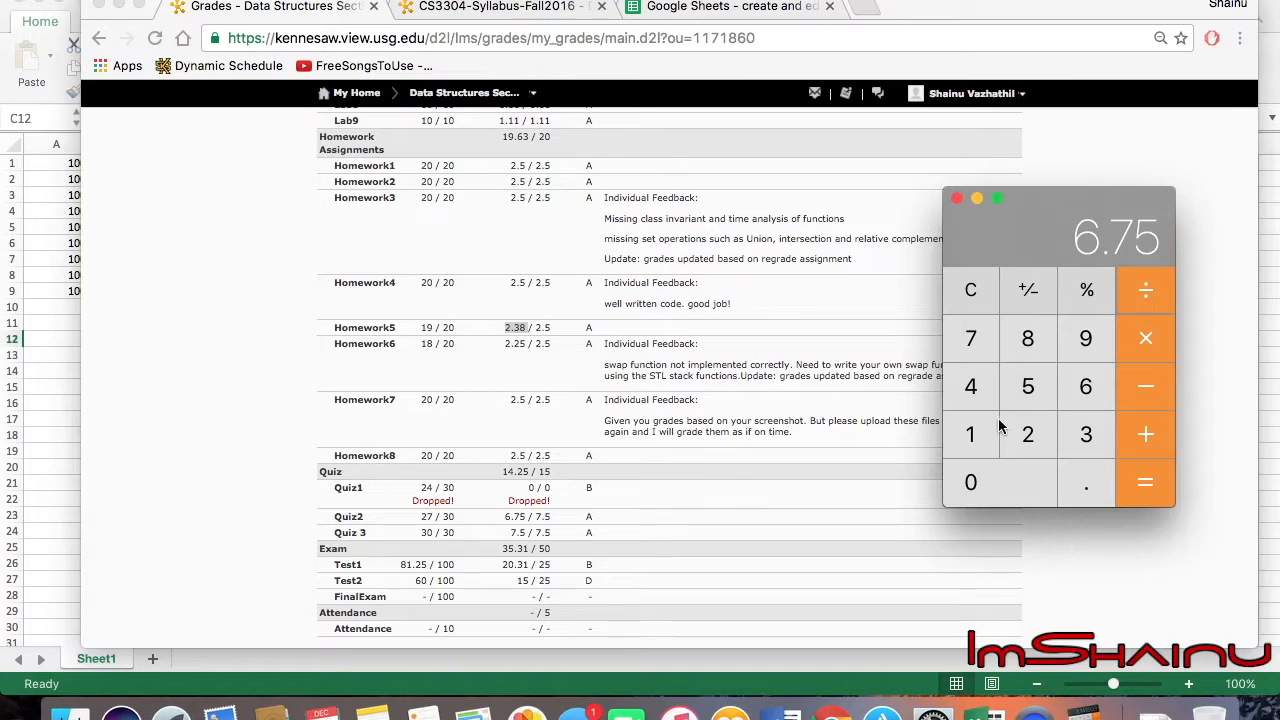
pyautogui.moveTo(517, 481)
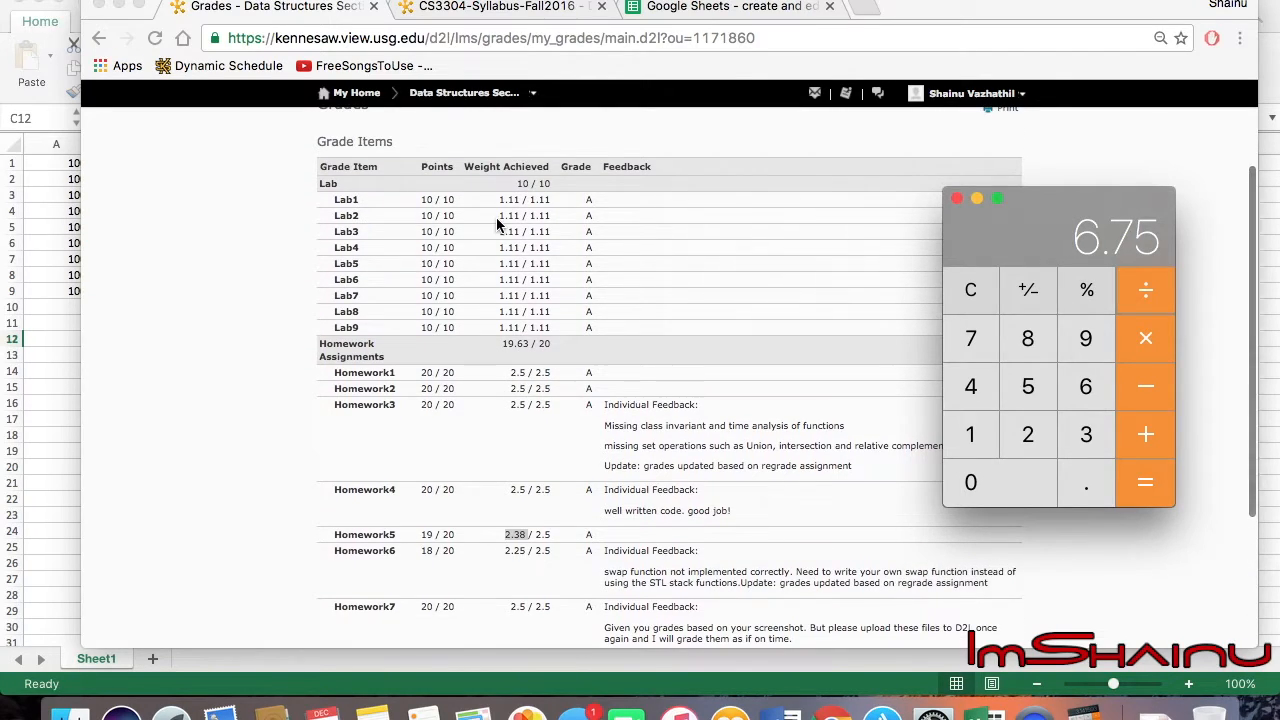
pyautogui.scroll(-3)
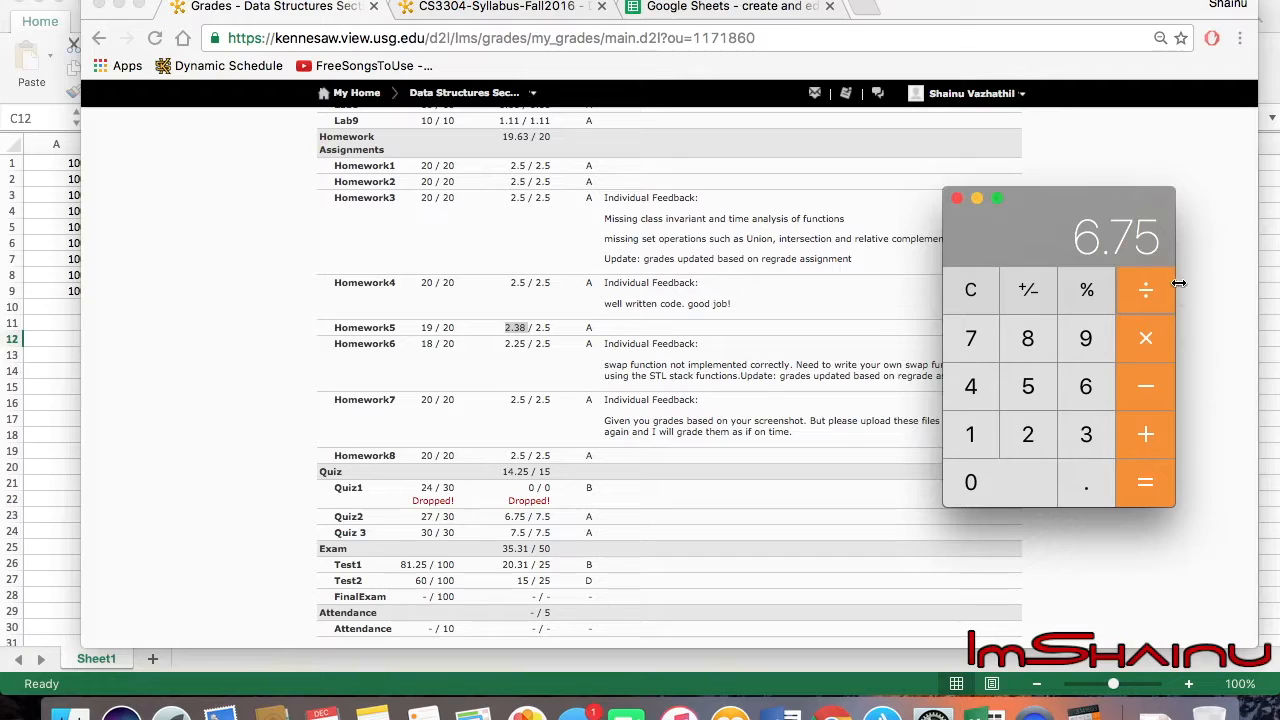
pyautogui.click(970, 338)
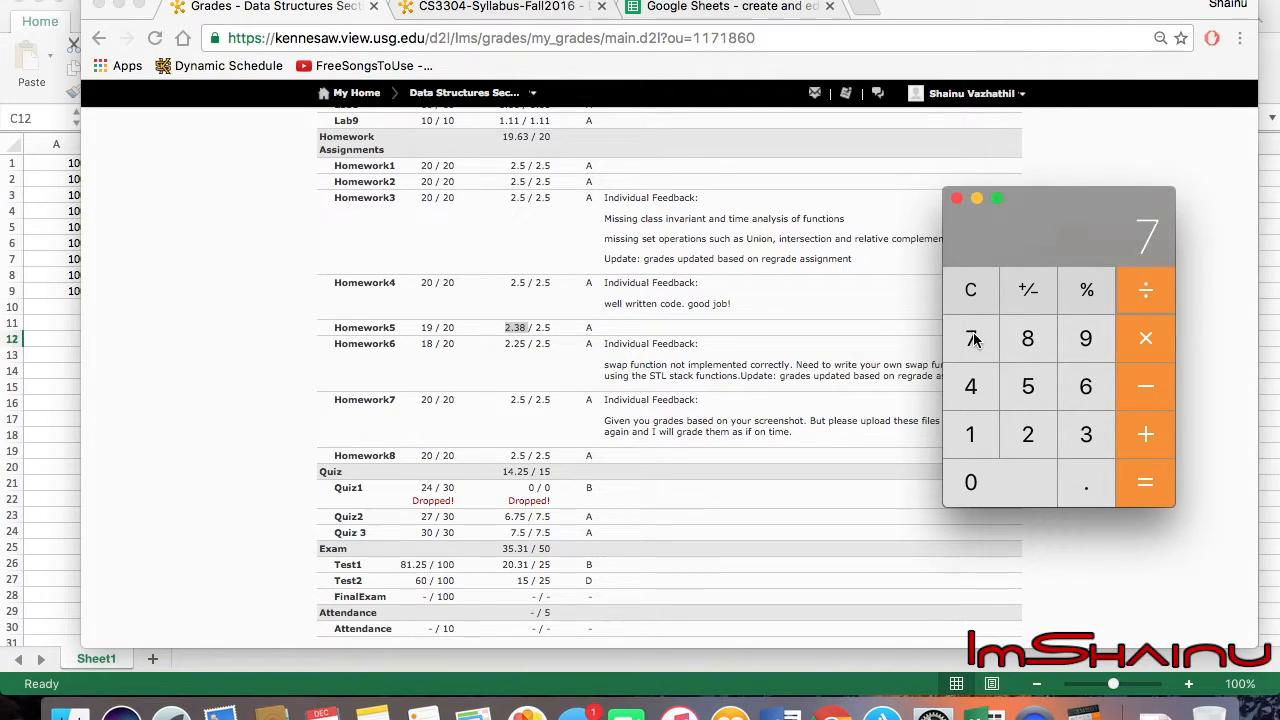
pyautogui.click(1145, 482)
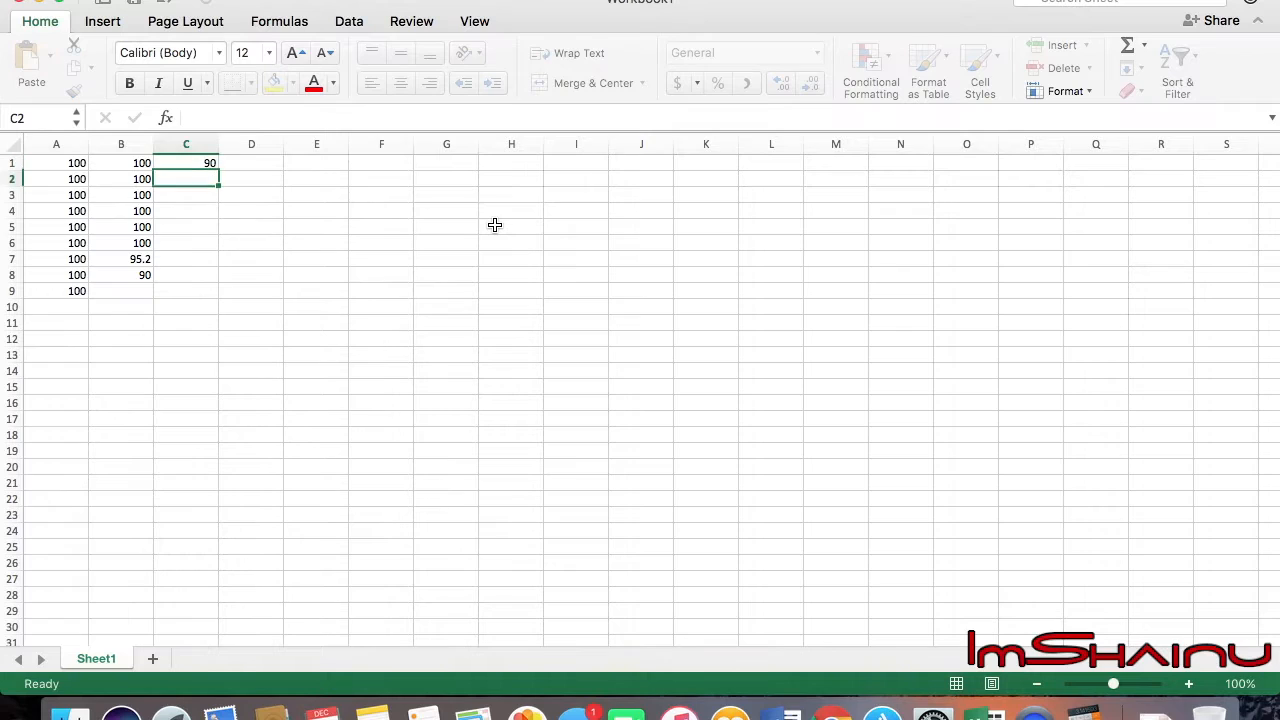
# Enter 100 in C2, test scores 81.25 in D1 and 60 in D2, then close Calculator
pyautogui.write('1')
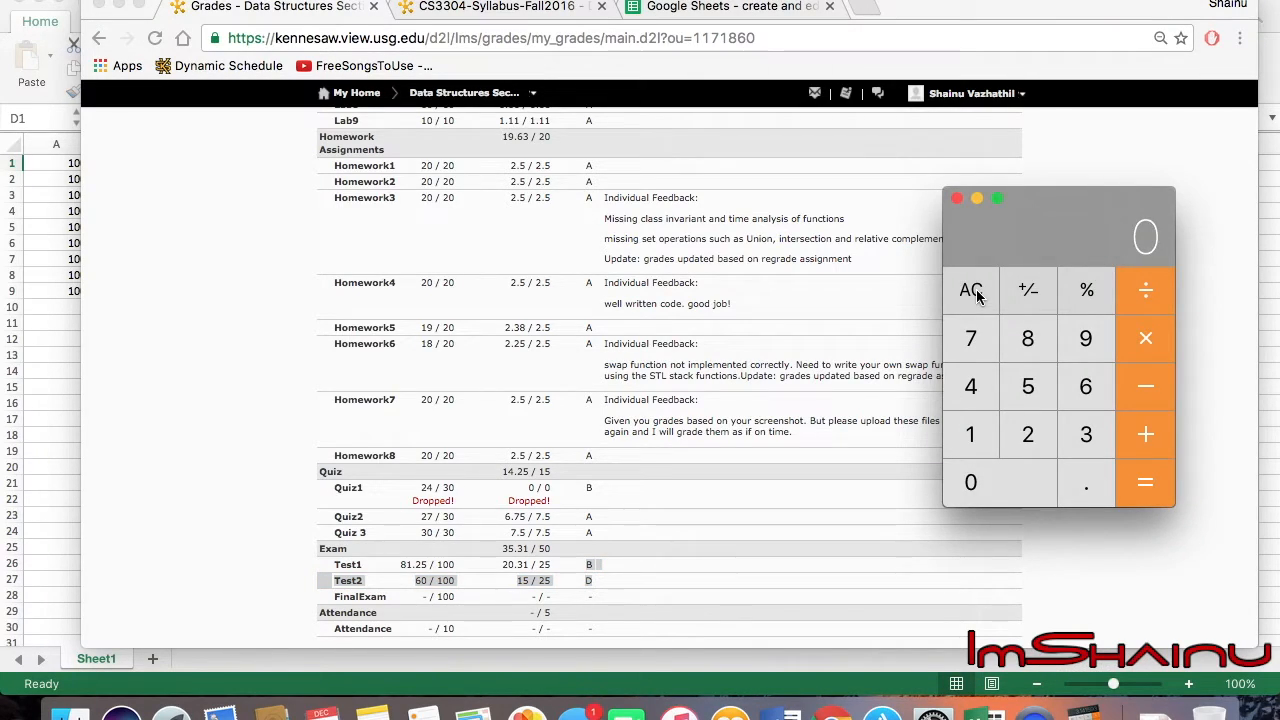
pyautogui.moveTo(1024, 434)
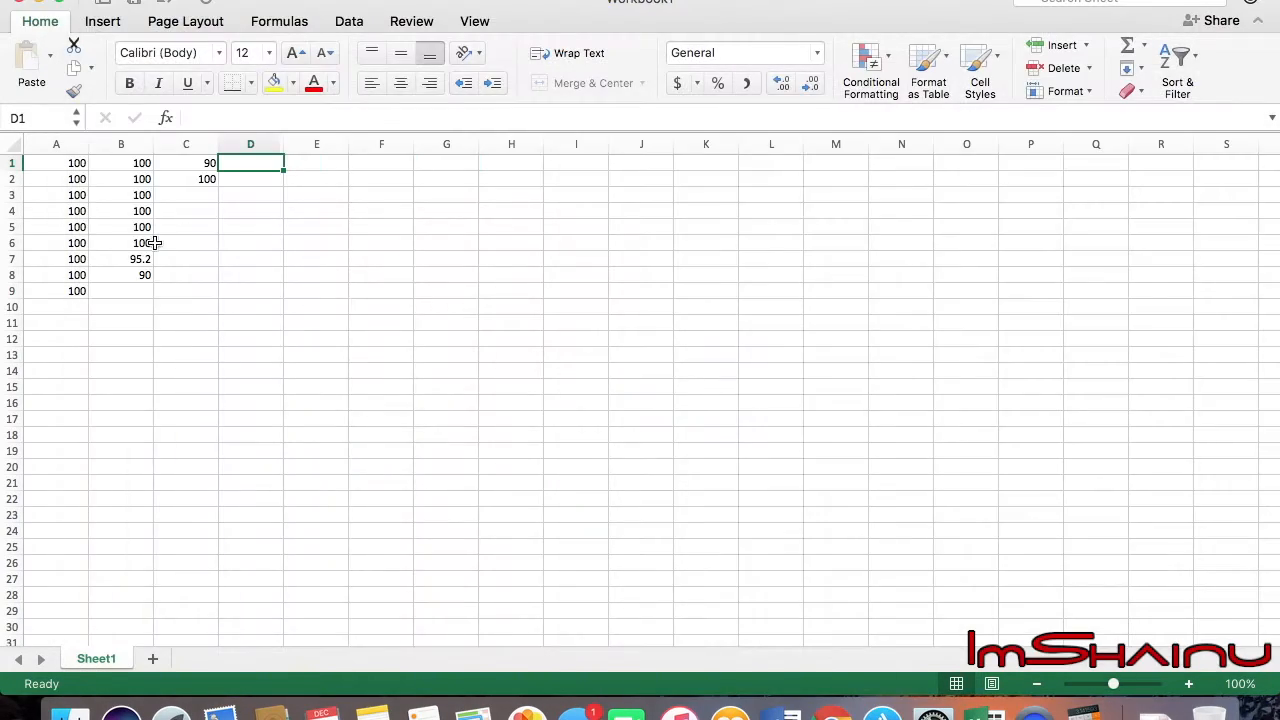
pyautogui.write('81.25')
pyautogui.click(251, 179)
pyautogui.write('60')
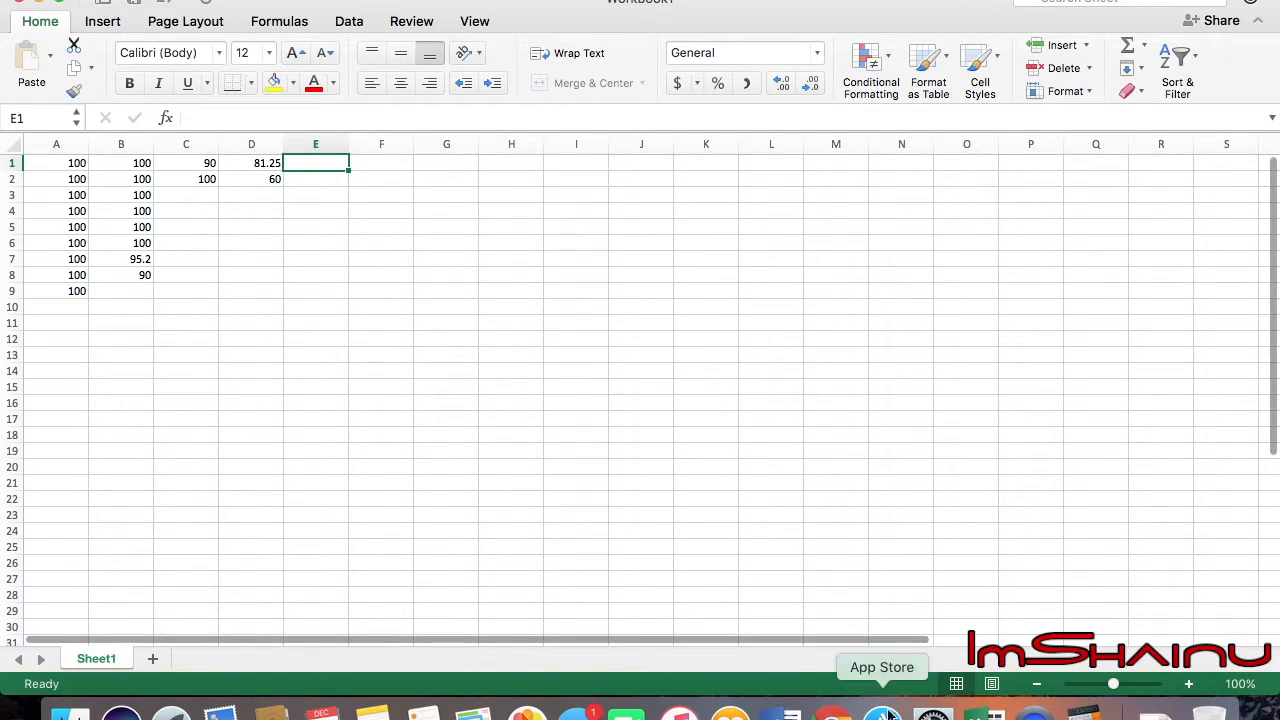
pyautogui.moveTo(832, 714)
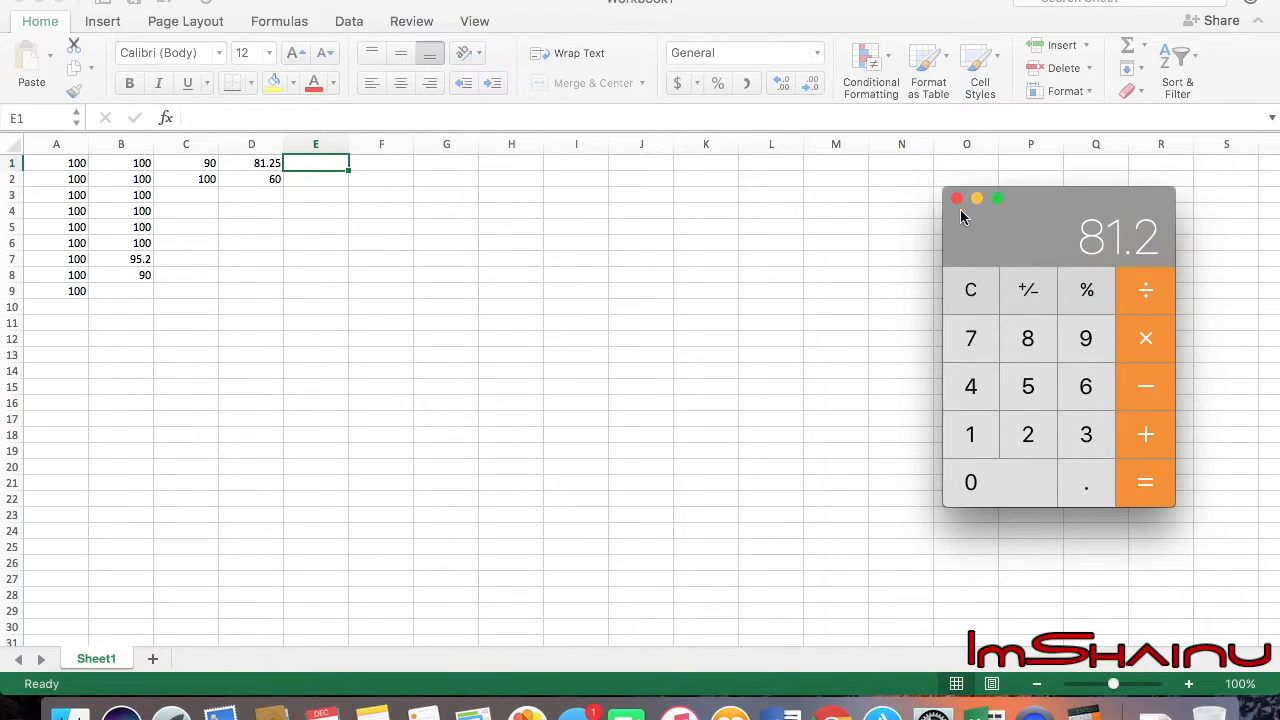
pyautogui.click(956, 198)
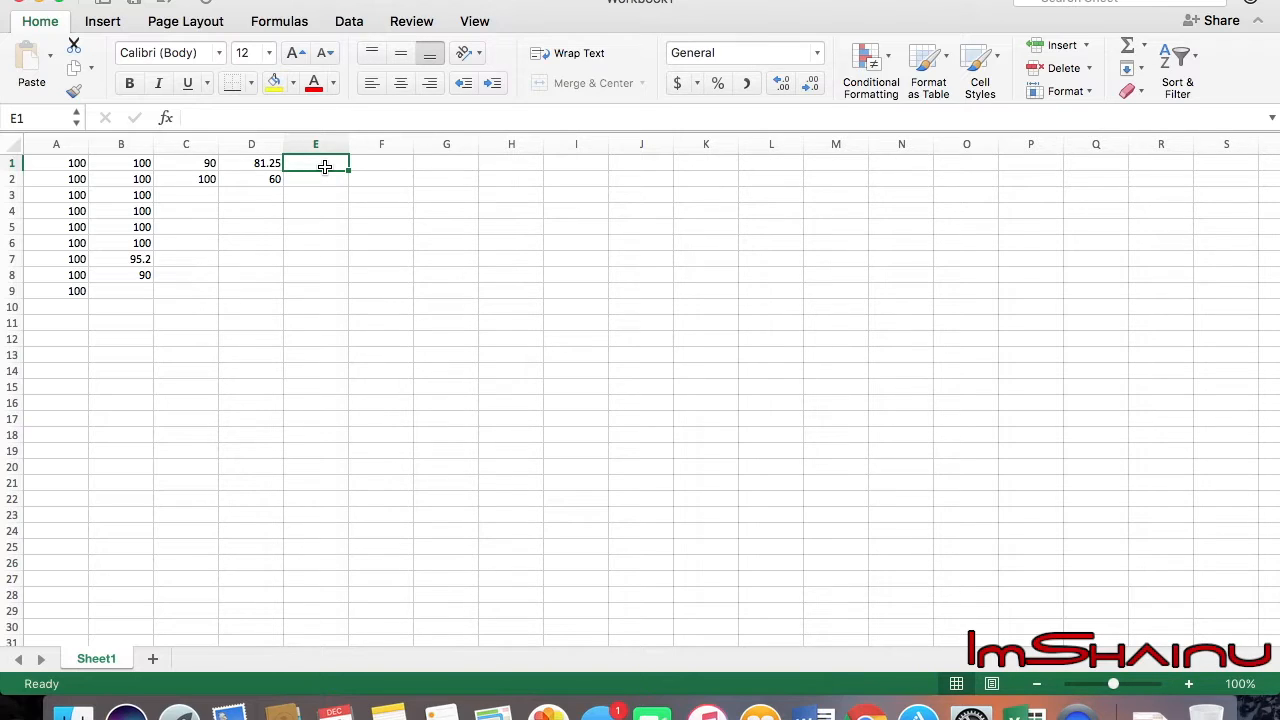
# Enter 5 in row 12 and add a Bonus heading with a weight of 1
pyautogui.write('5')
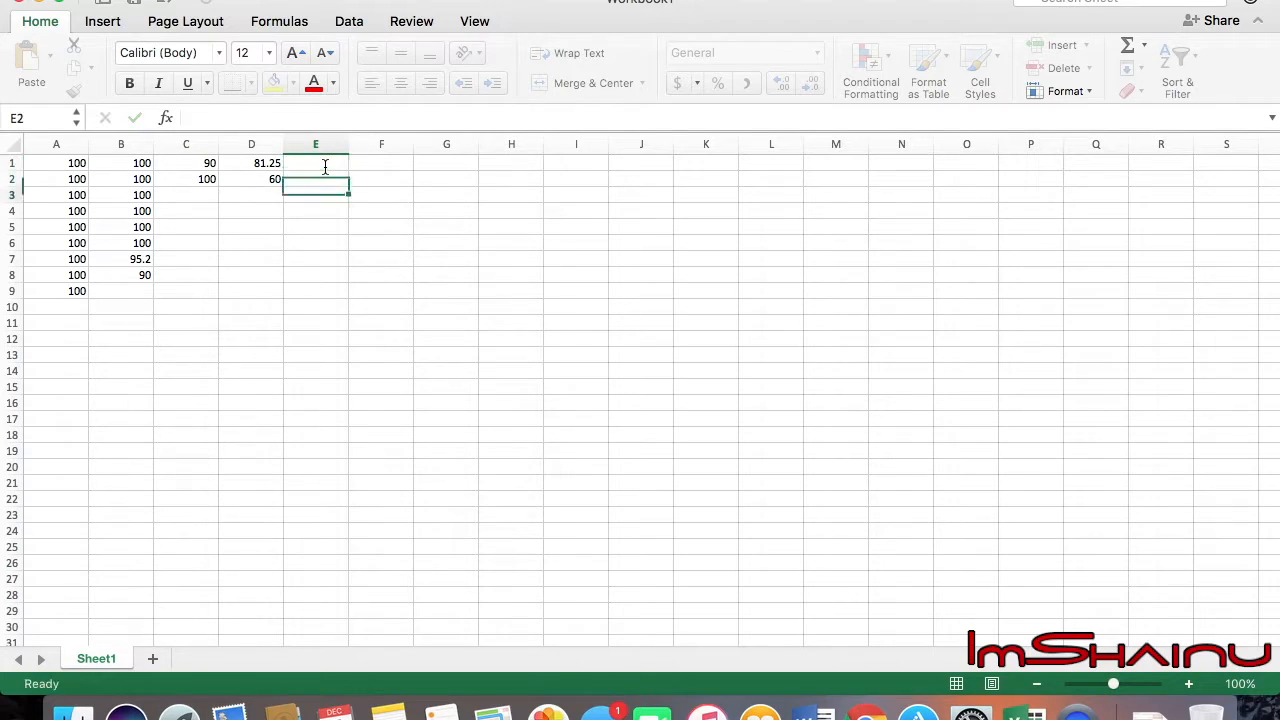
pyautogui.click(315, 338)
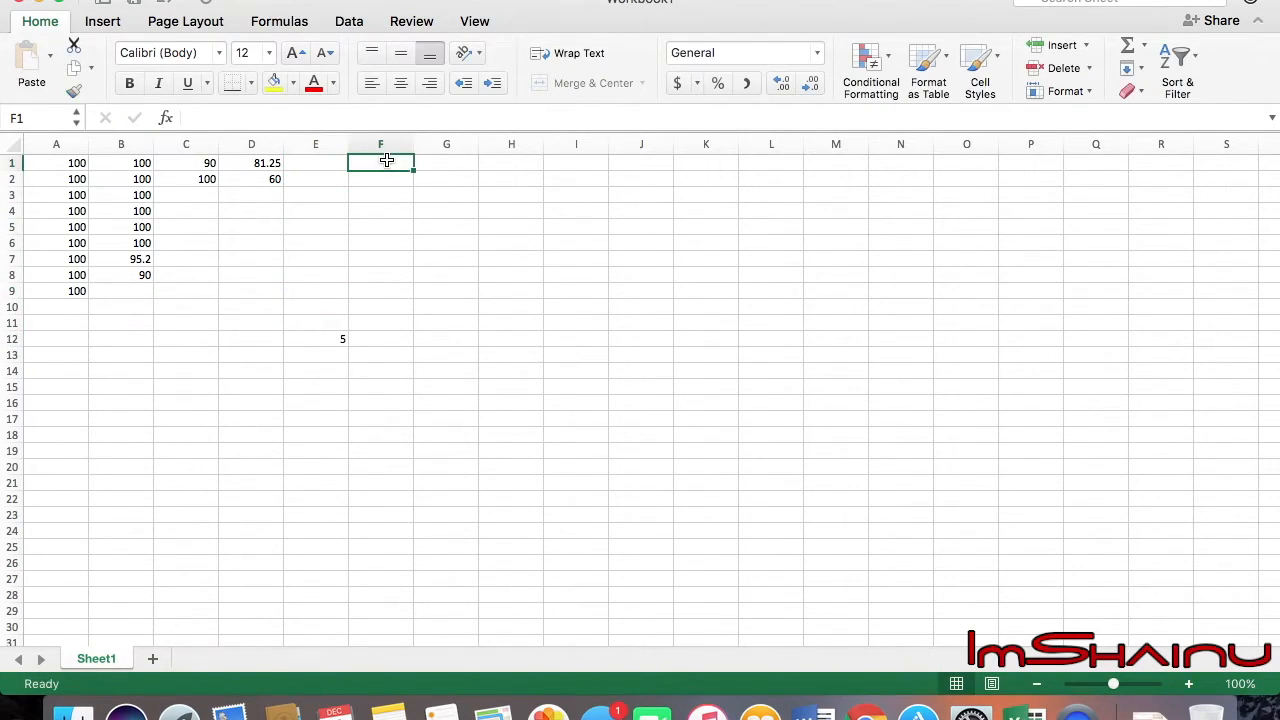
pyautogui.write('Bonus')
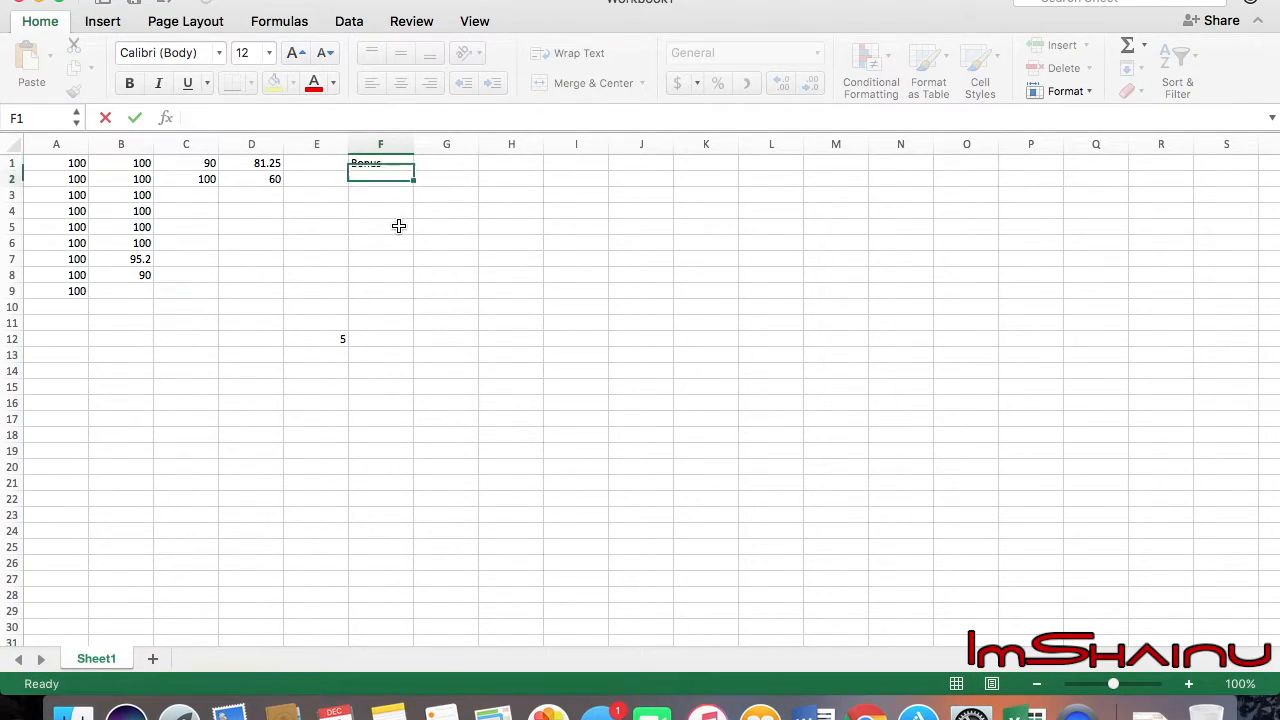
pyautogui.write('1')
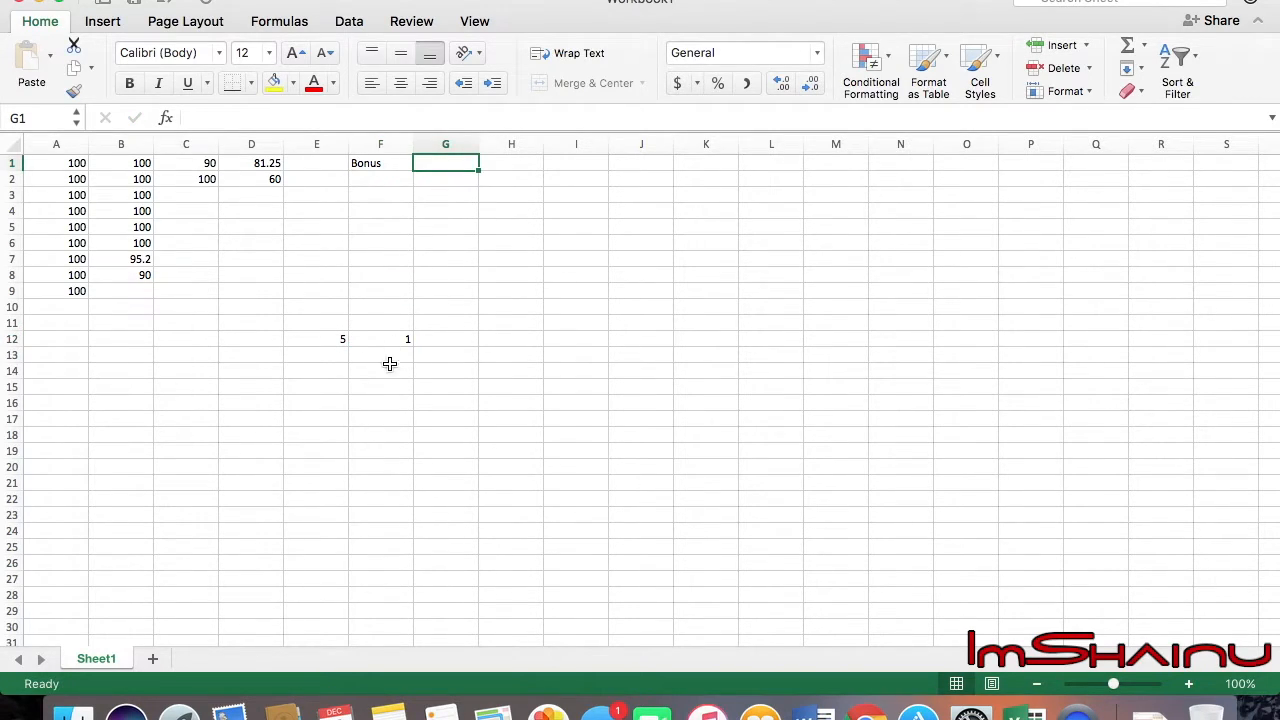
pyautogui.moveTo(384, 339)
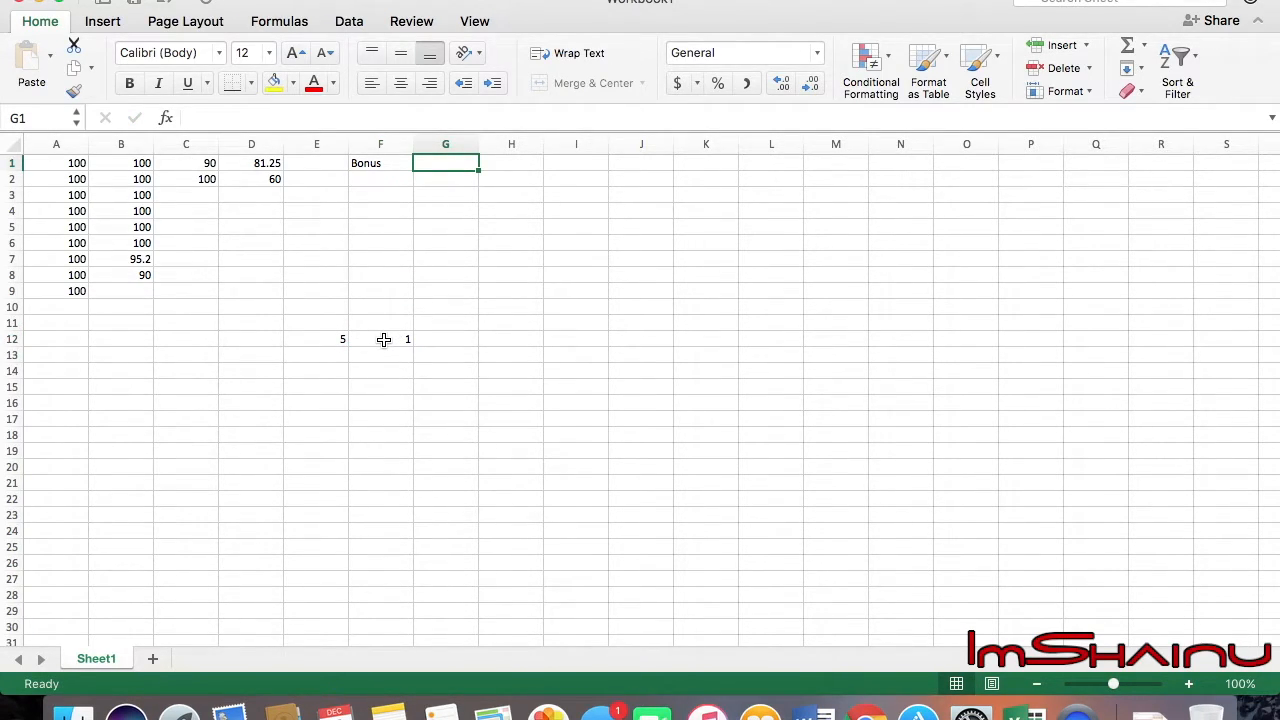
pyautogui.moveTo(477, 197)
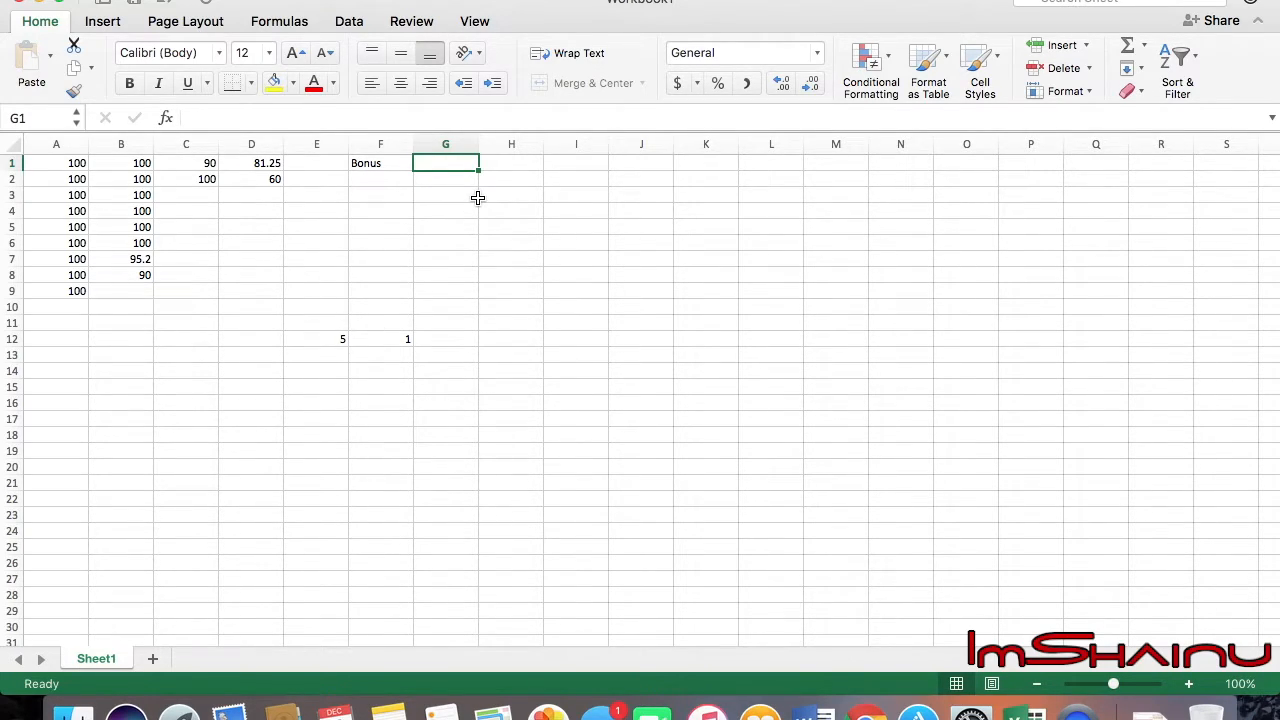
# Add a Final Bonus heading with a weight of 0.1 in row 12
pyautogui.write('Final Bonus')
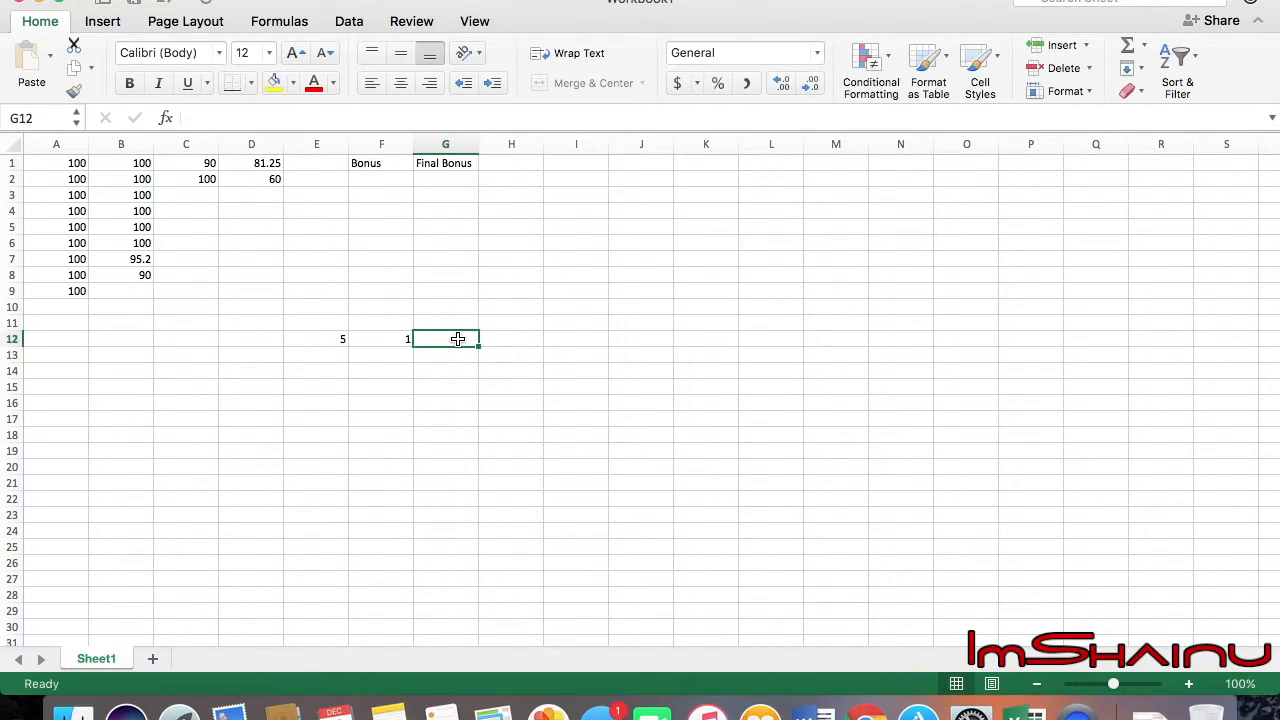
pyautogui.write('0.1')
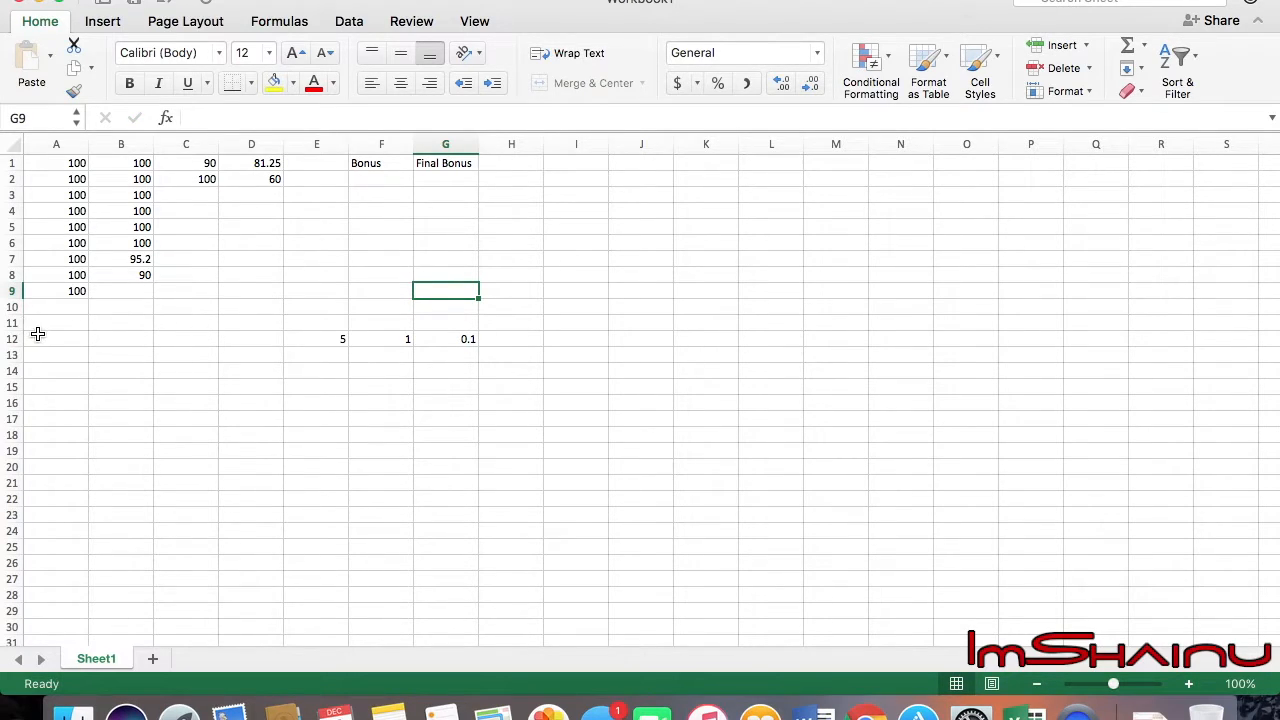
pyautogui.click(56, 338)
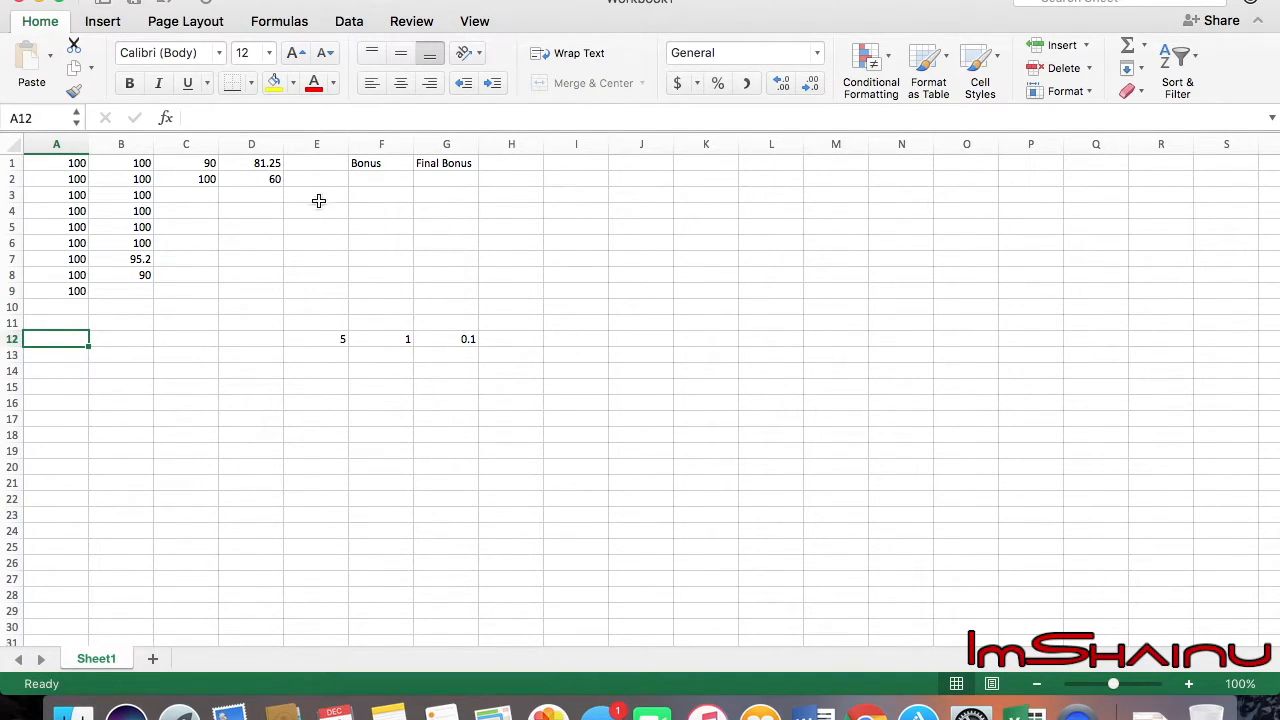
pyautogui.click(316, 162)
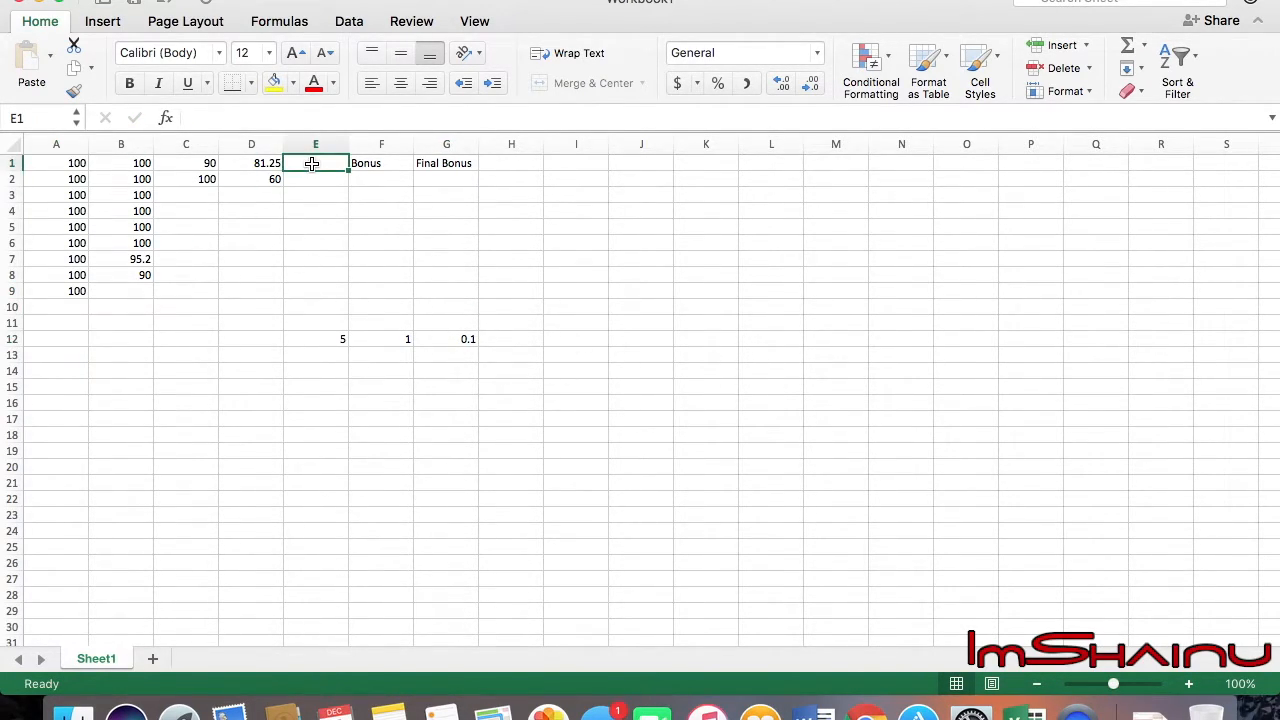
# Add Attendance heading in E1 and Final in H1, after checking the grades page
pyautogui.write('Final')
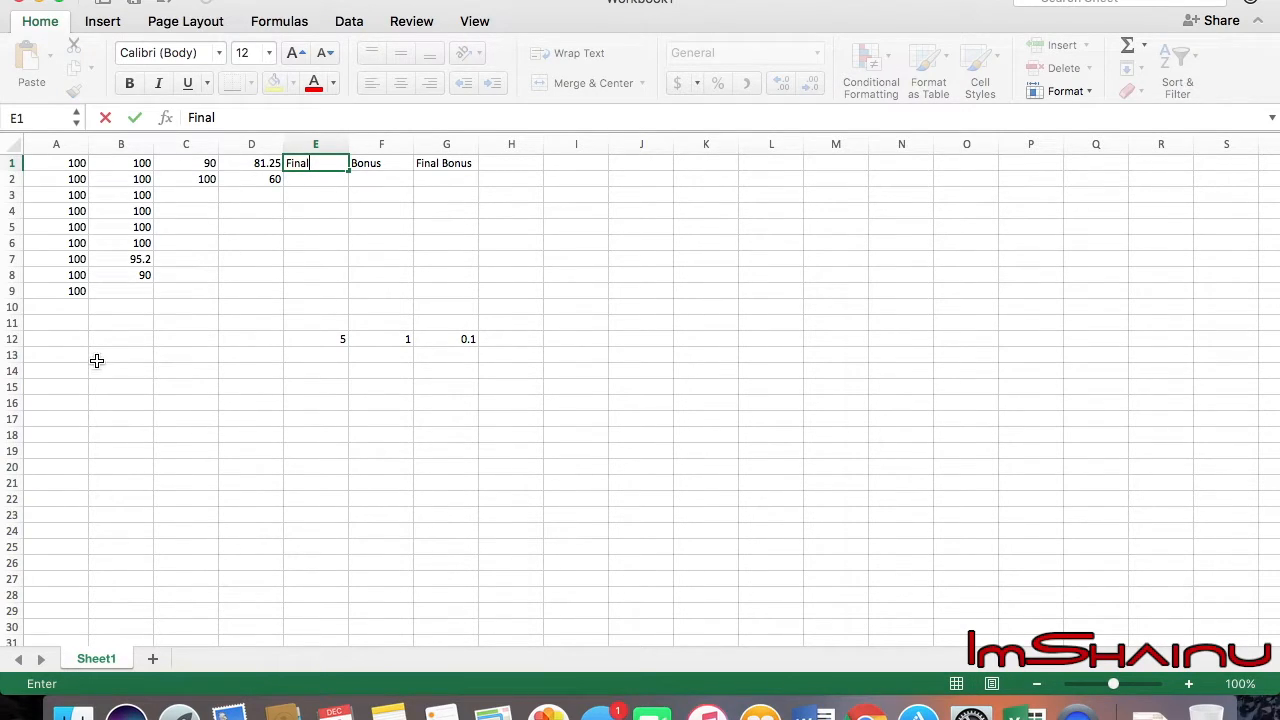
pyautogui.write('A')
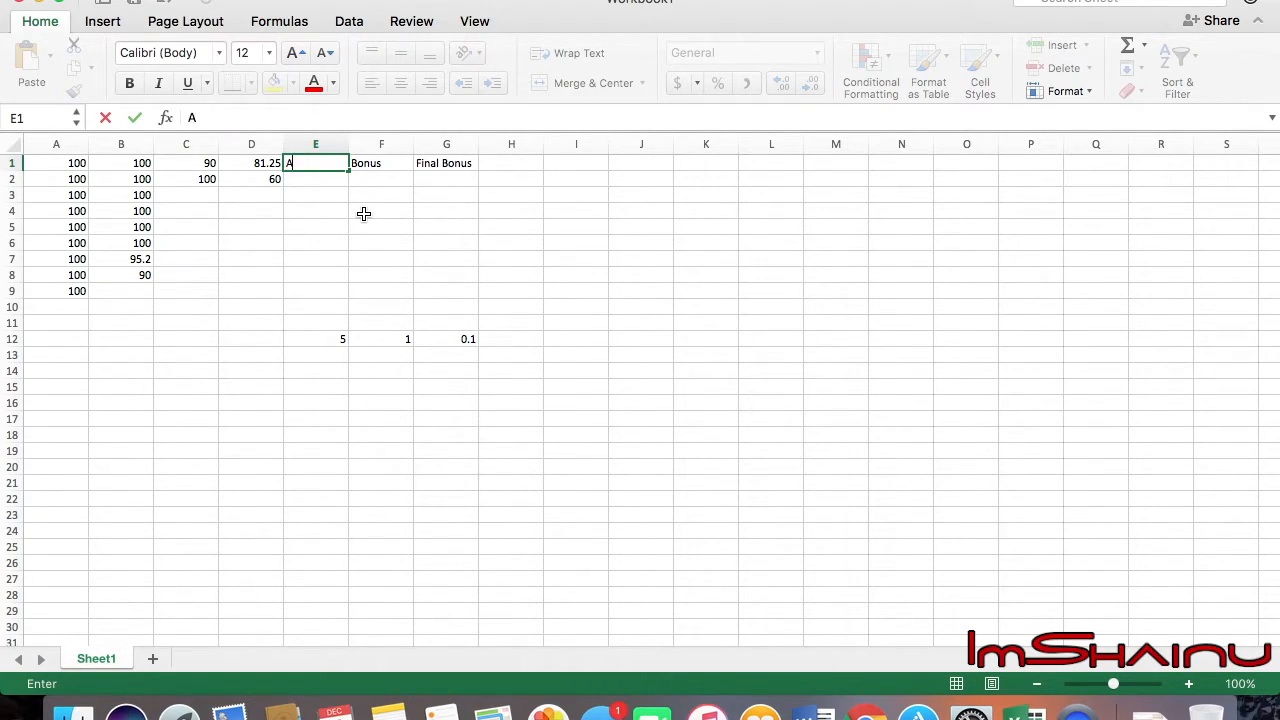
pyautogui.write('ttendance')
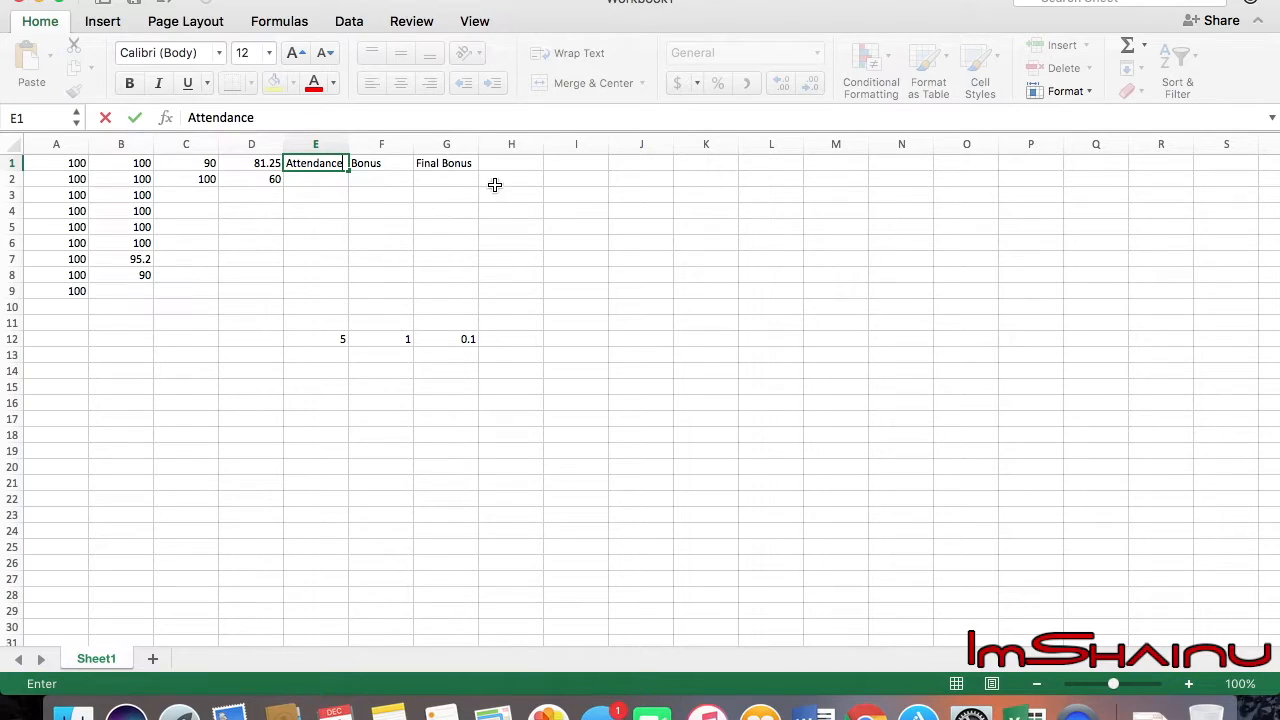
pyautogui.write('Final')
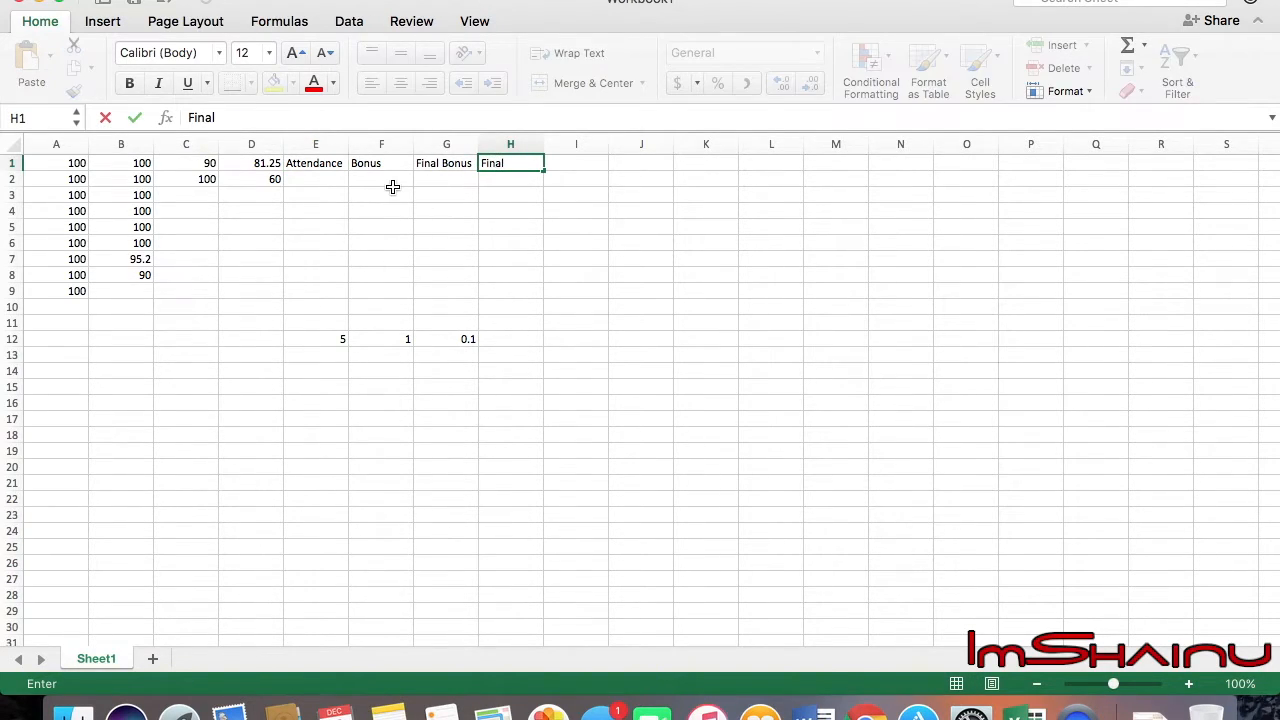
pyautogui.moveTo(209, 325)
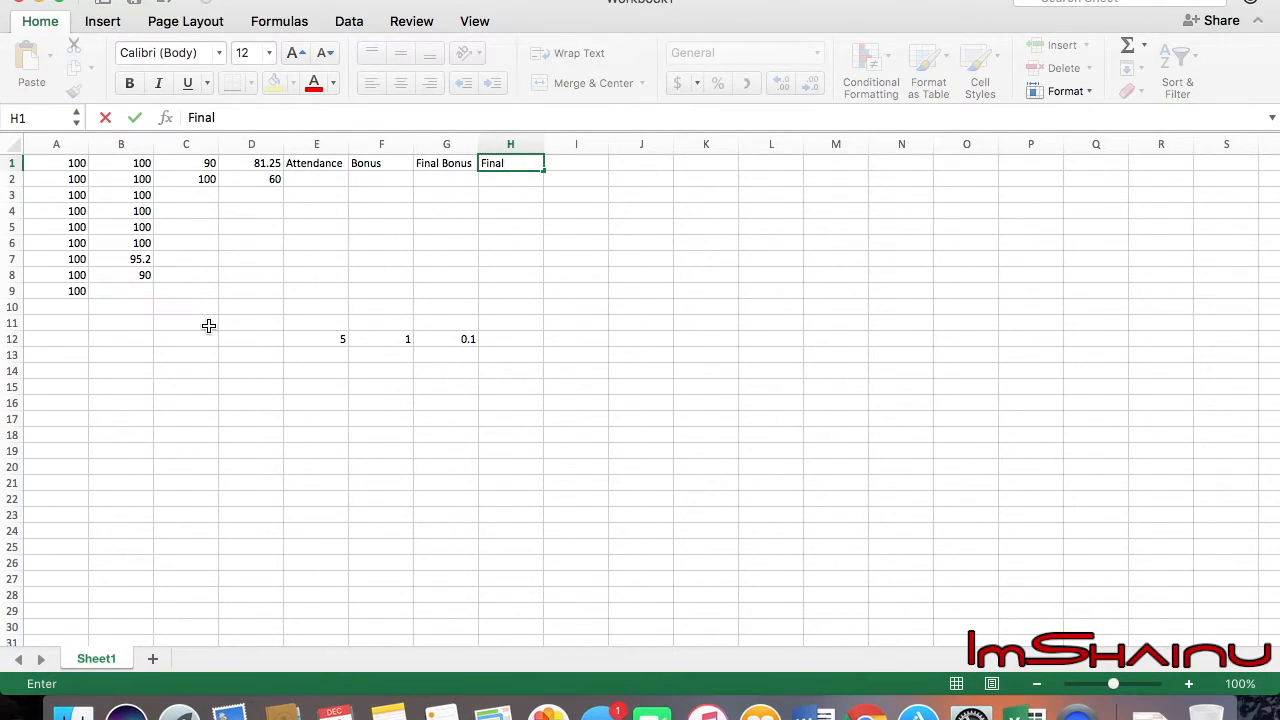
pyautogui.click(56, 338)
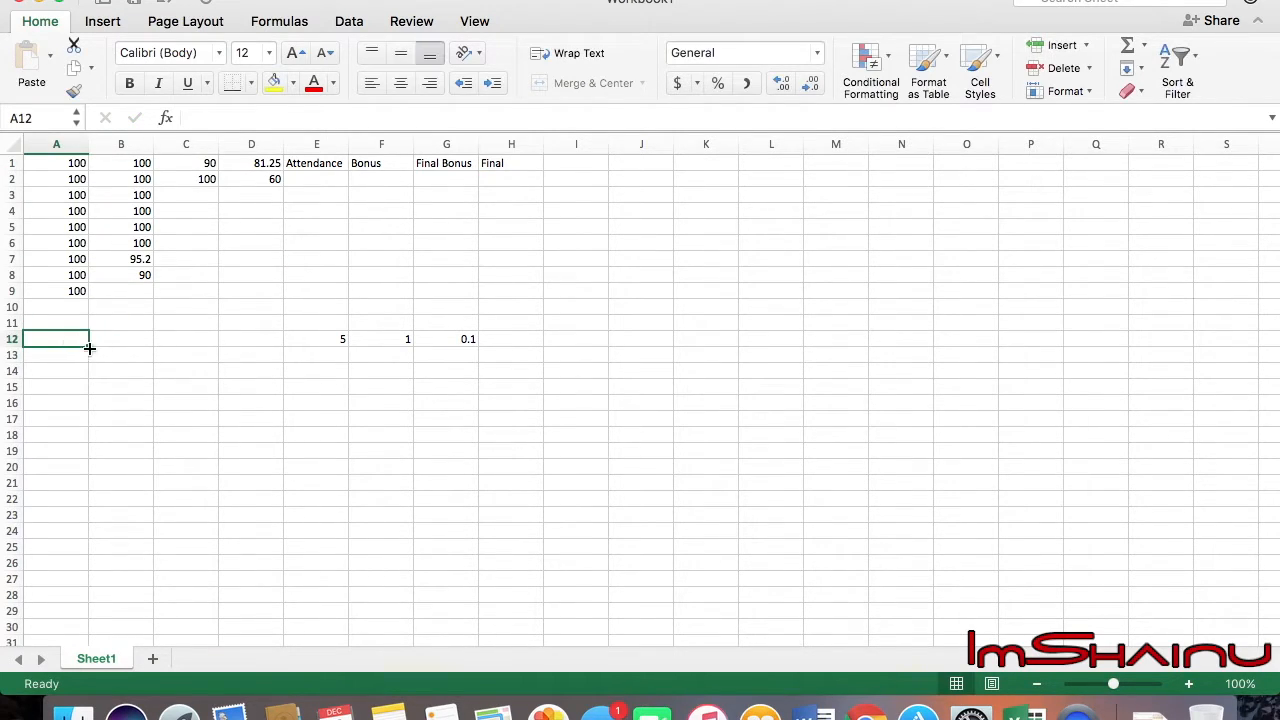
pyautogui.moveTo(865, 714)
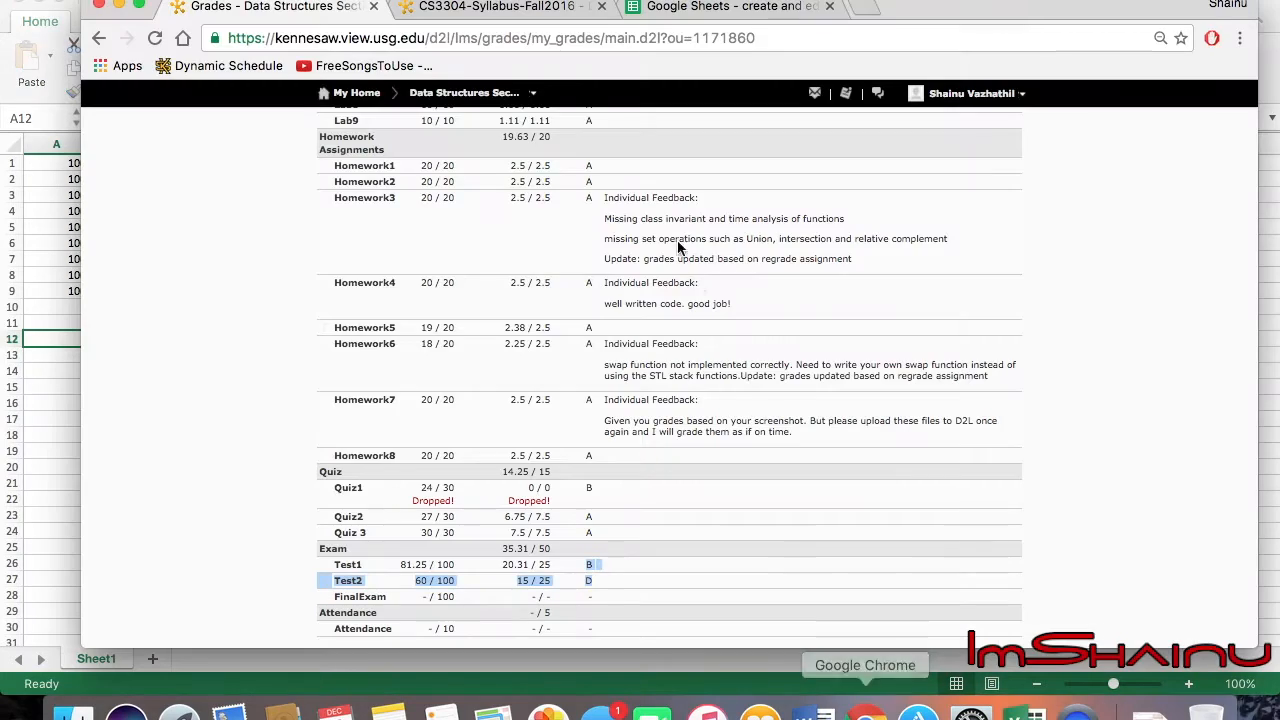
pyautogui.click(490, 7)
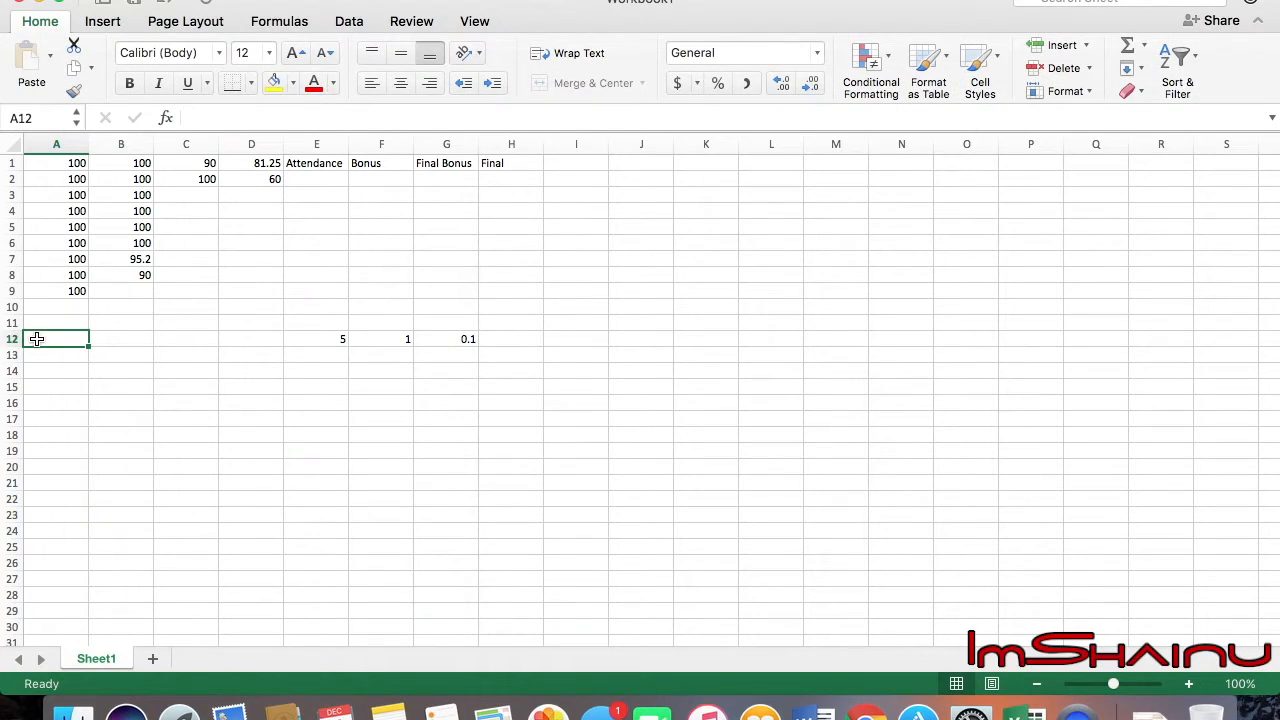
# Enter 10 in A12 and select the column B scores in rows 1–8
pyautogui.write('10')
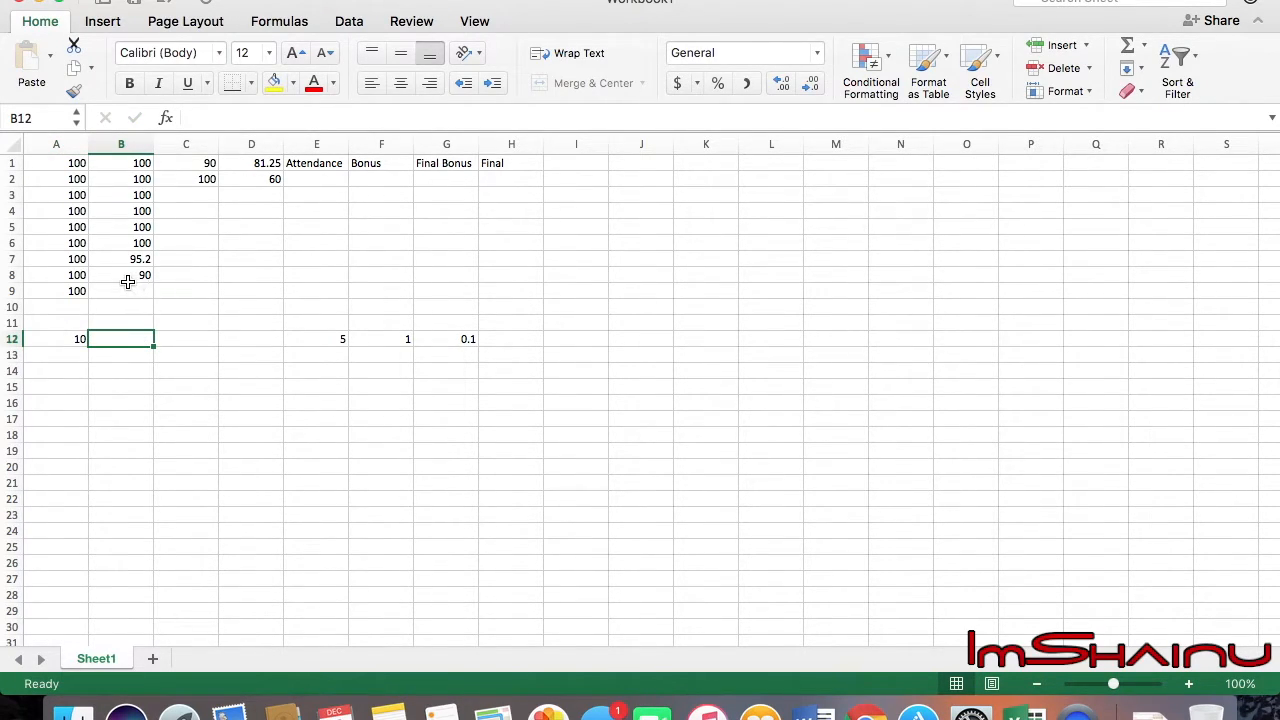
pyautogui.moveTo(141, 163); pyautogui.dragTo(141, 275)
pyautogui.write('calc')
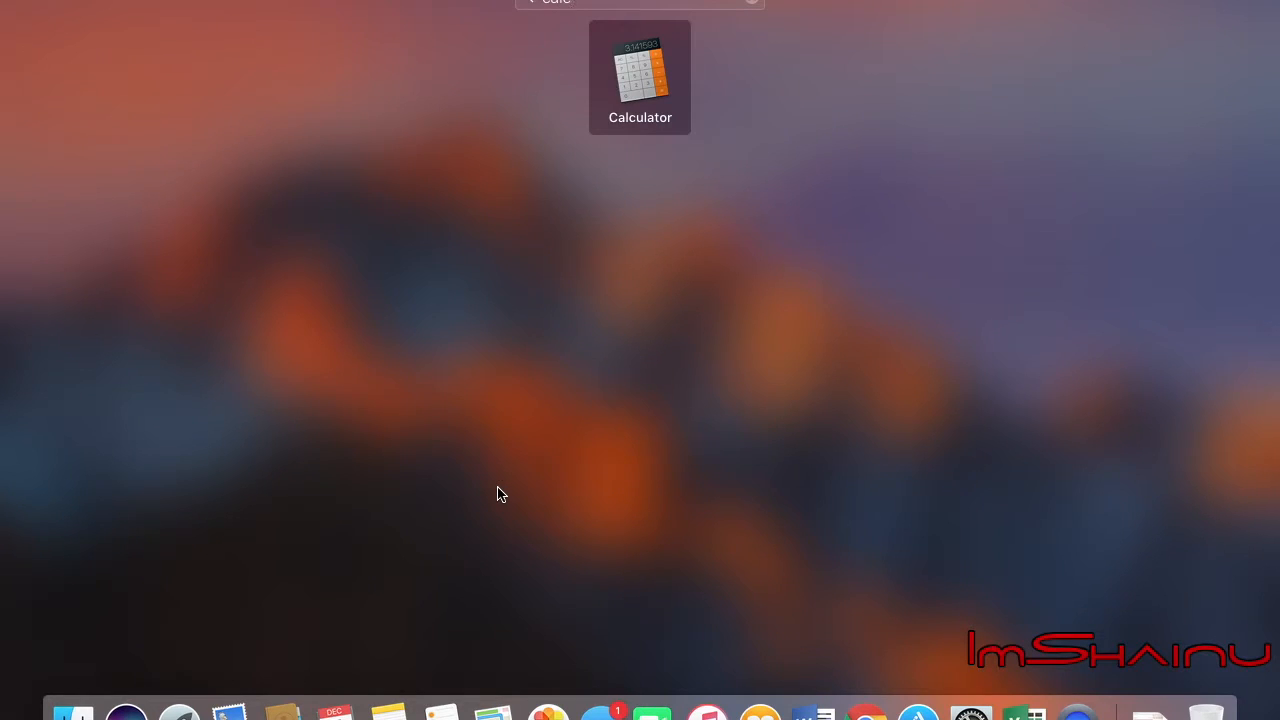
# Launch Calculator and key in the column B scores, arriving at 19.63
pyautogui.click(640, 77)
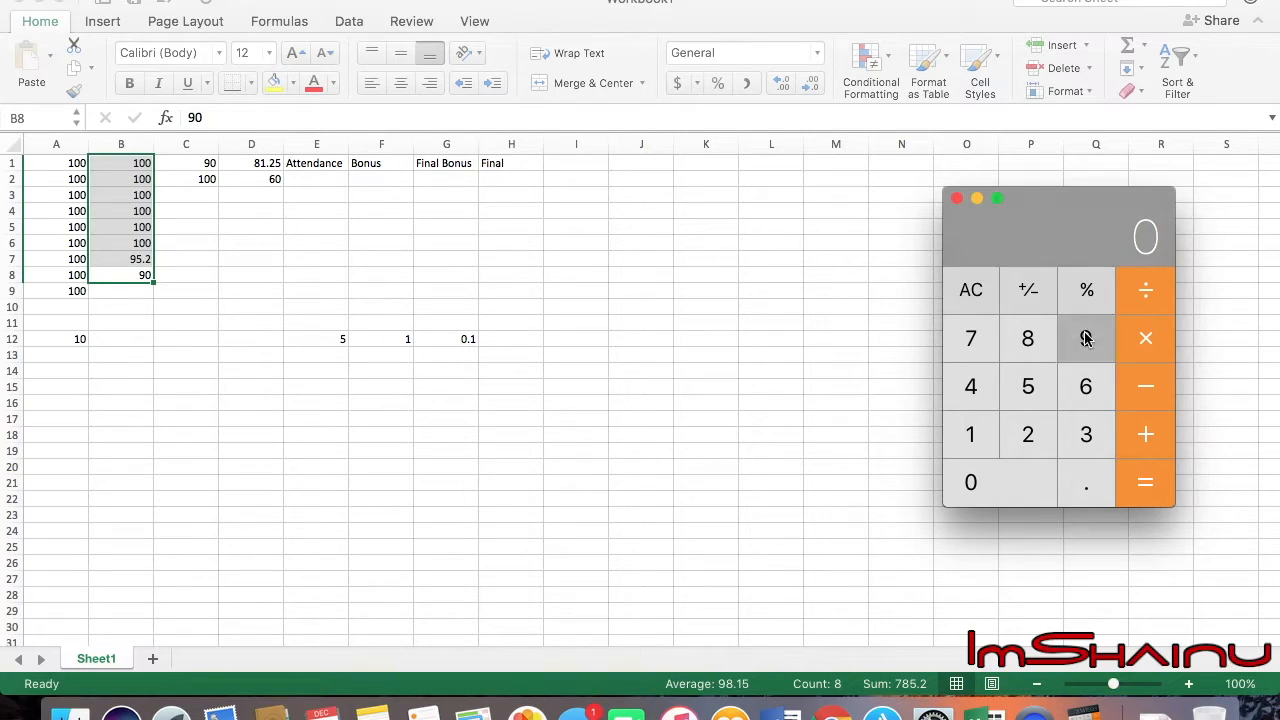
pyautogui.click(1086, 338)
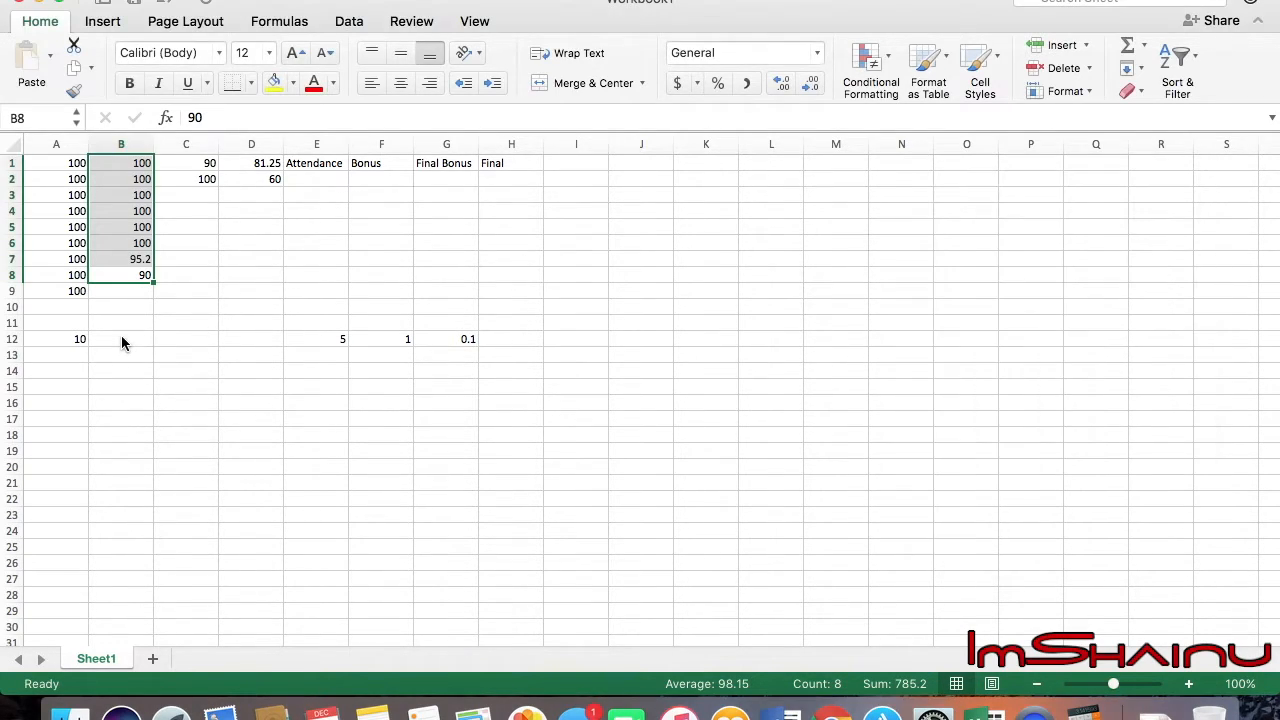
pyautogui.write('19.63')
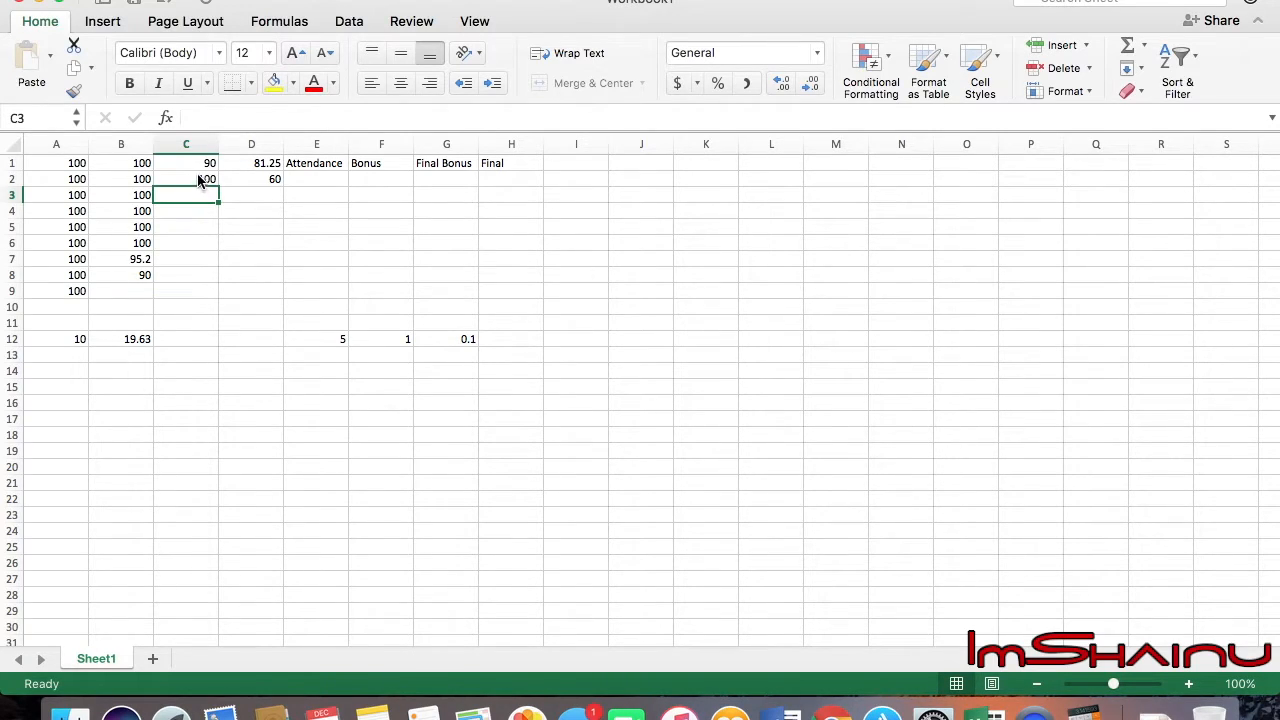
# Select the column C scores, tally them in Calculator, and enter 14.25 in C12
pyautogui.doubleClick(186, 179)
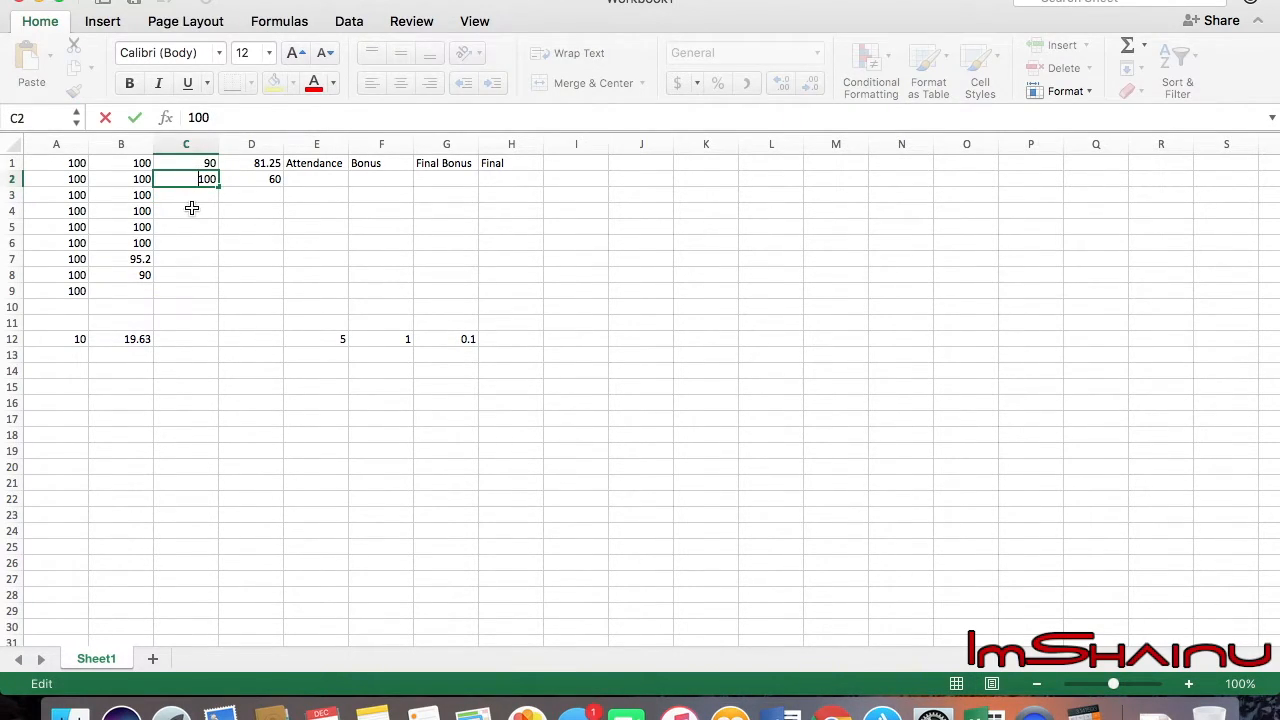
pyautogui.moveTo(186, 179); pyautogui.dragTo(186, 210)
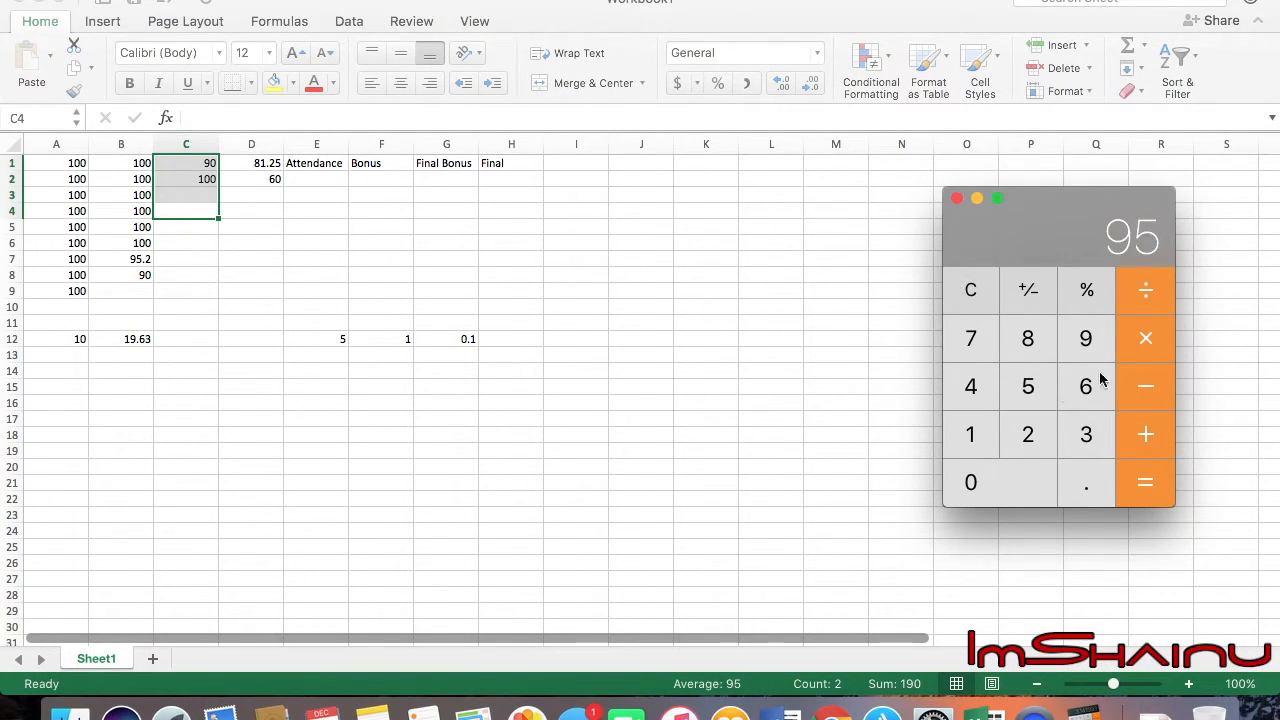
pyautogui.click(970, 290)
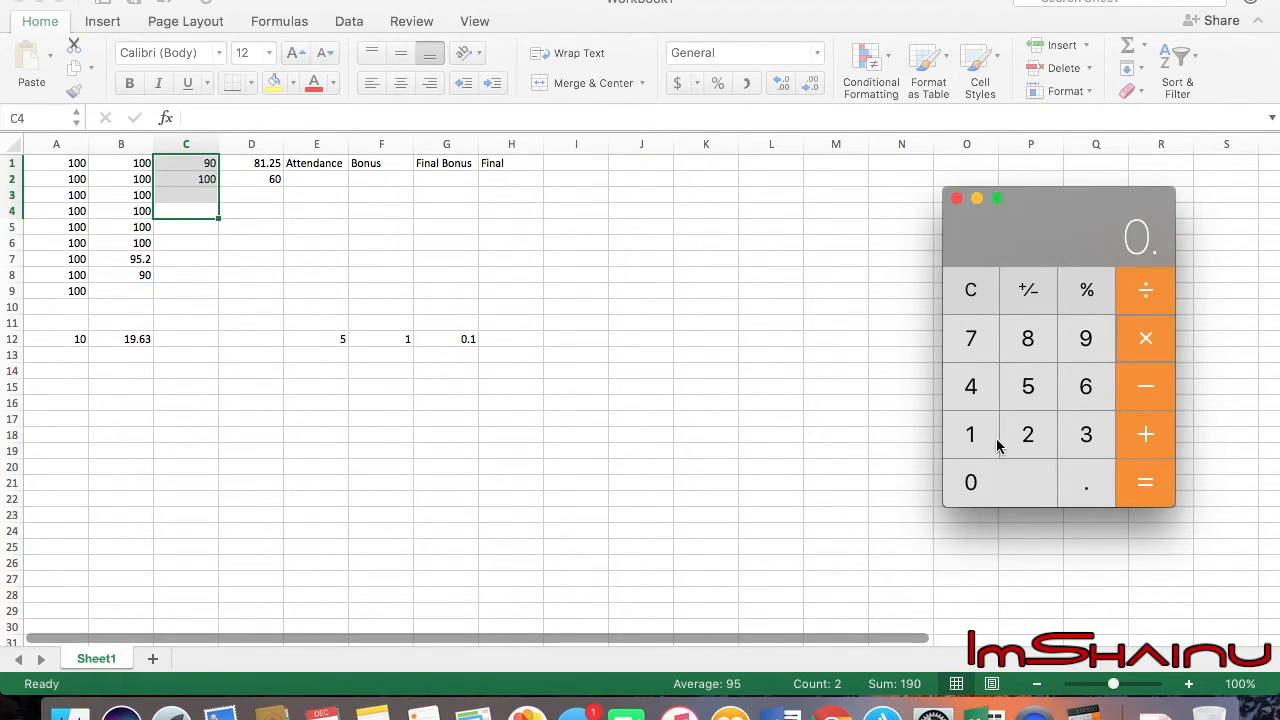
pyautogui.click(1145, 482)
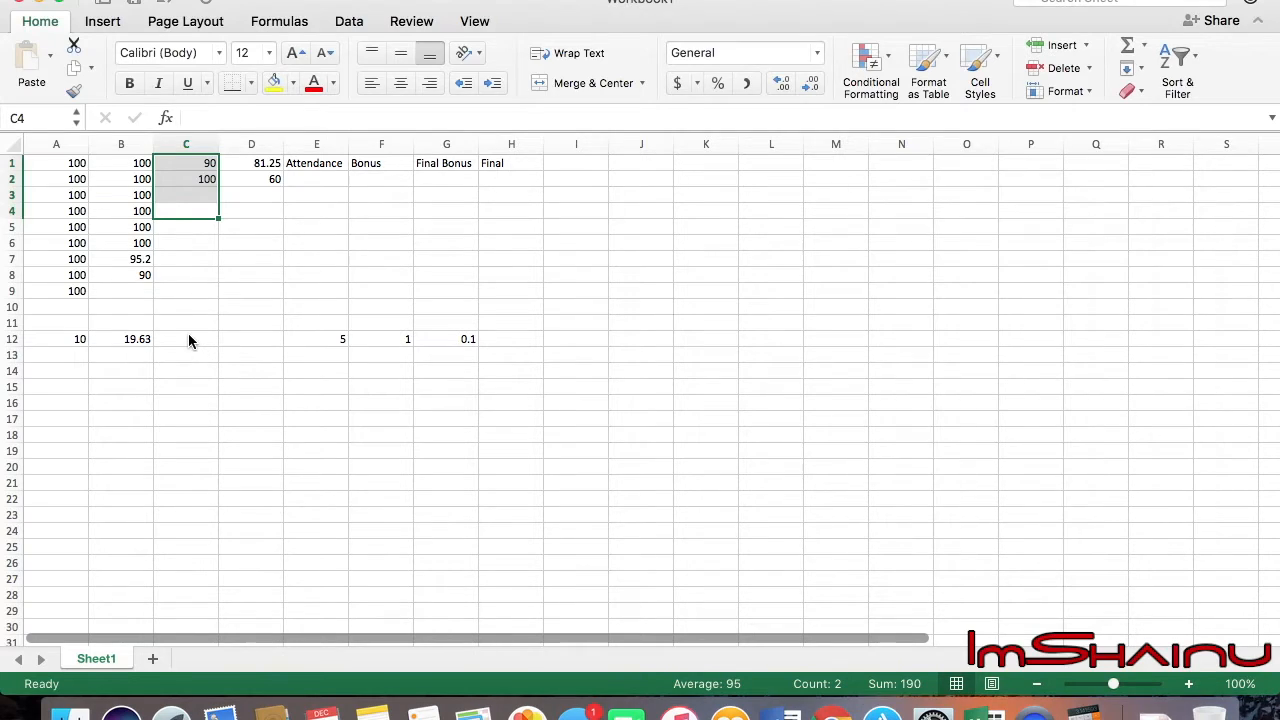
pyautogui.write('14')
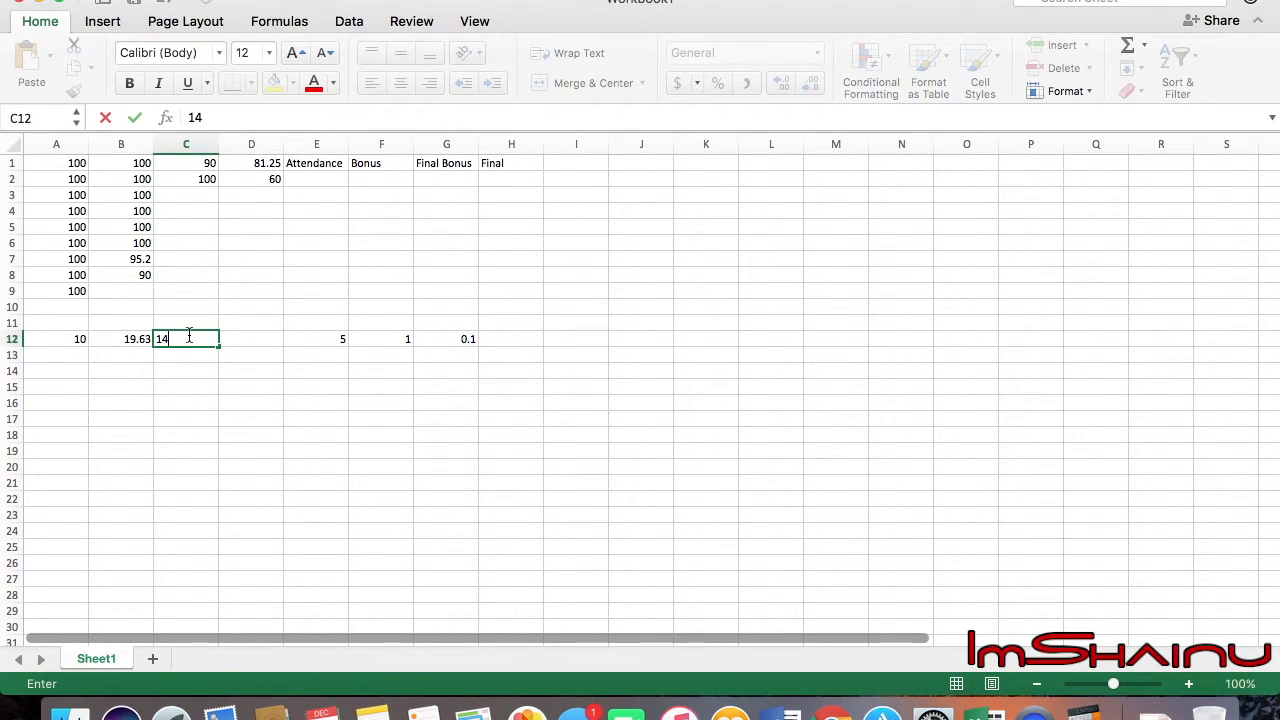
pyautogui.press('Enter')
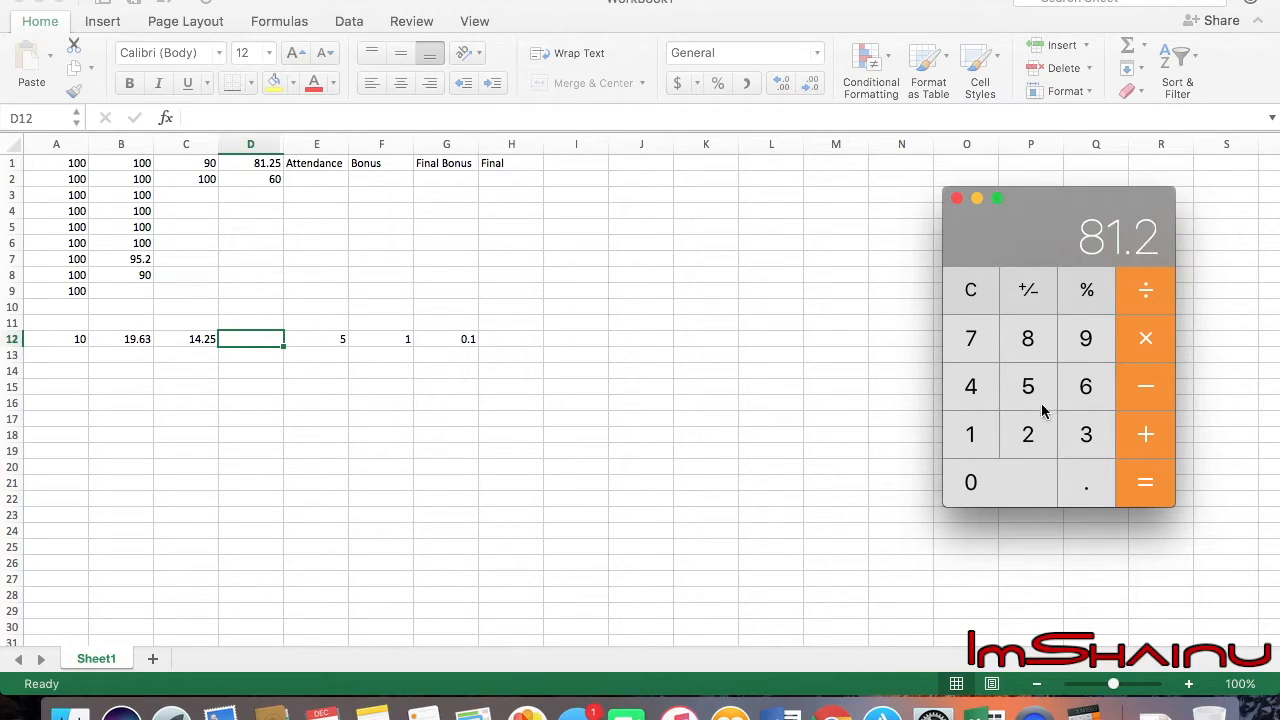
# Add up the exam scores in Calculator and enter 21.18 in D12
pyautogui.click(1085, 386)
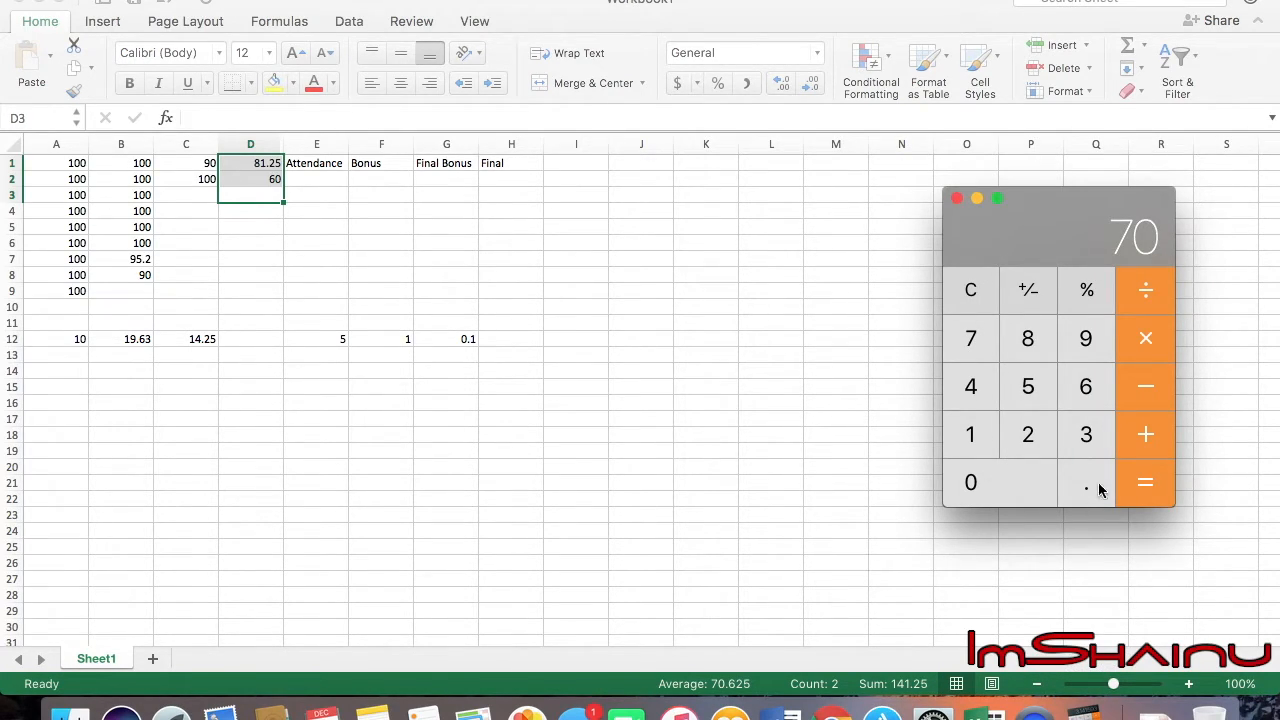
pyautogui.click(1086, 482)
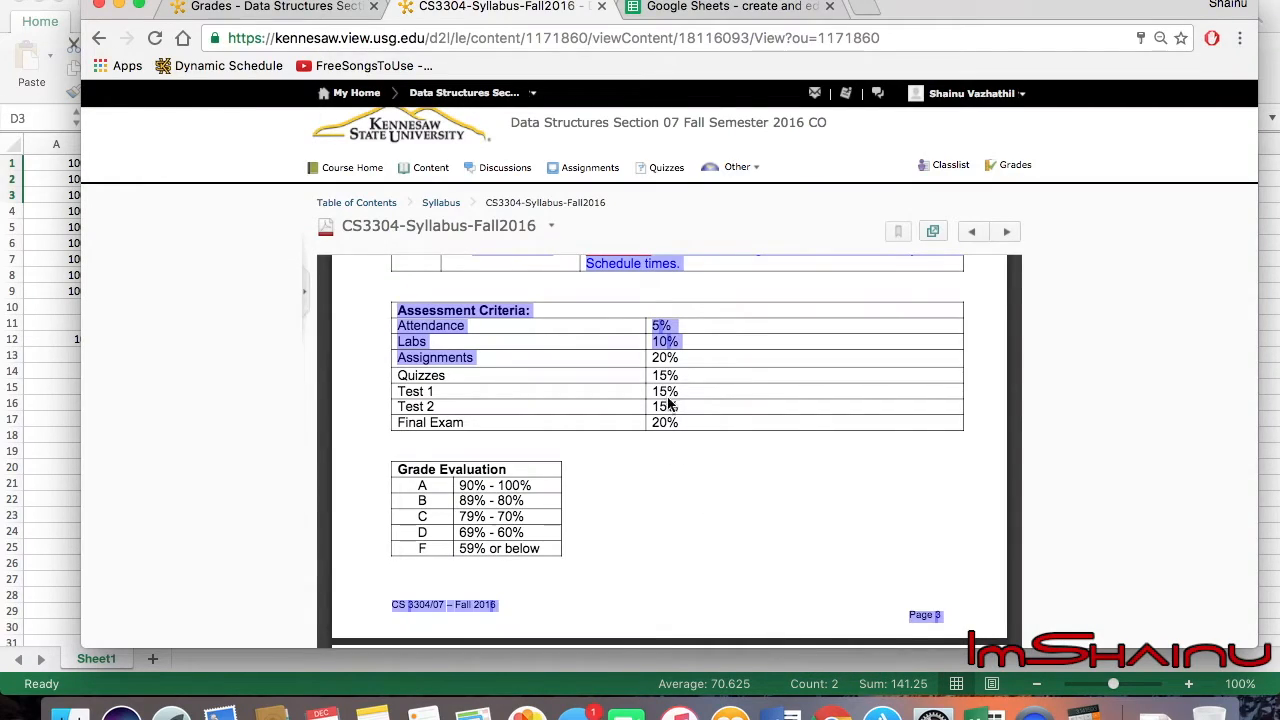
pyautogui.moveTo(570, 398)
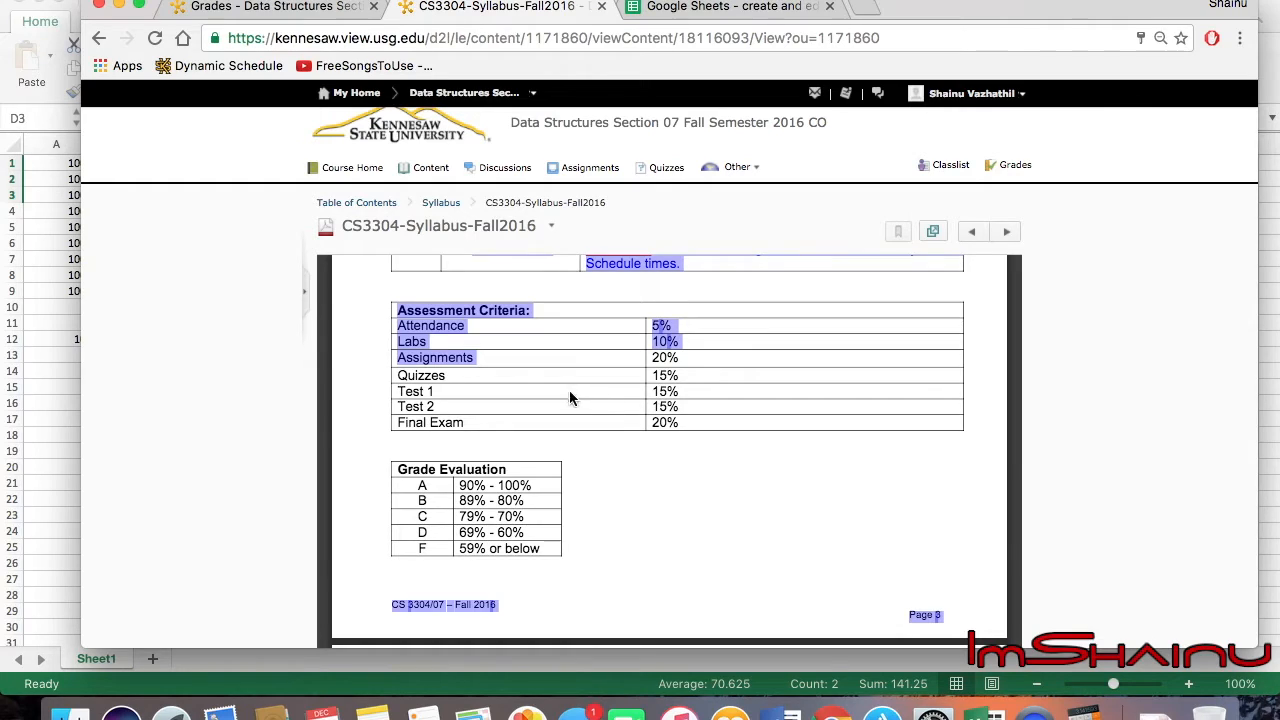
pyautogui.moveTo(658, 395)
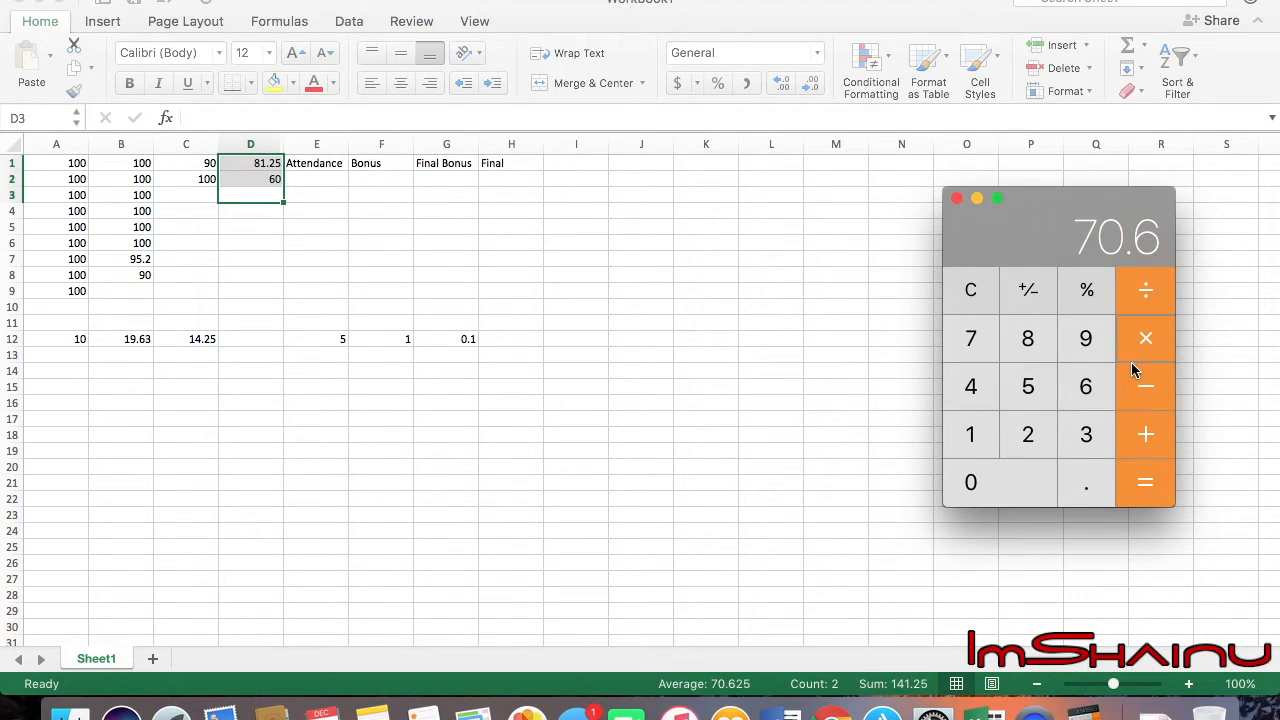
pyautogui.click(970, 290)
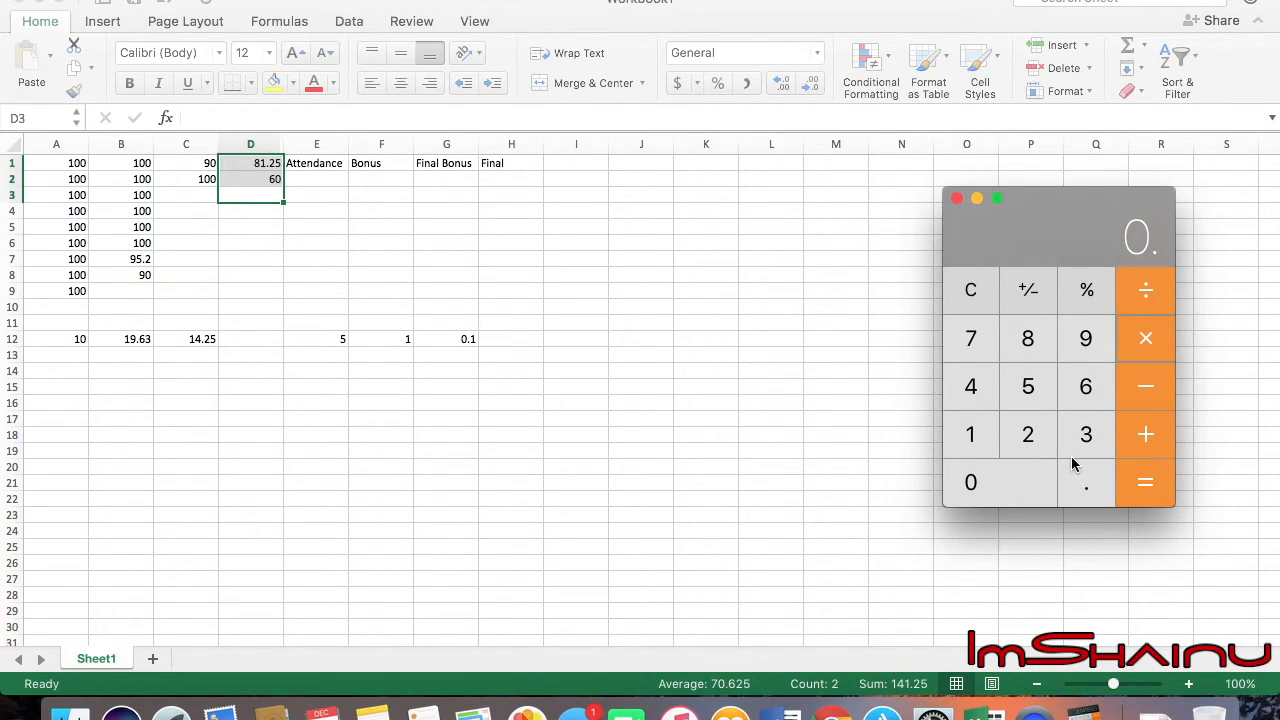
pyautogui.click(1145, 482)
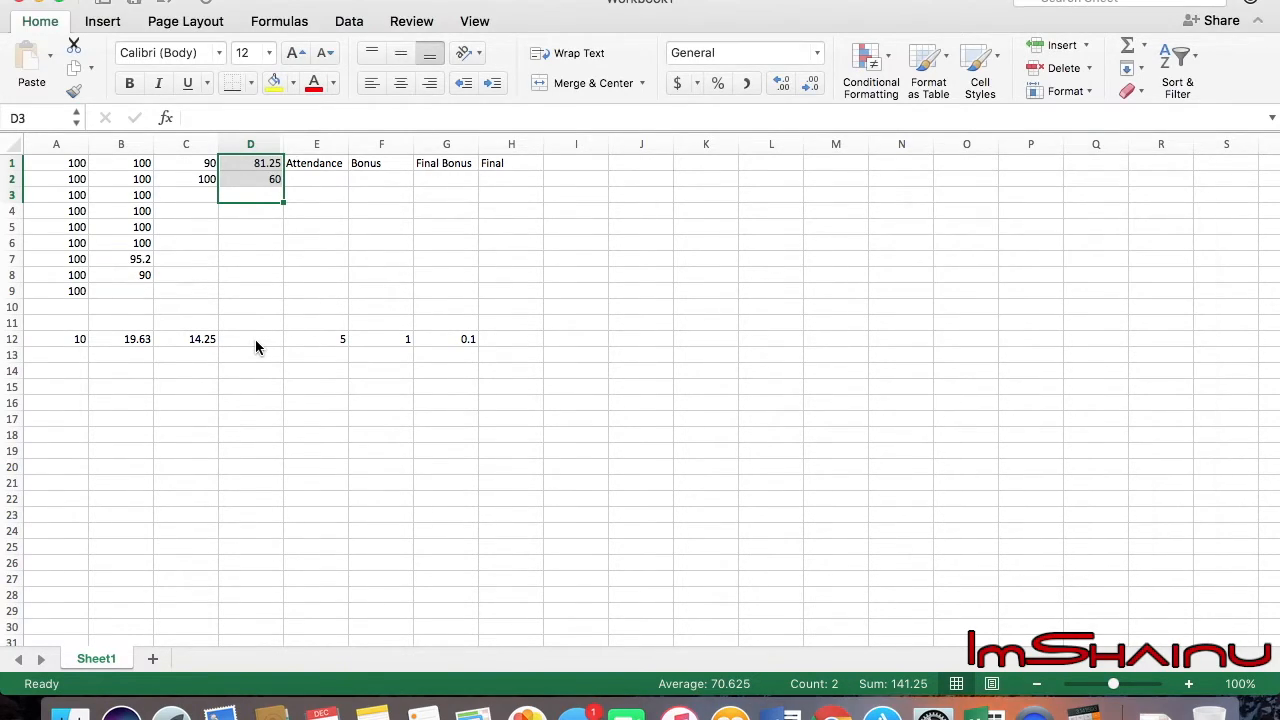
pyautogui.write('21.')
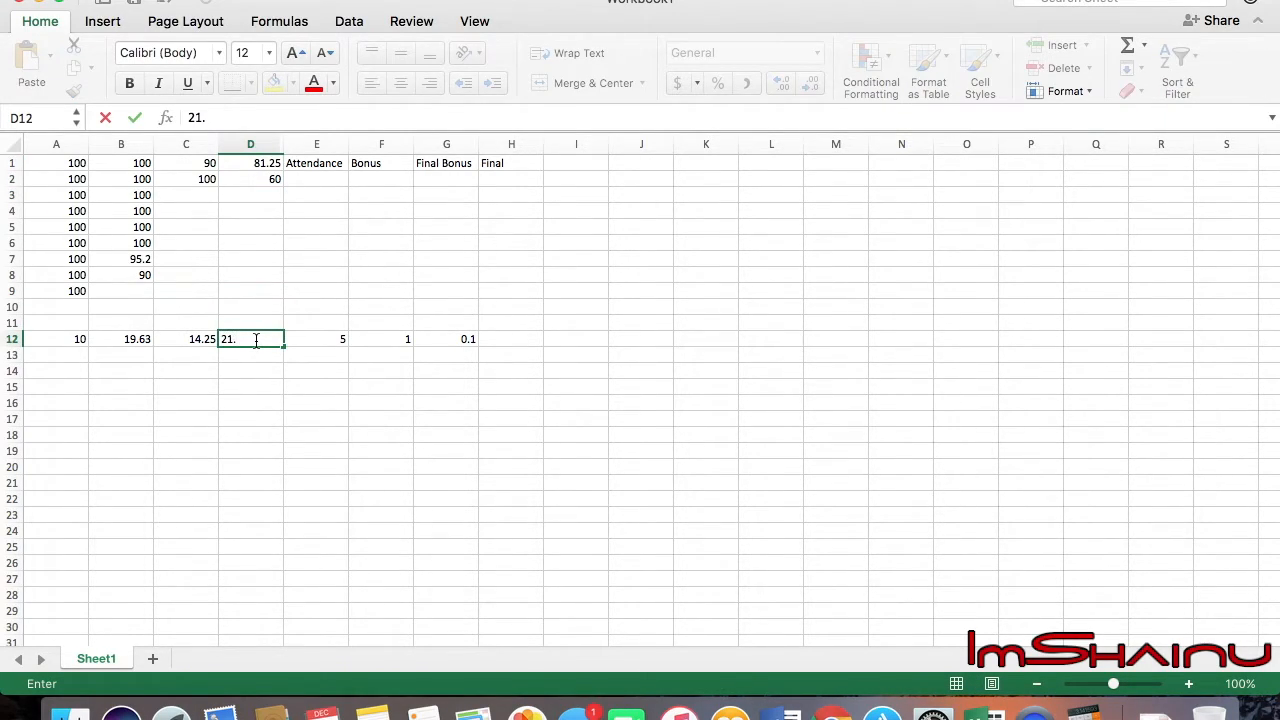
pyautogui.write('18')
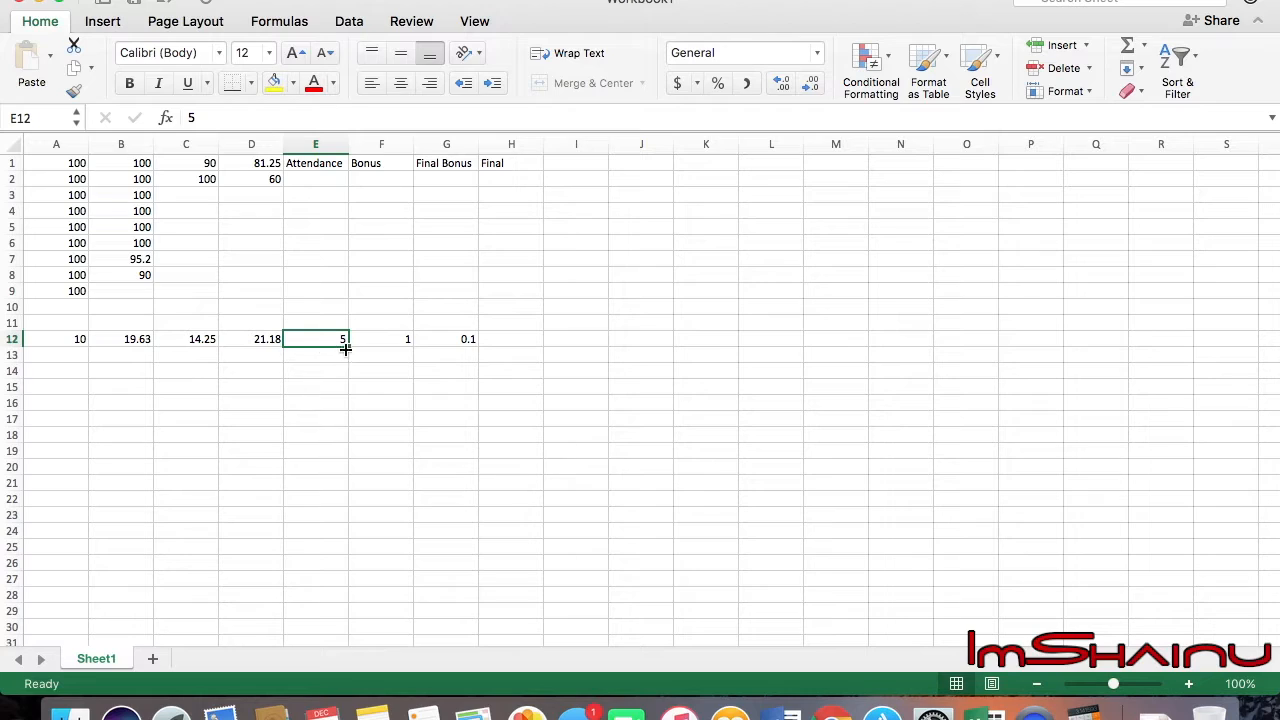
# Select the row 12 category points and confirm they sum to 71.06
pyautogui.click(380, 338)
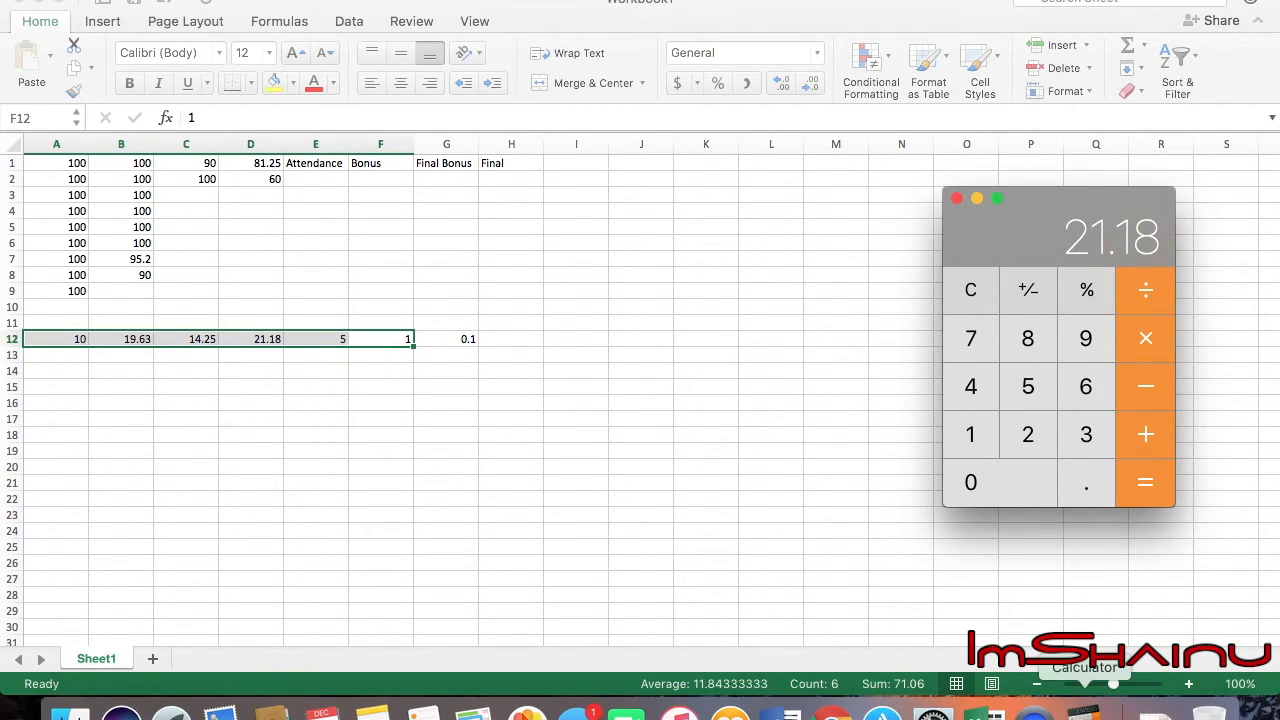
pyautogui.moveTo(810, 713)
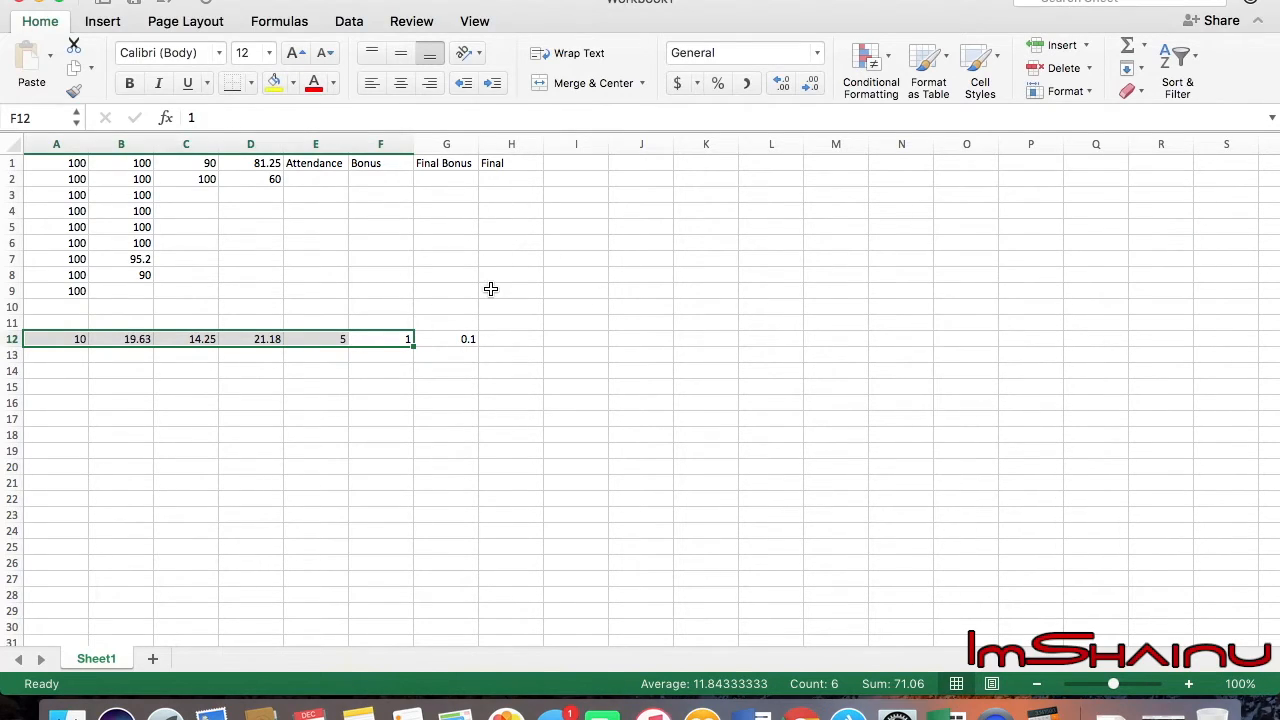
# Enter 20 as the Final points in H12 and select row 12 to view its total
pyautogui.click(510, 338)
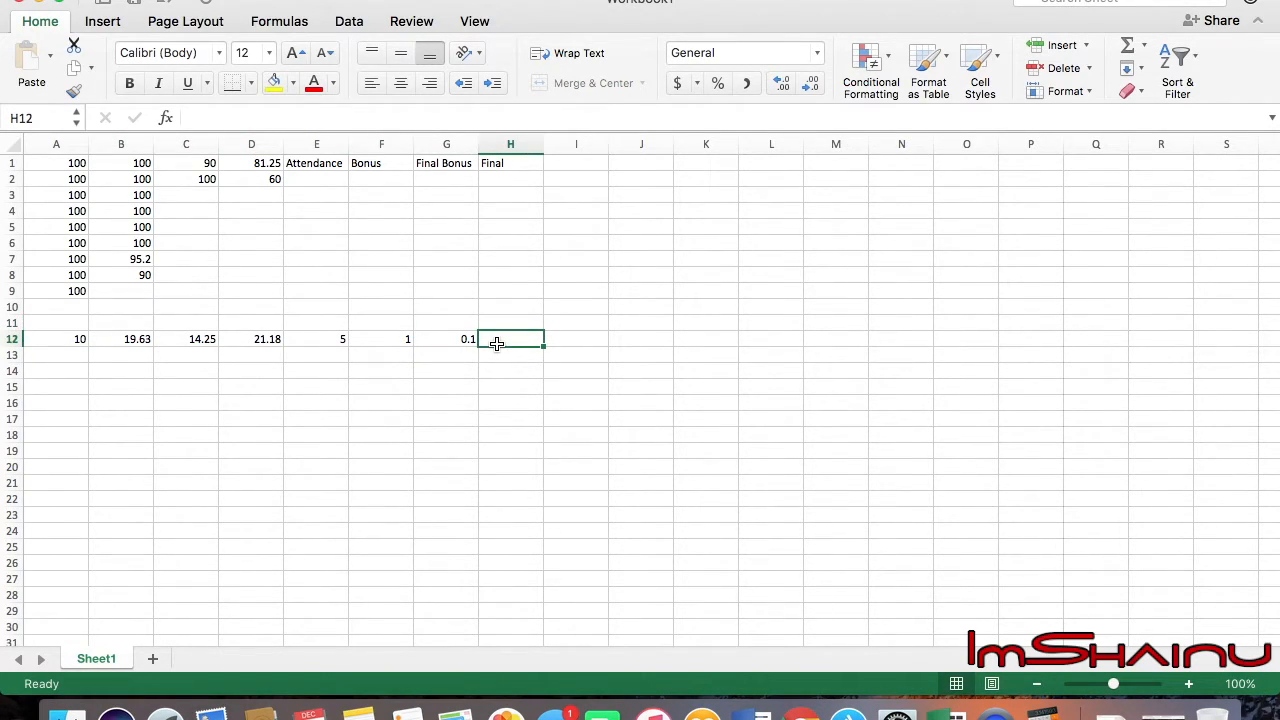
pyautogui.write('20')
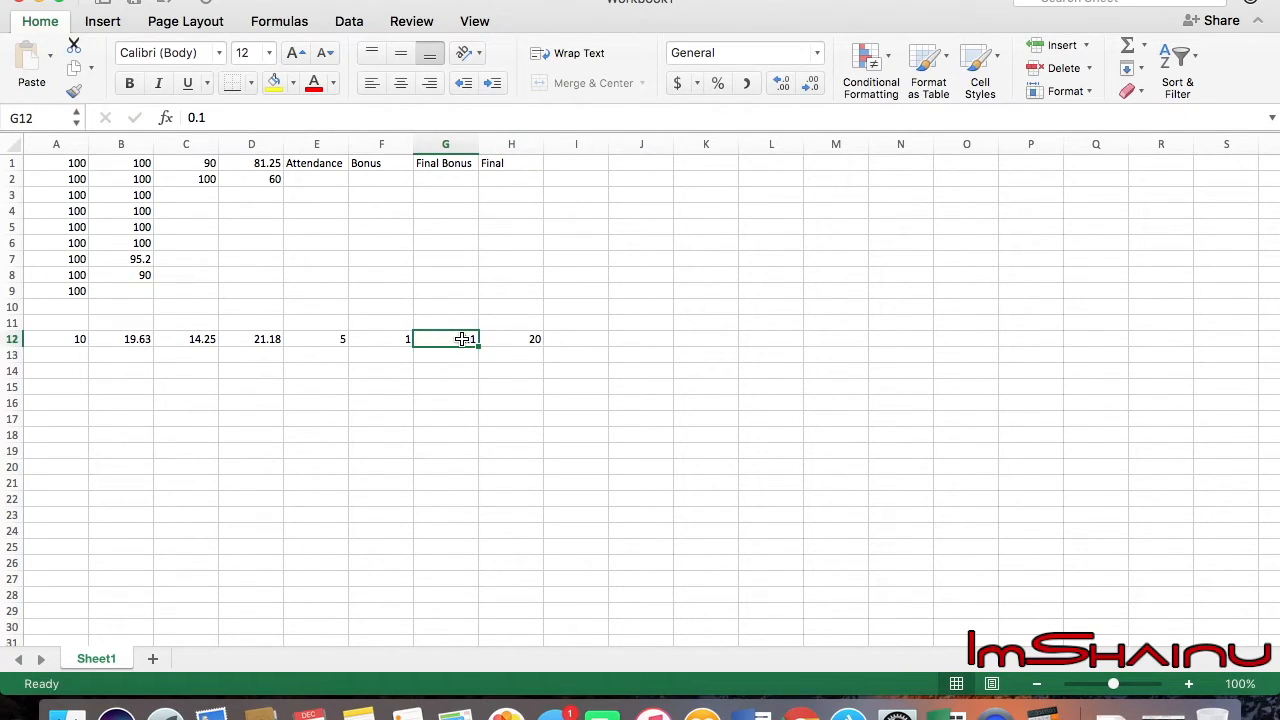
pyautogui.click(511, 338)
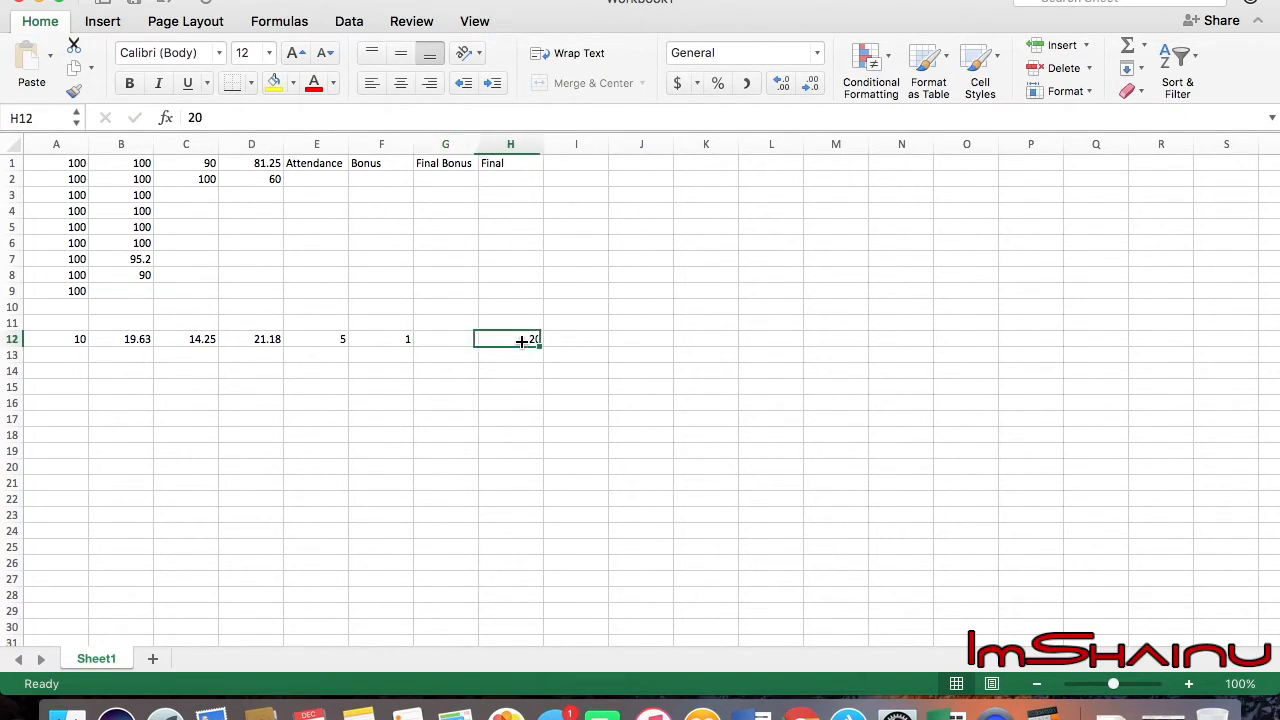
pyautogui.moveTo(510, 338); pyautogui.dragTo(267, 338)
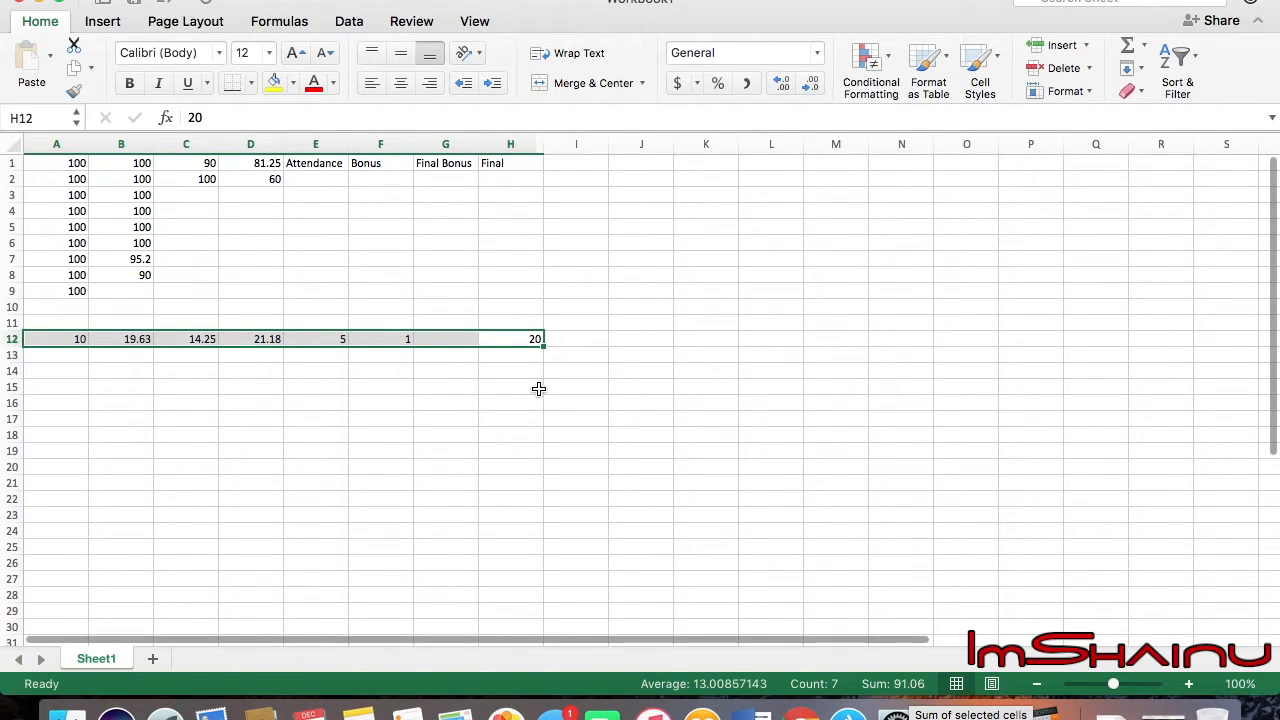
# Try 19 in H12 and recheck the row 12 total, settling on 18
pyautogui.write('19')
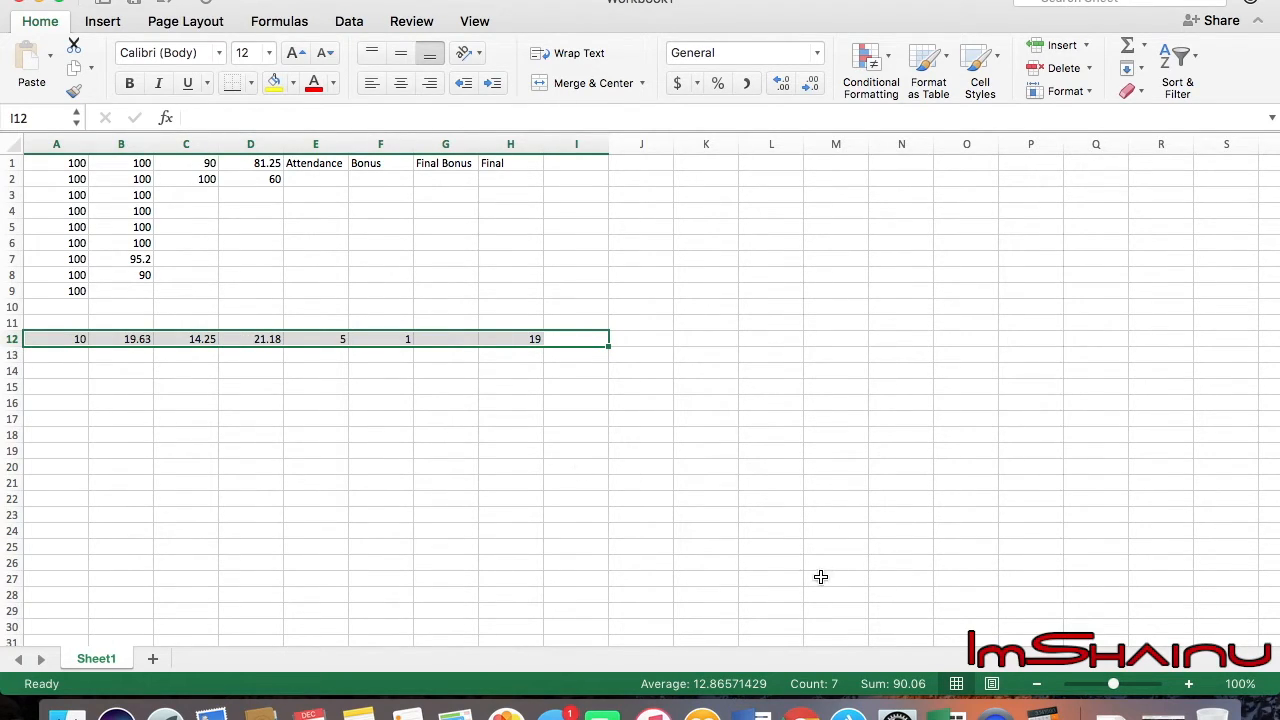
pyautogui.click(510, 354)
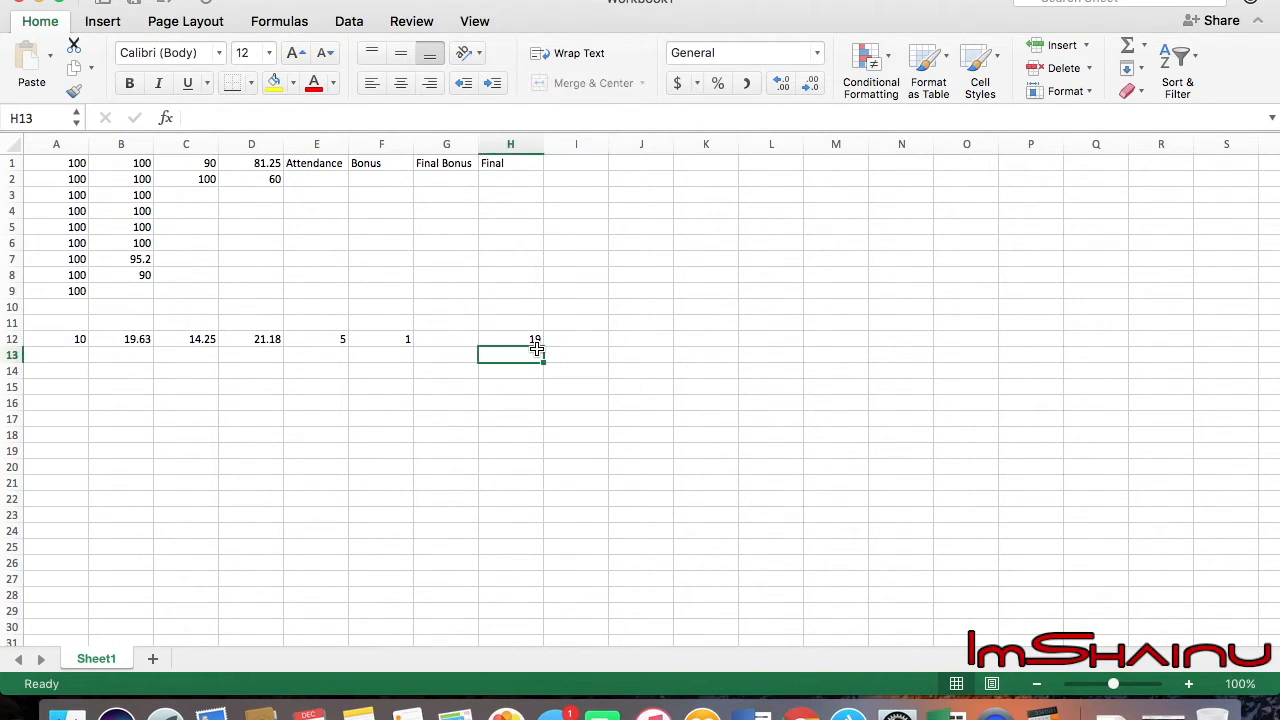
pyautogui.click(510, 338)
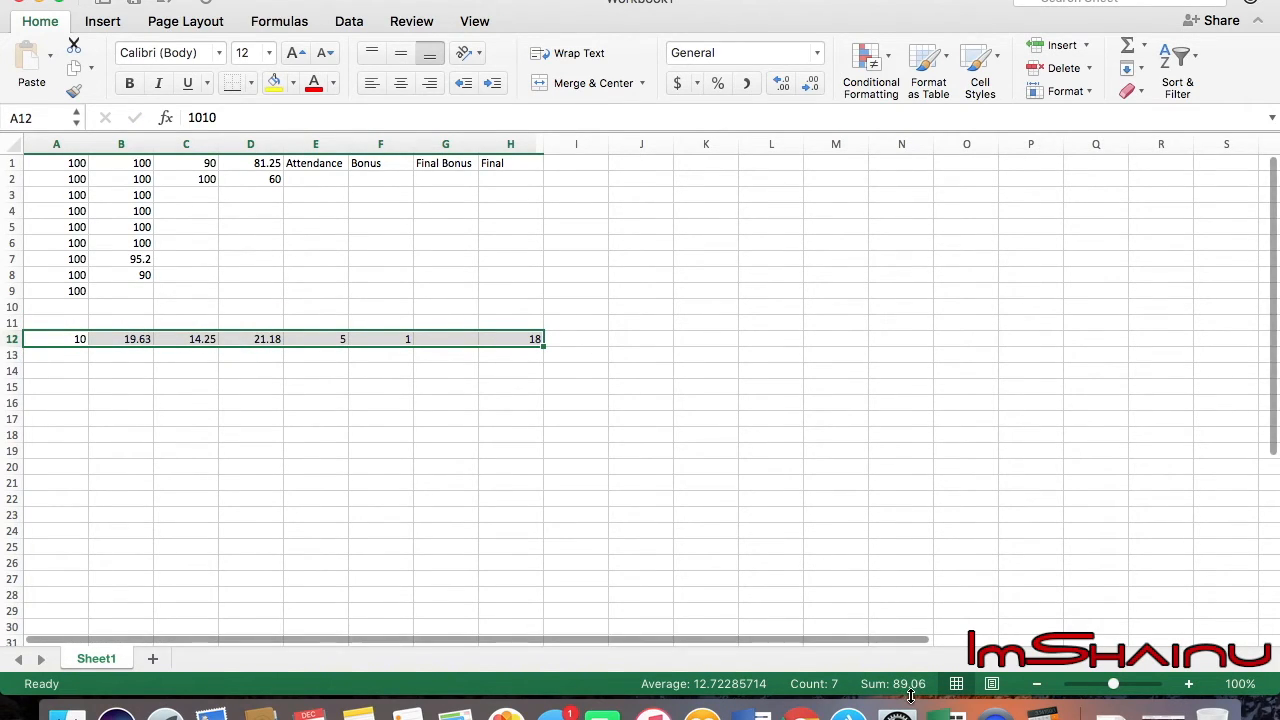
pyautogui.moveTo(941, 563)
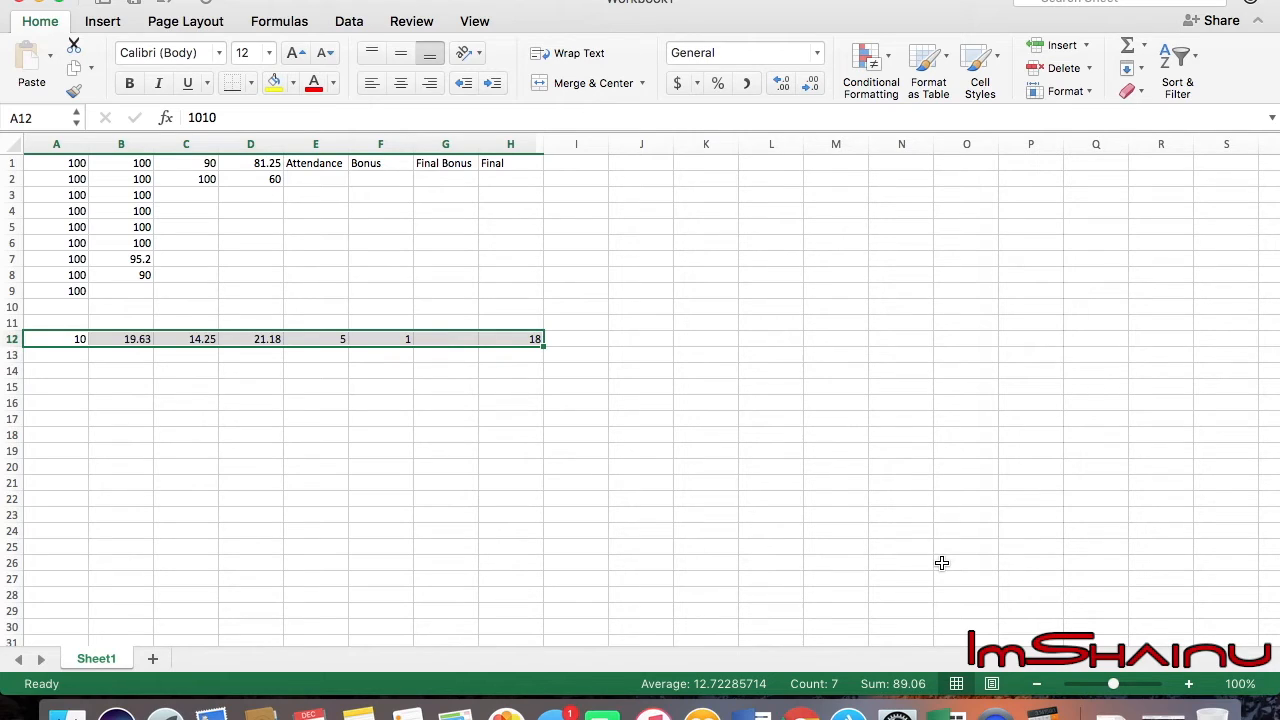
pyautogui.click(510, 194)
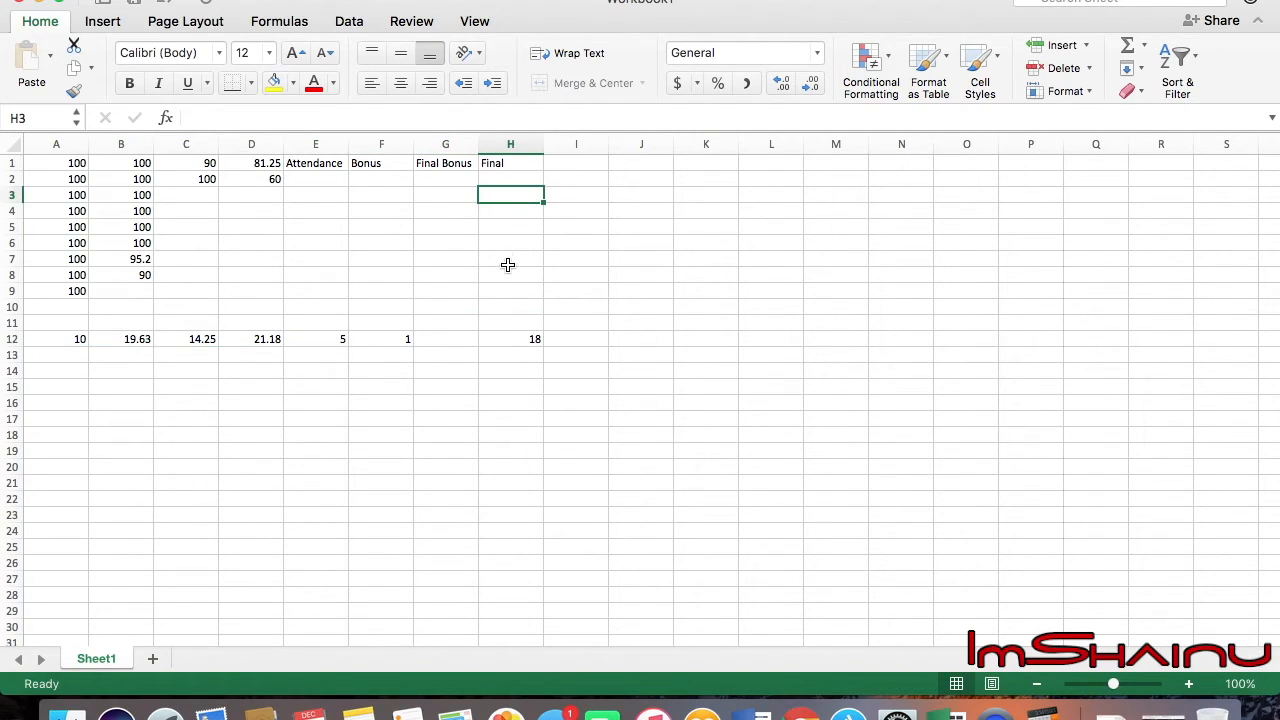
pyautogui.click(510, 338)
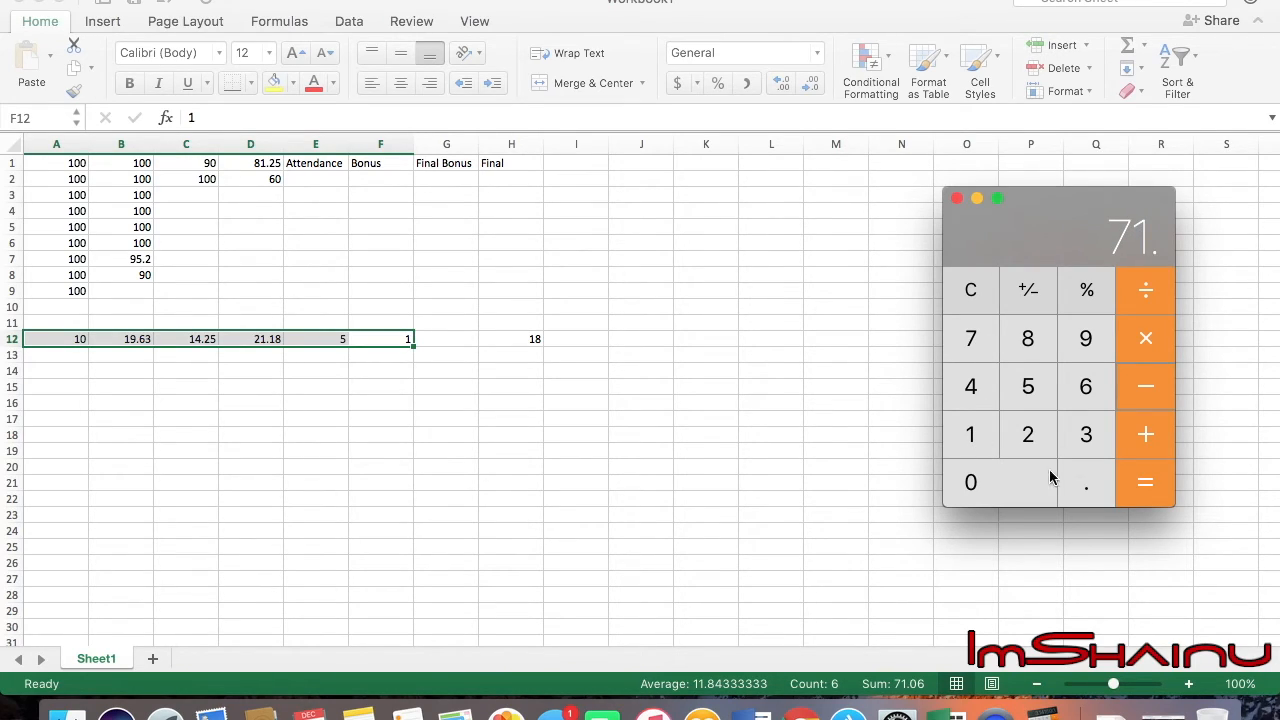
pyautogui.click(1145, 482)
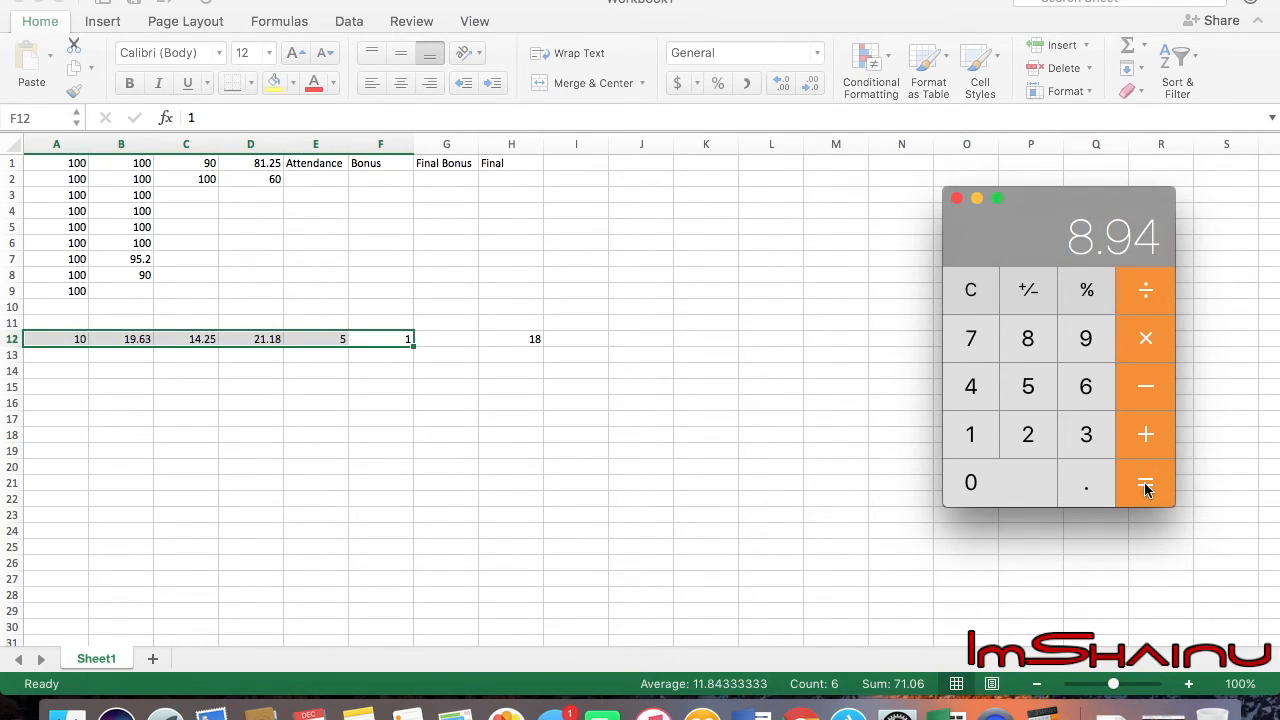
pyautogui.moveTo(1113, 250)
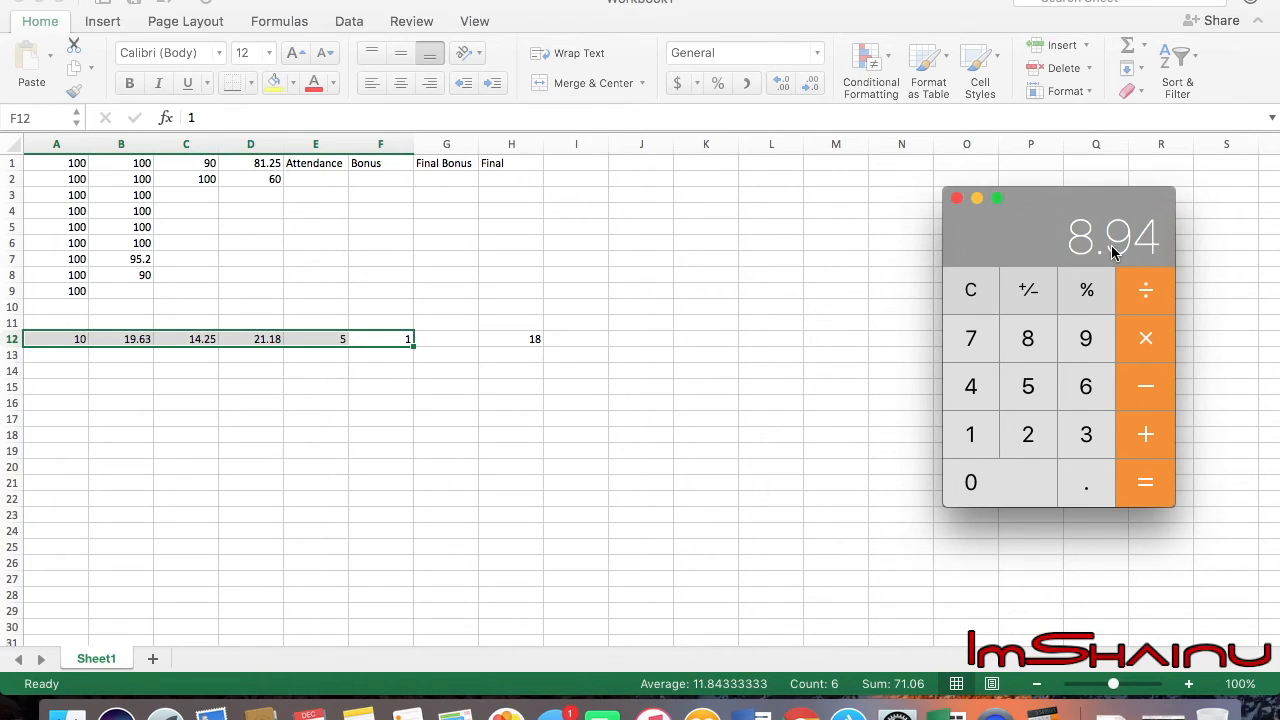
pyautogui.click(1027, 434)
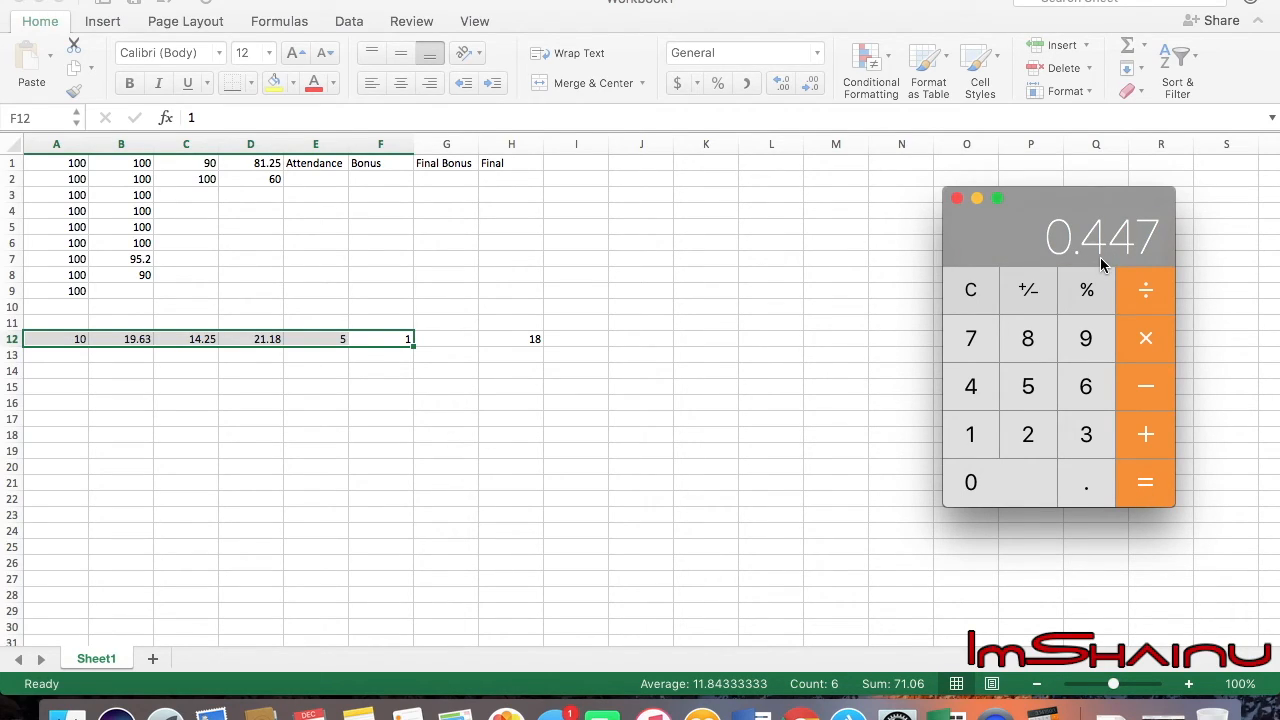
pyautogui.moveTo(1033, 333)
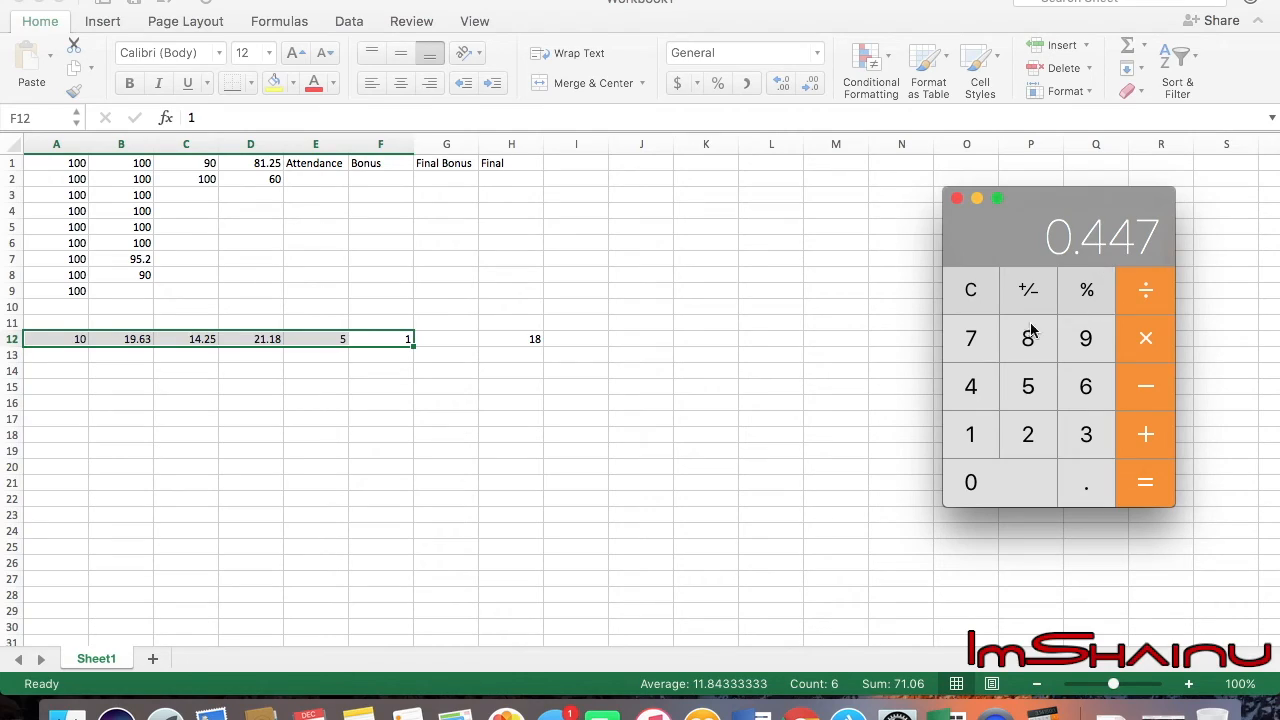
pyautogui.moveTo(716, 342)
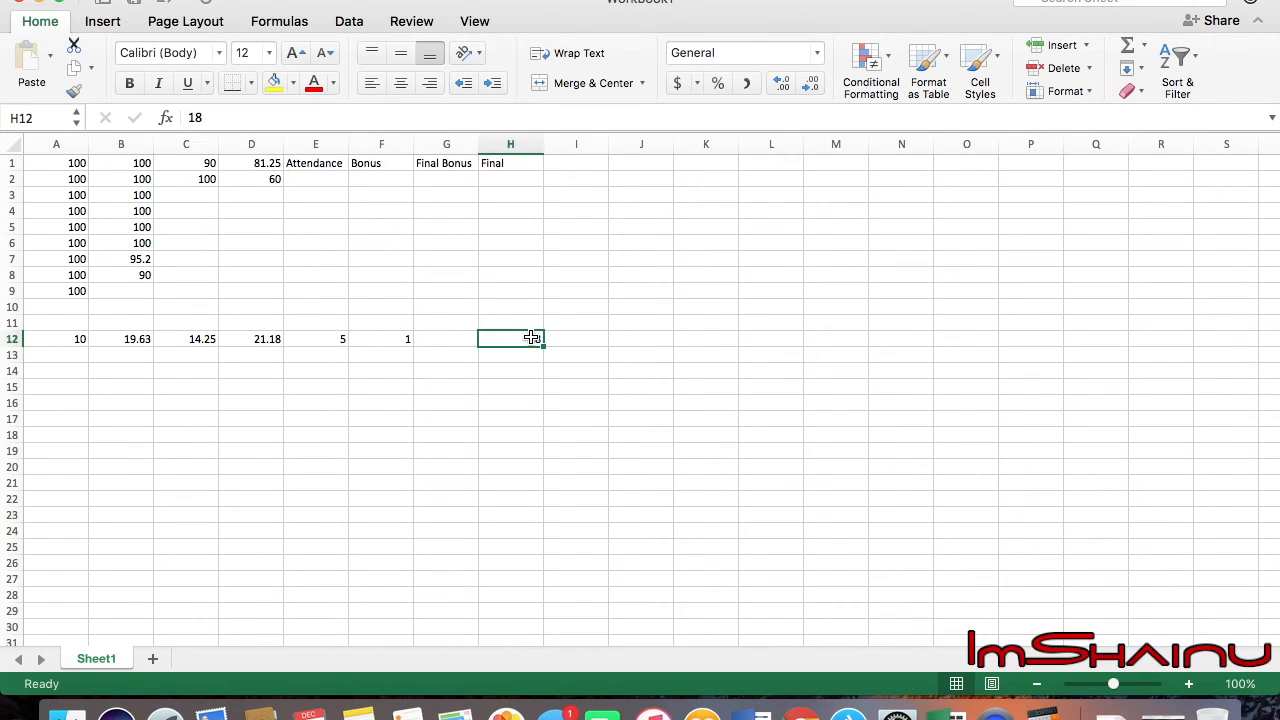
pyautogui.write('18')
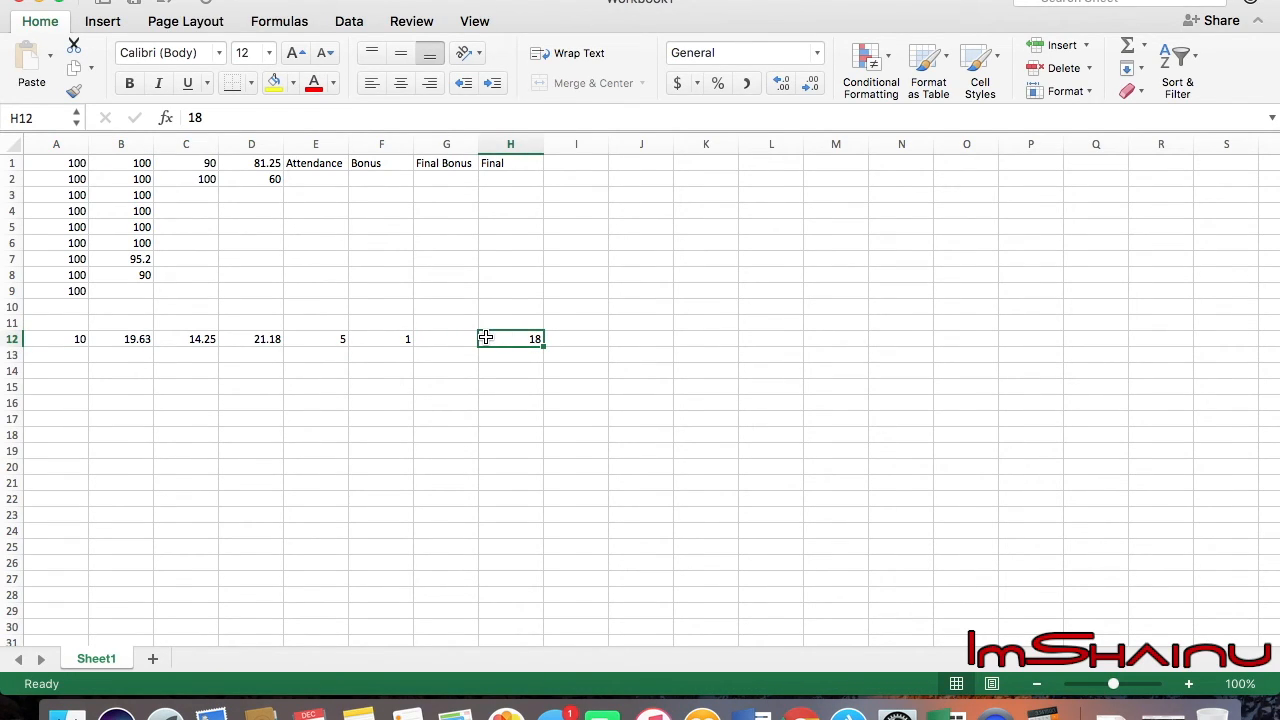